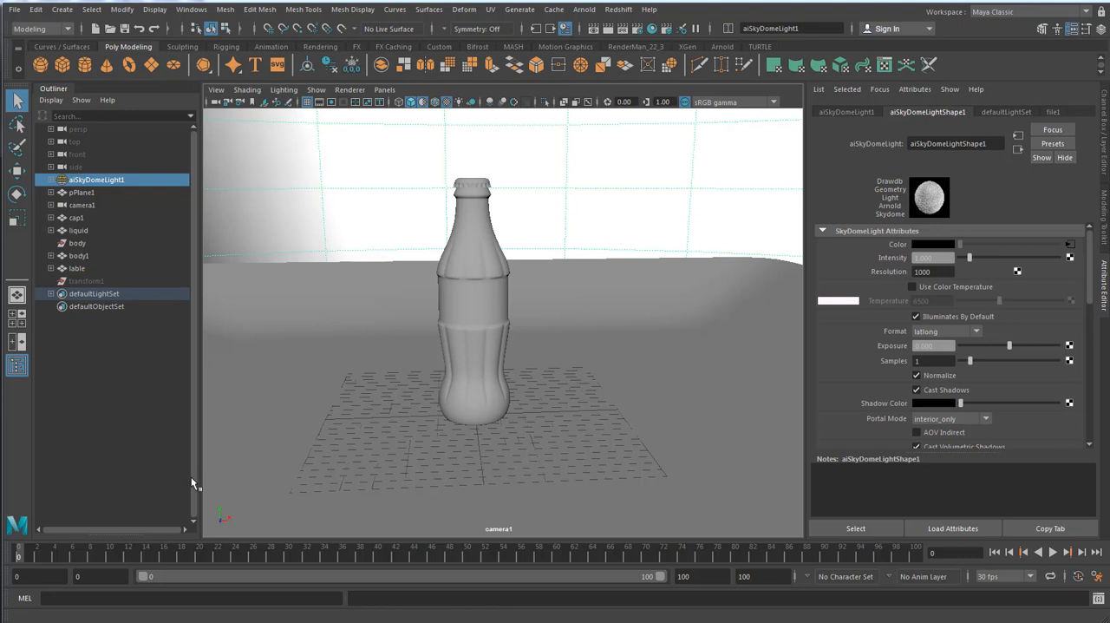
pyautogui.moveTo(476, 278)
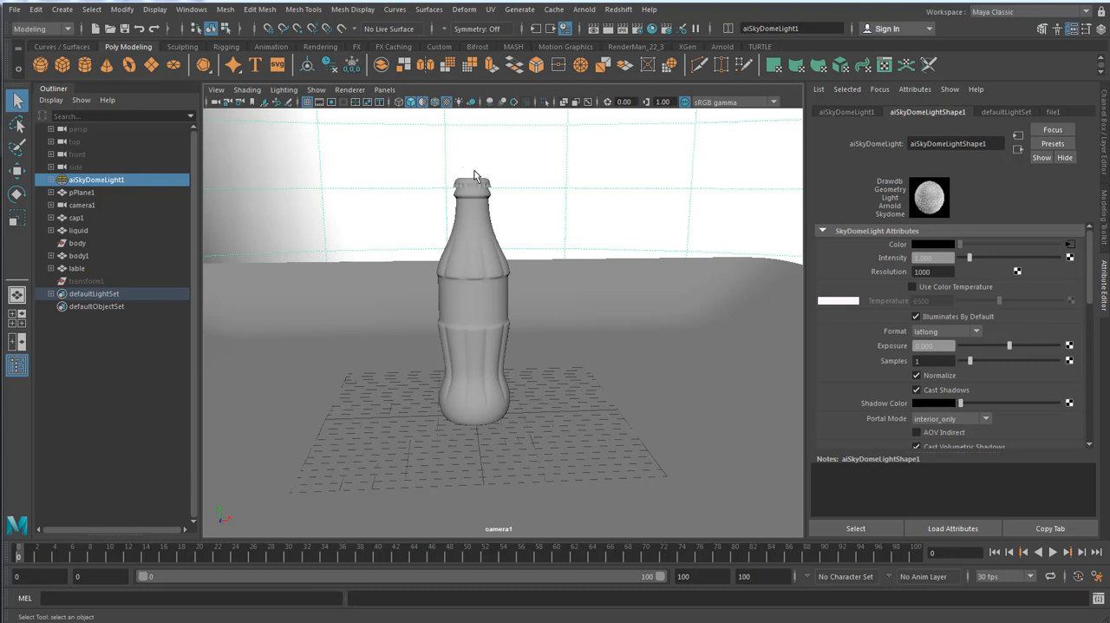
pyautogui.moveTo(269, 190)
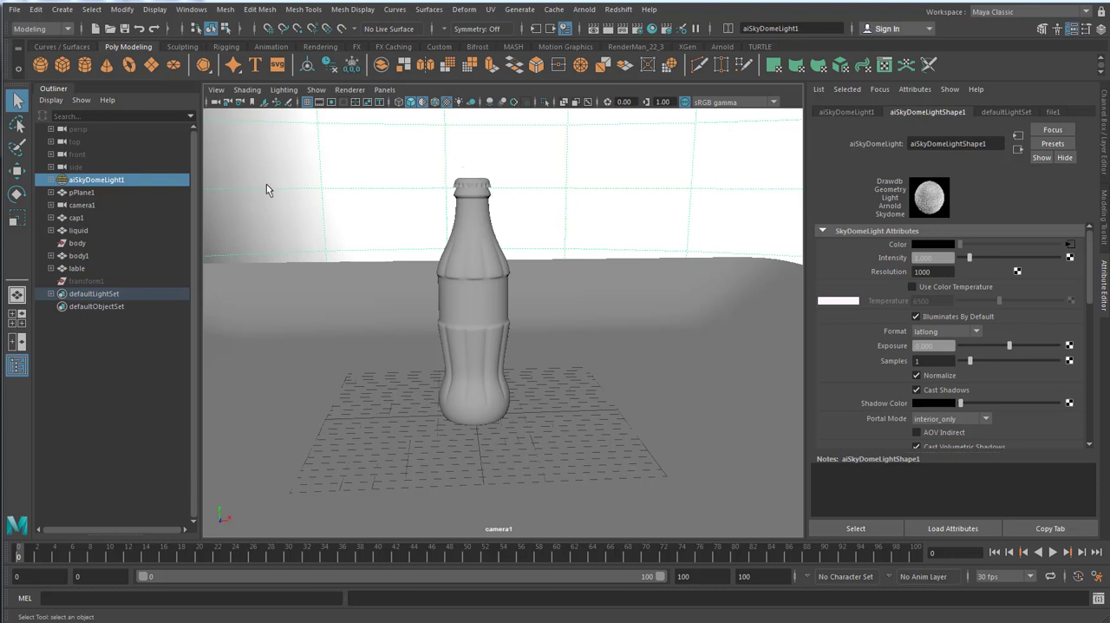
pyautogui.moveTo(846, 253)
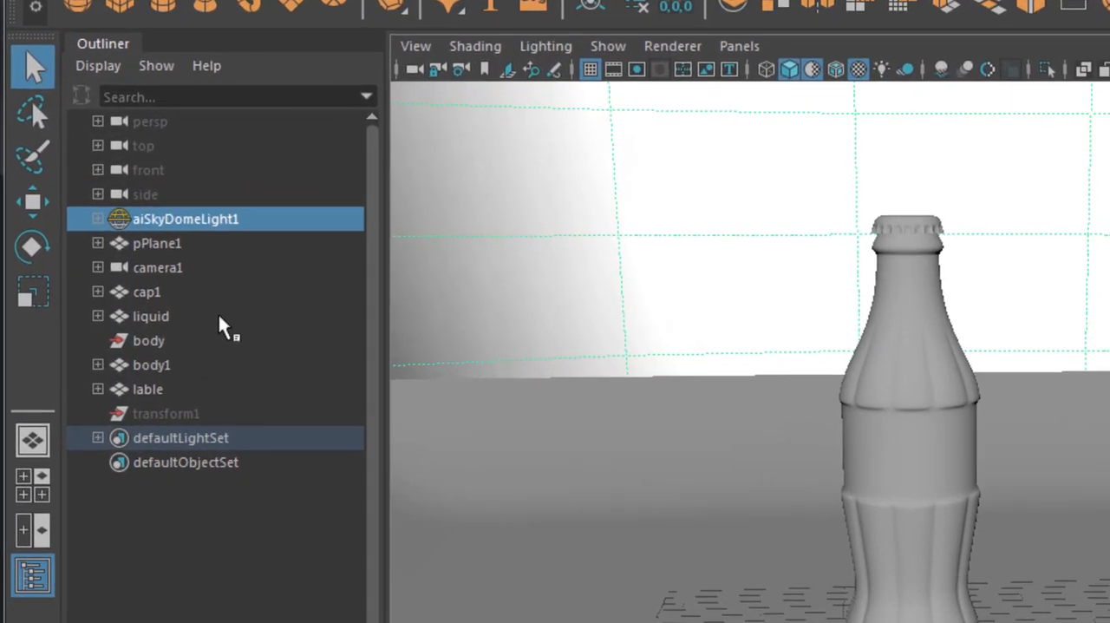
pyautogui.moveTo(186, 417)
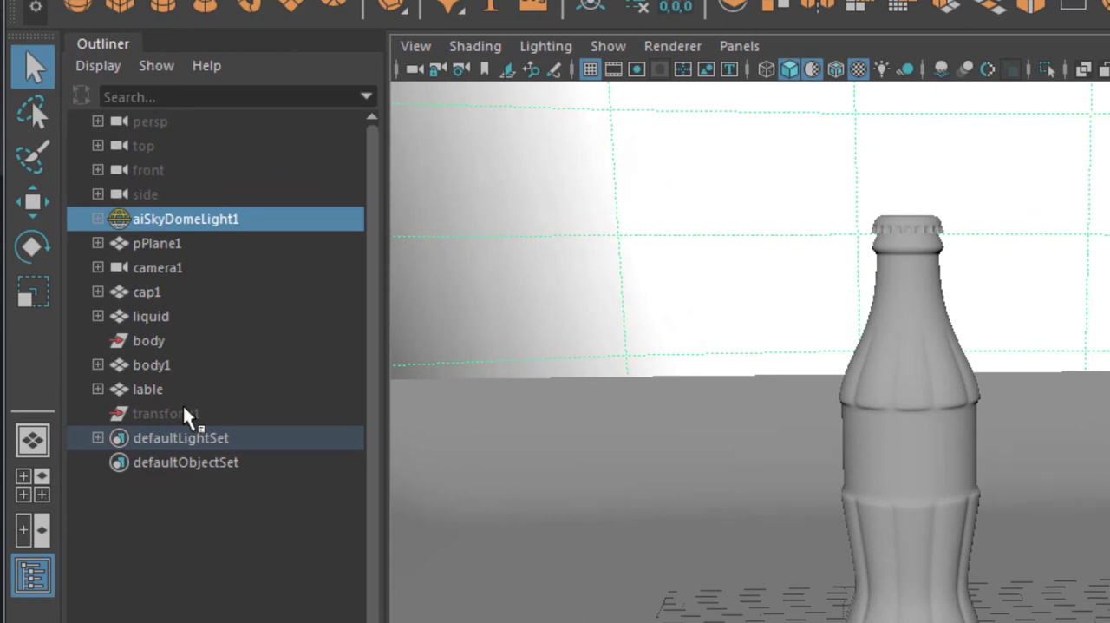
# Select the transform1, body, cap and pPlane1 nodes in the scene list.
pyautogui.click(165, 413)
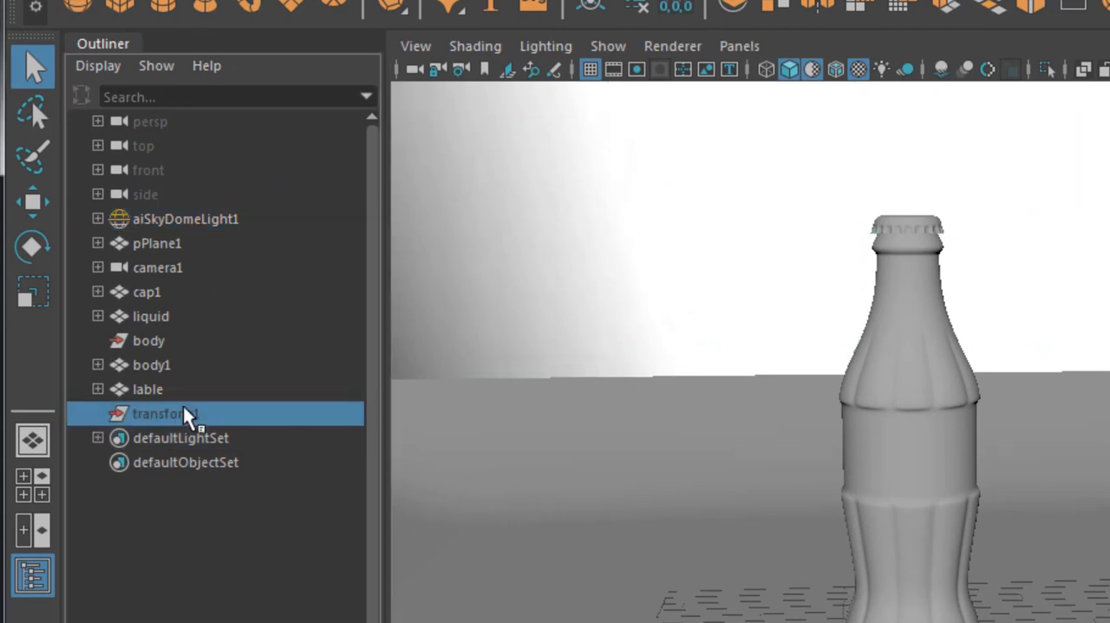
pyautogui.click(148, 340)
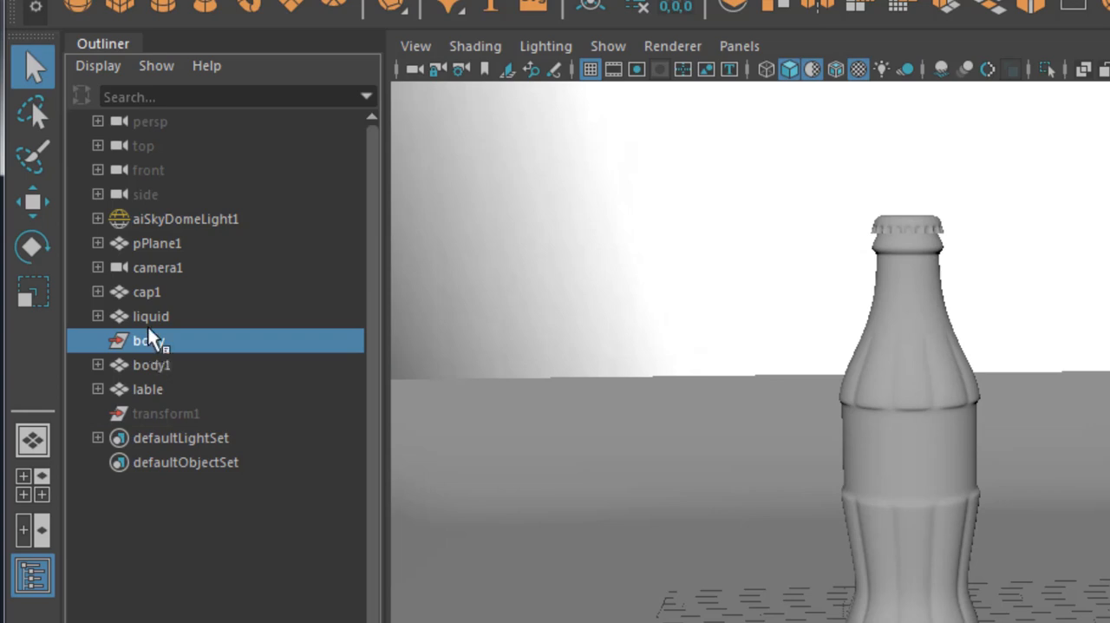
pyautogui.click(147, 291)
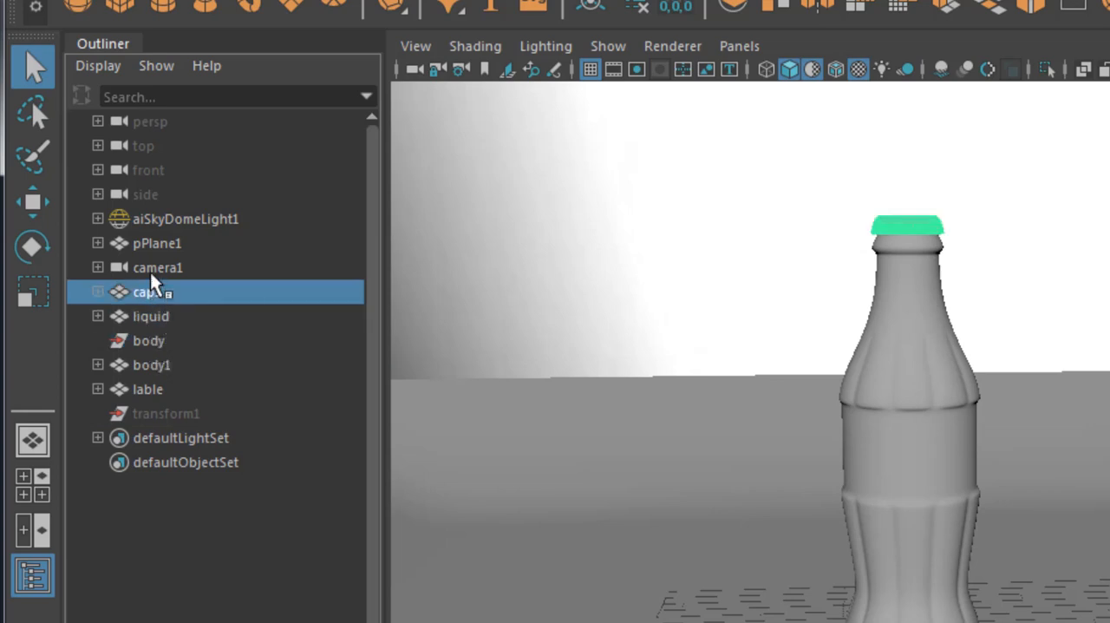
pyautogui.click(157, 243)
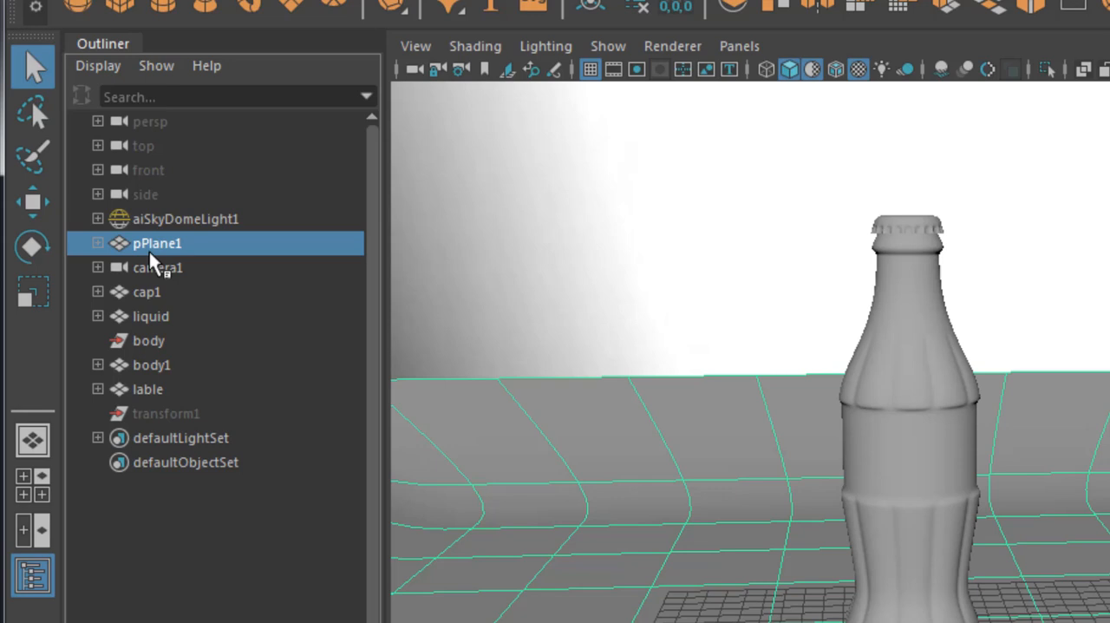
pyautogui.moveTo(169, 521)
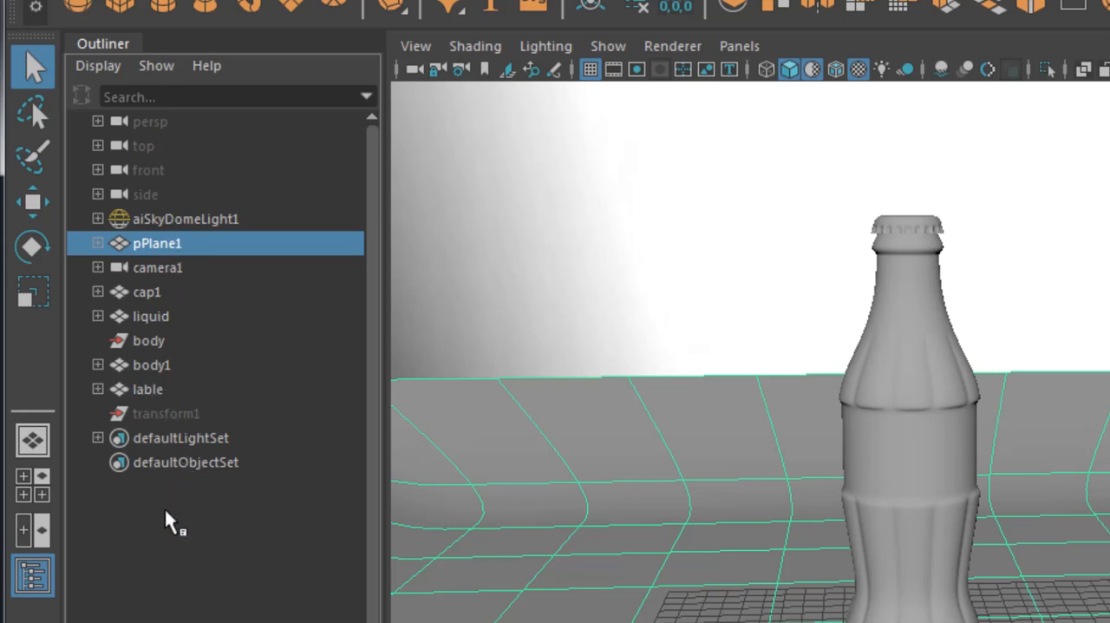
pyautogui.click(173, 521)
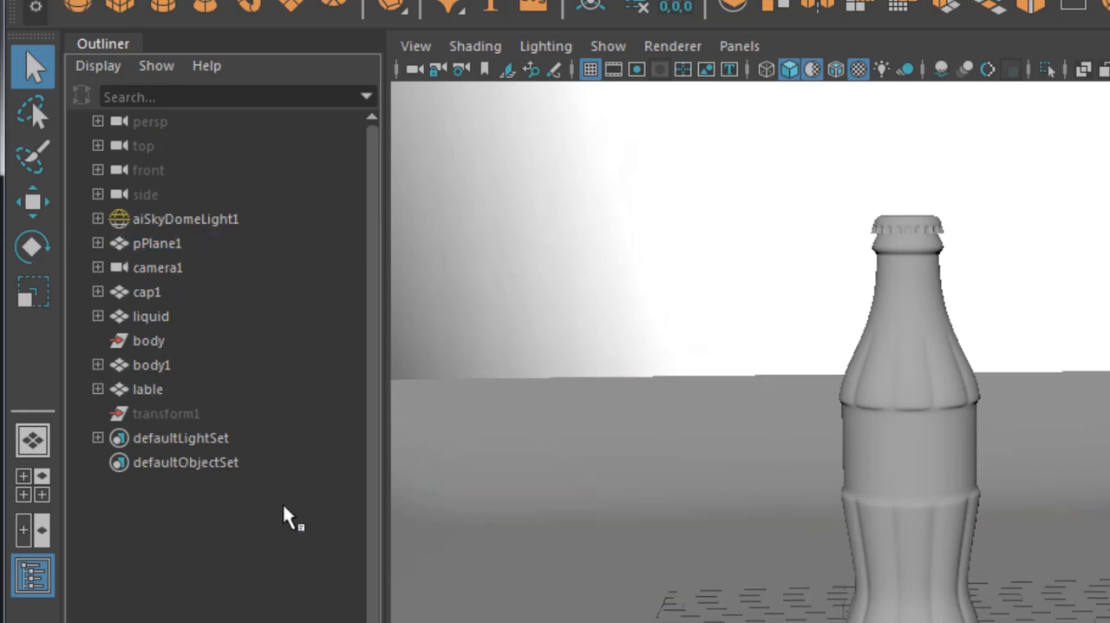
pyautogui.click(185, 219)
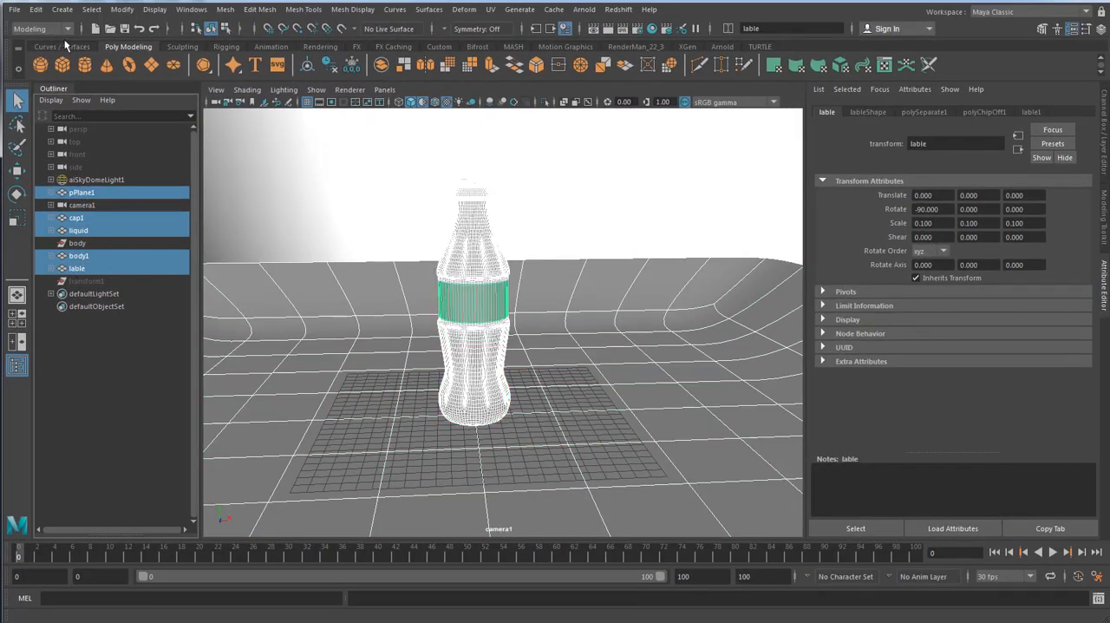
# Delete all construction history with Edit > Delete All by Type > History.
pyautogui.click(36, 10)
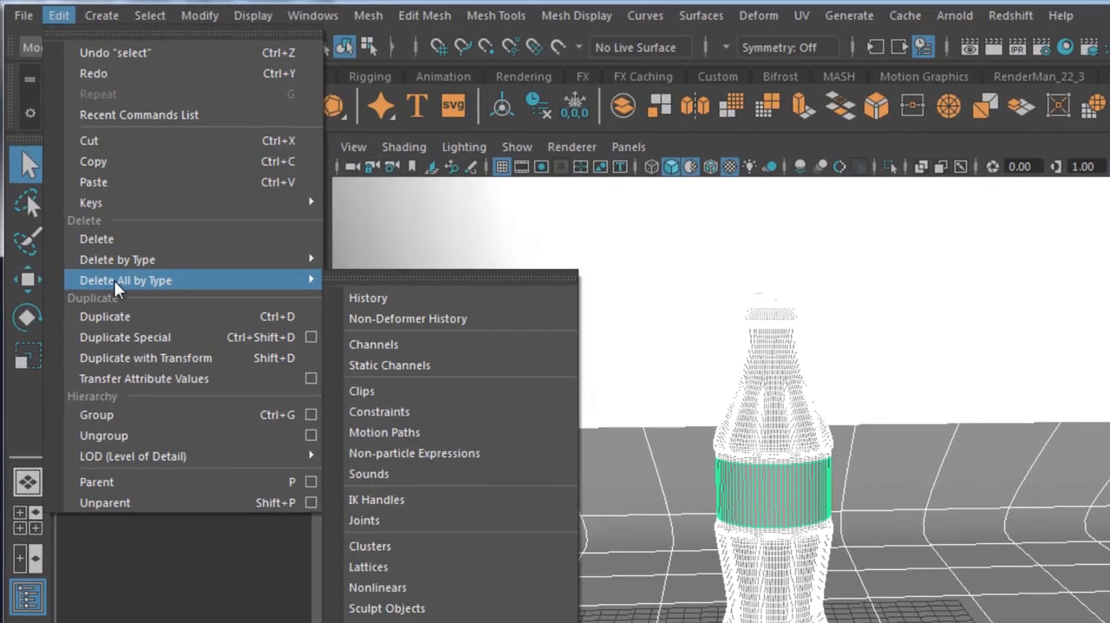
pyautogui.click(425, 494)
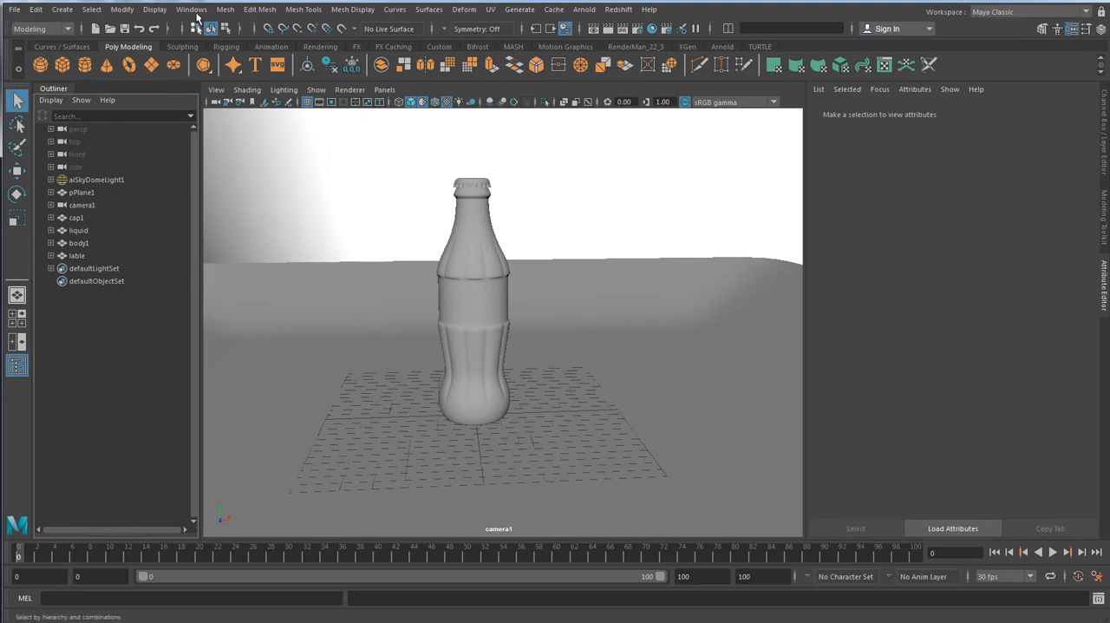
pyautogui.click(225, 10)
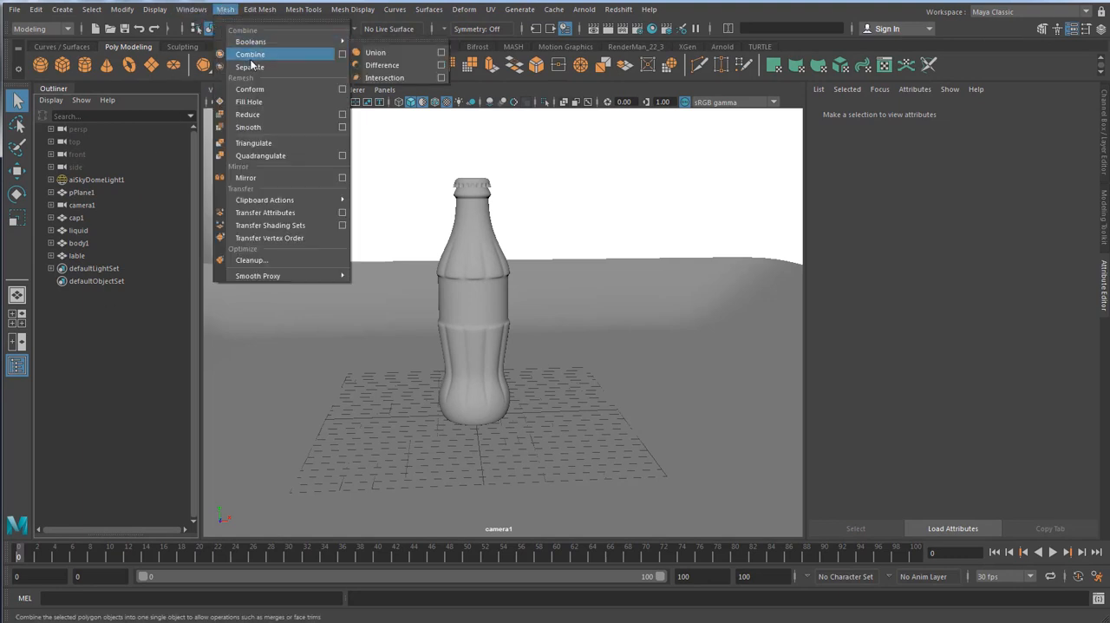
pyautogui.moveTo(249, 67)
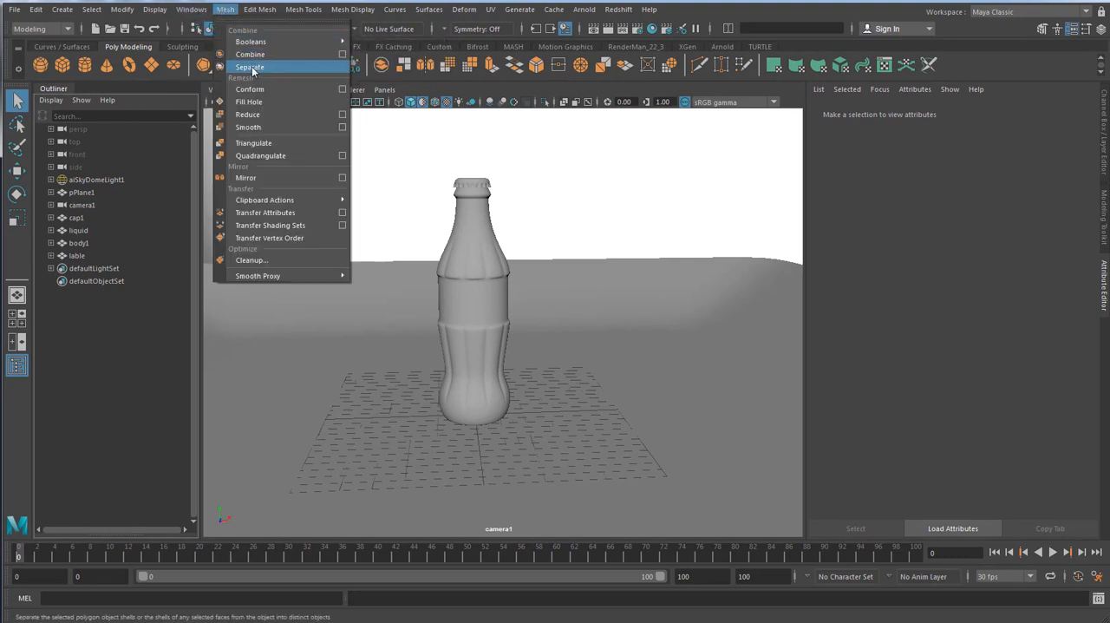
pyautogui.moveTo(260, 78)
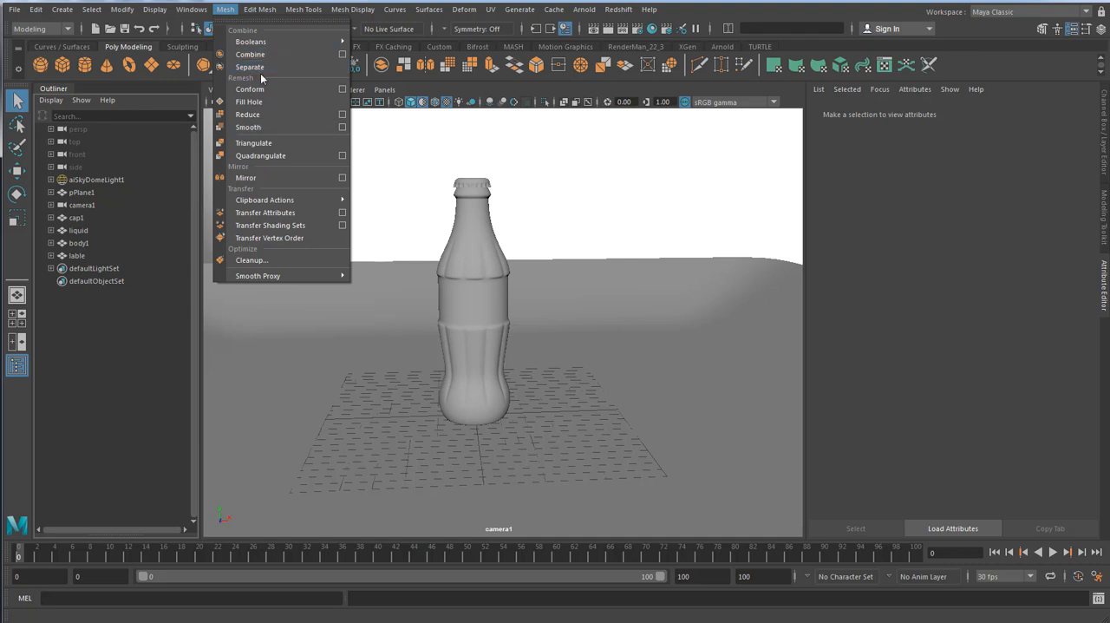
pyautogui.click(35, 8)
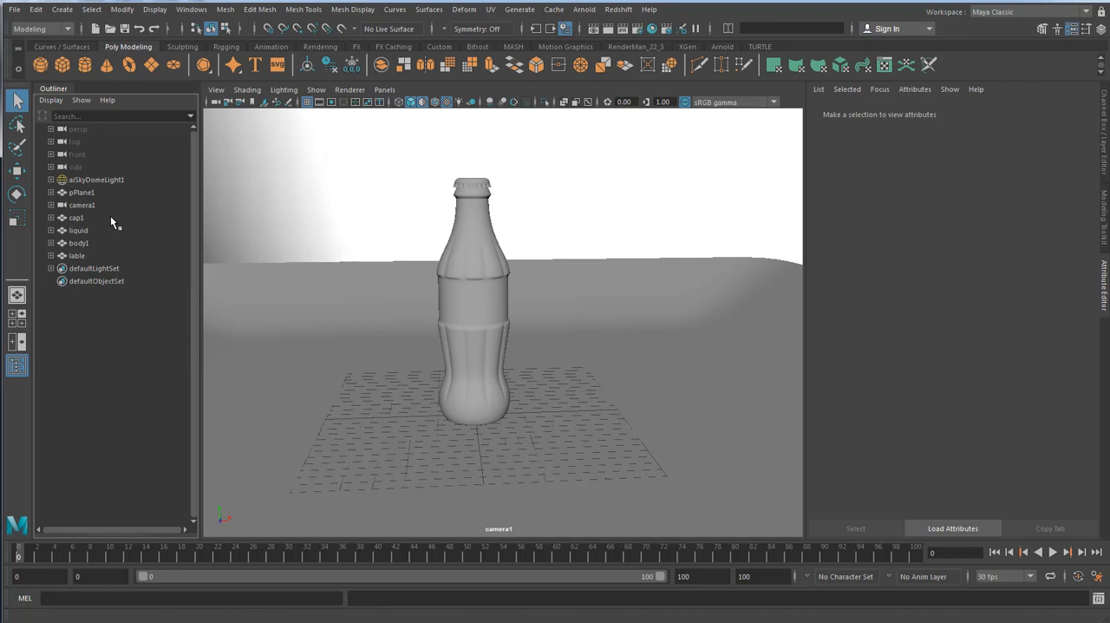
pyautogui.moveTo(393, 282)
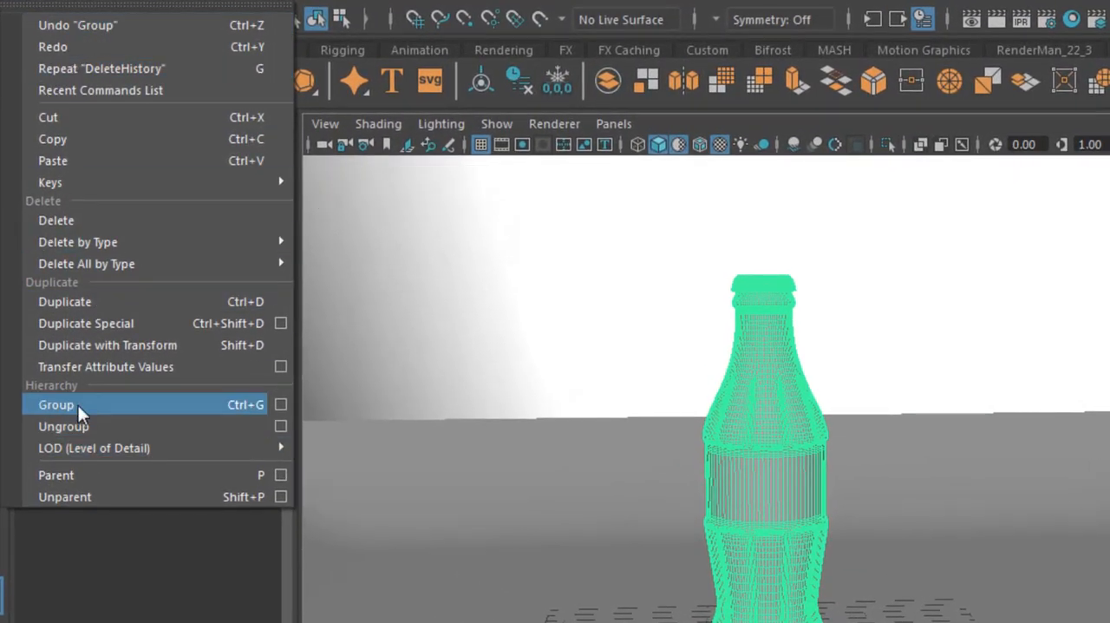
# Group the cap, body and label into group1, then select the liquid object.
pyautogui.click(55, 405)
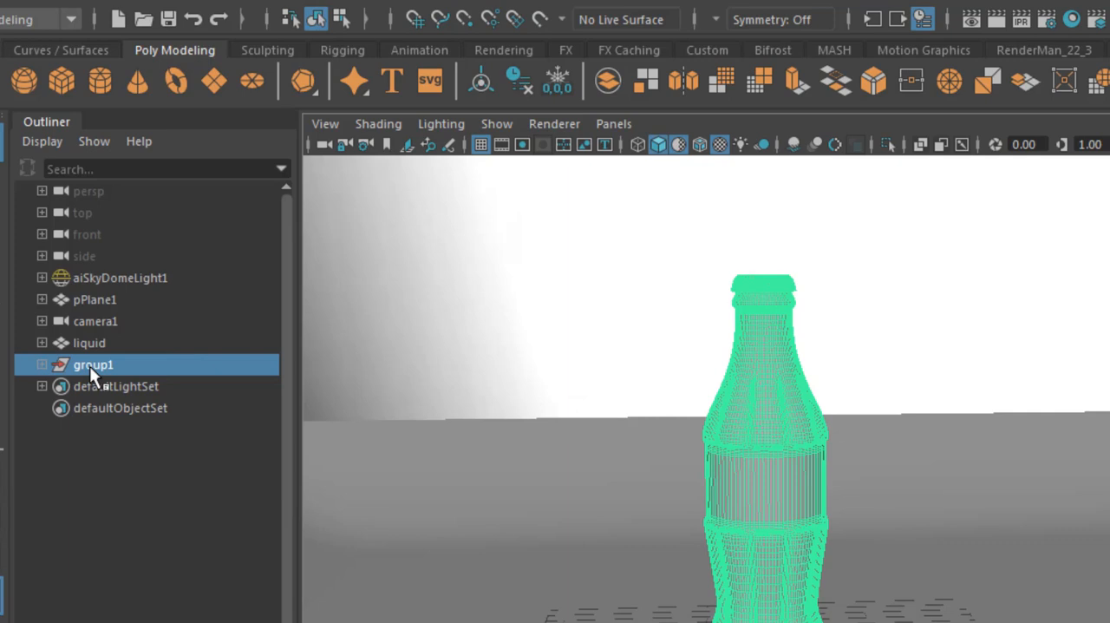
pyautogui.click(89, 343)
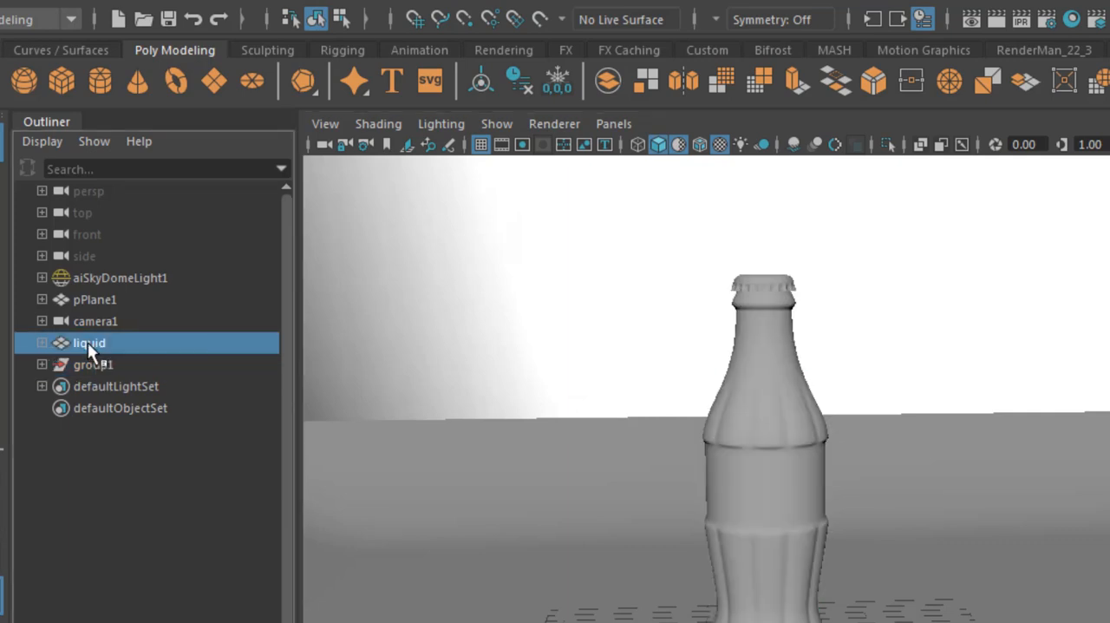
pyautogui.moveTo(102, 351)
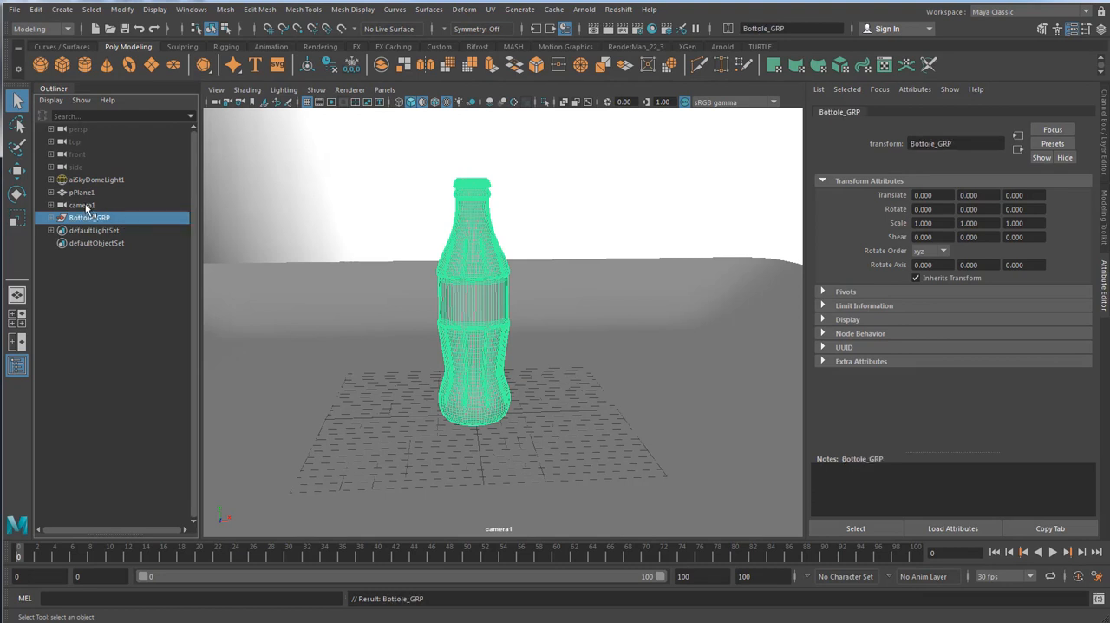
pyautogui.click(82, 205)
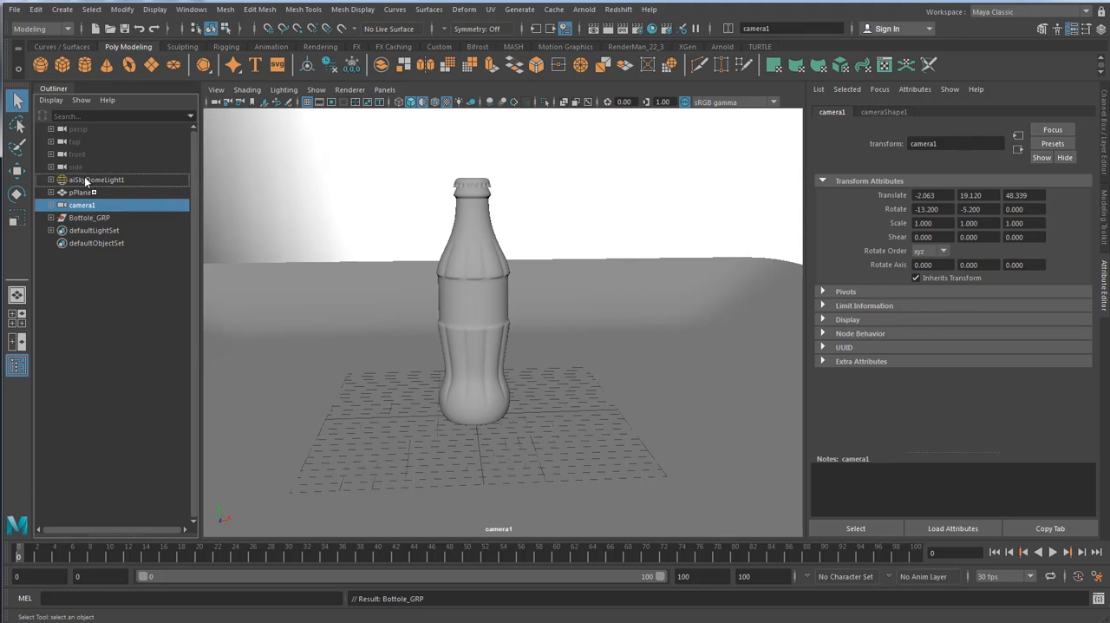
pyautogui.click(81, 204)
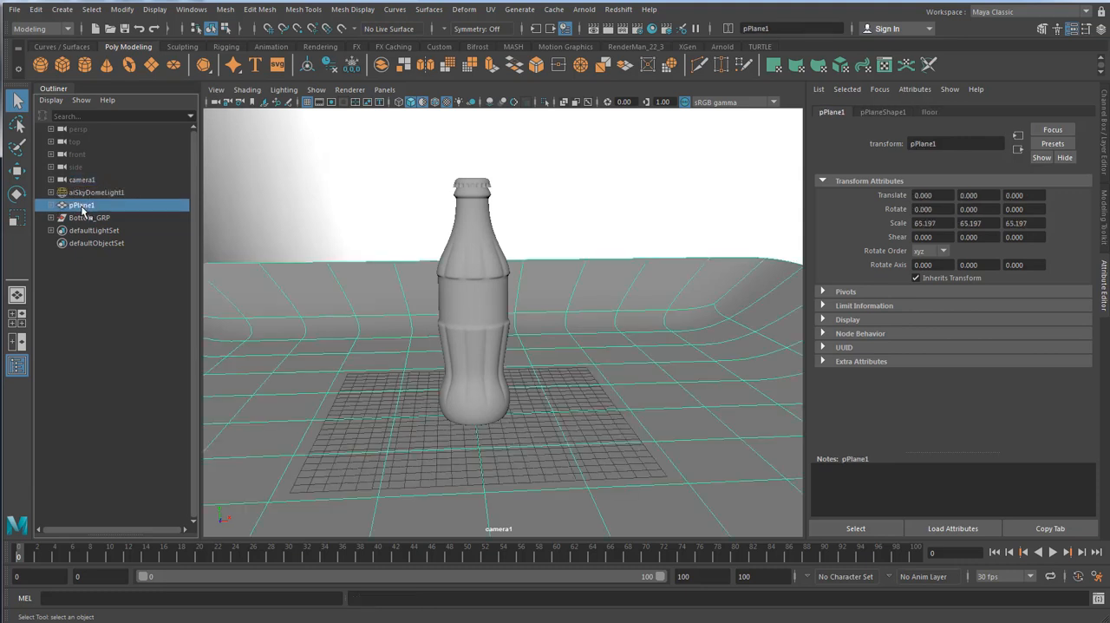
pyautogui.click(82, 217)
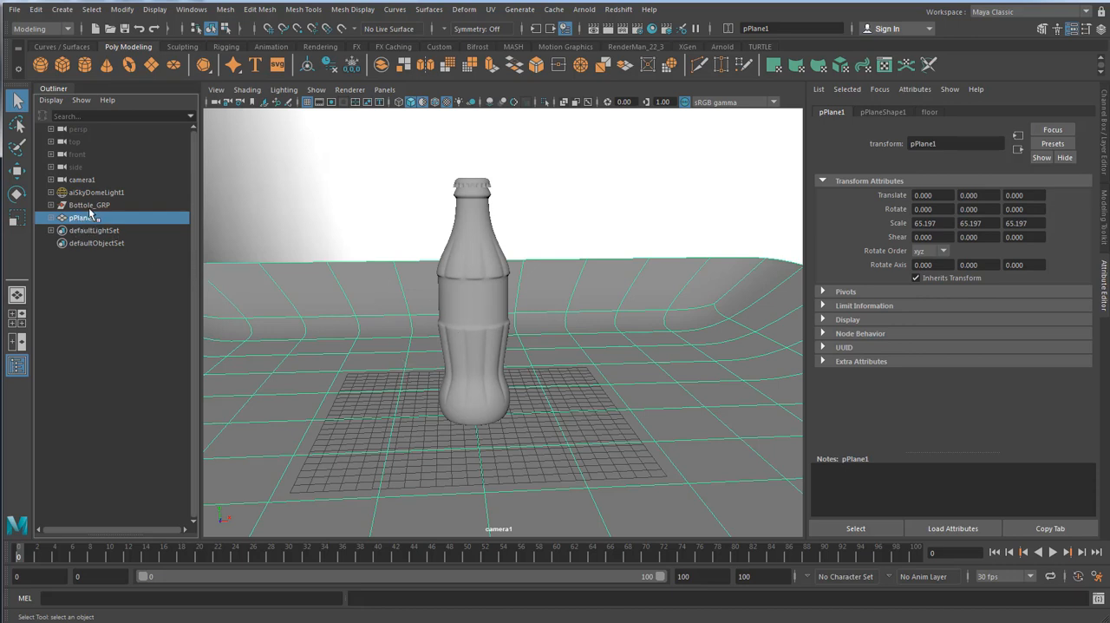
pyautogui.click(90, 204)
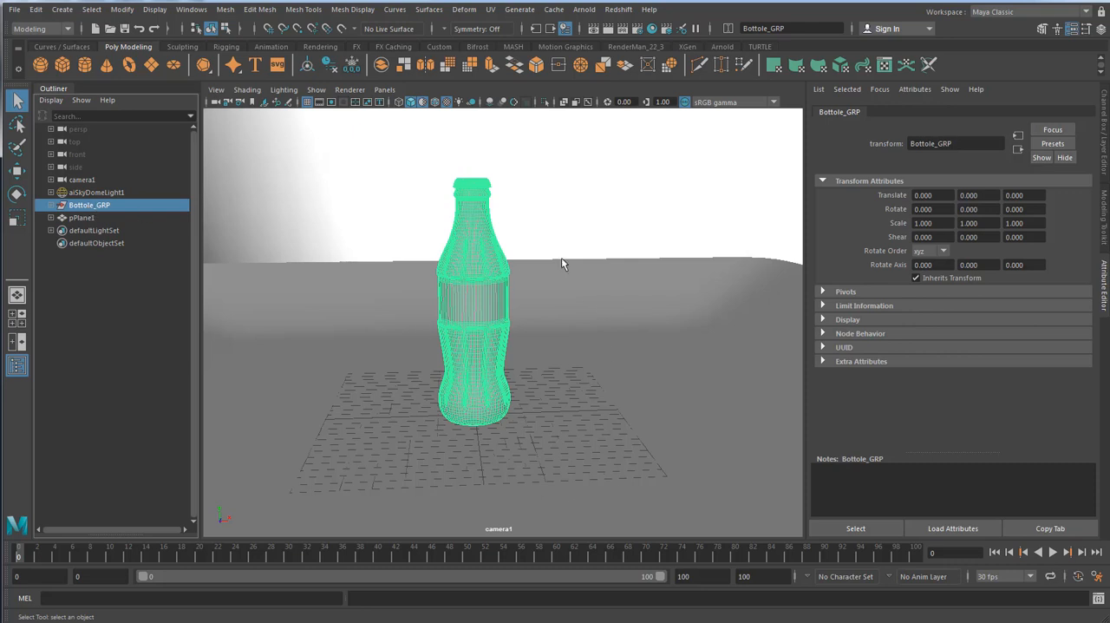
pyautogui.moveTo(397, 317)
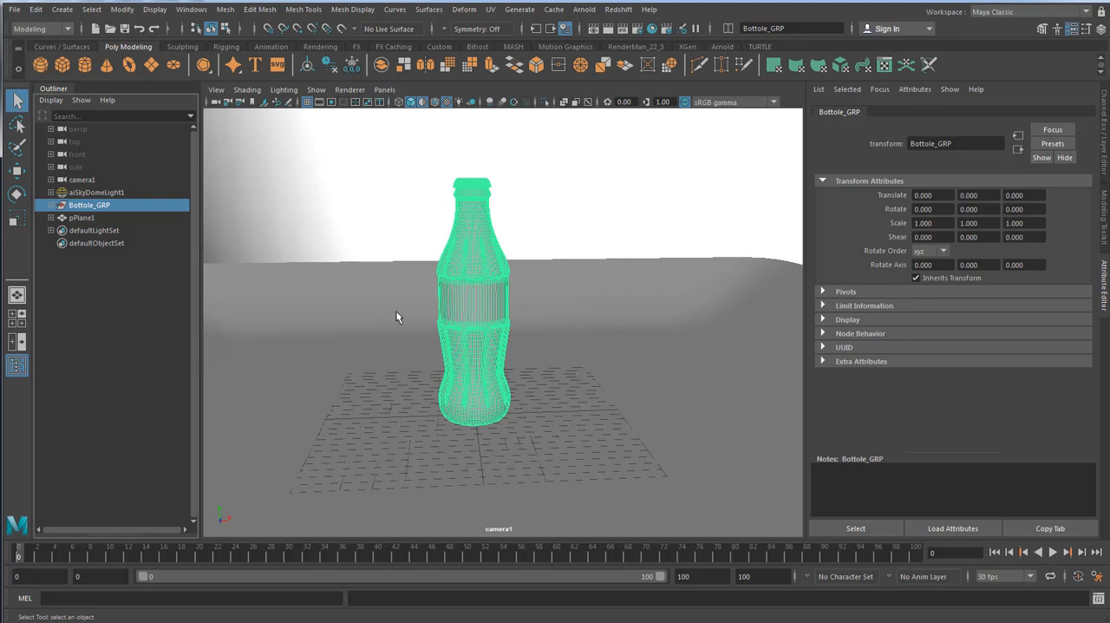
pyautogui.moveTo(470, 331)
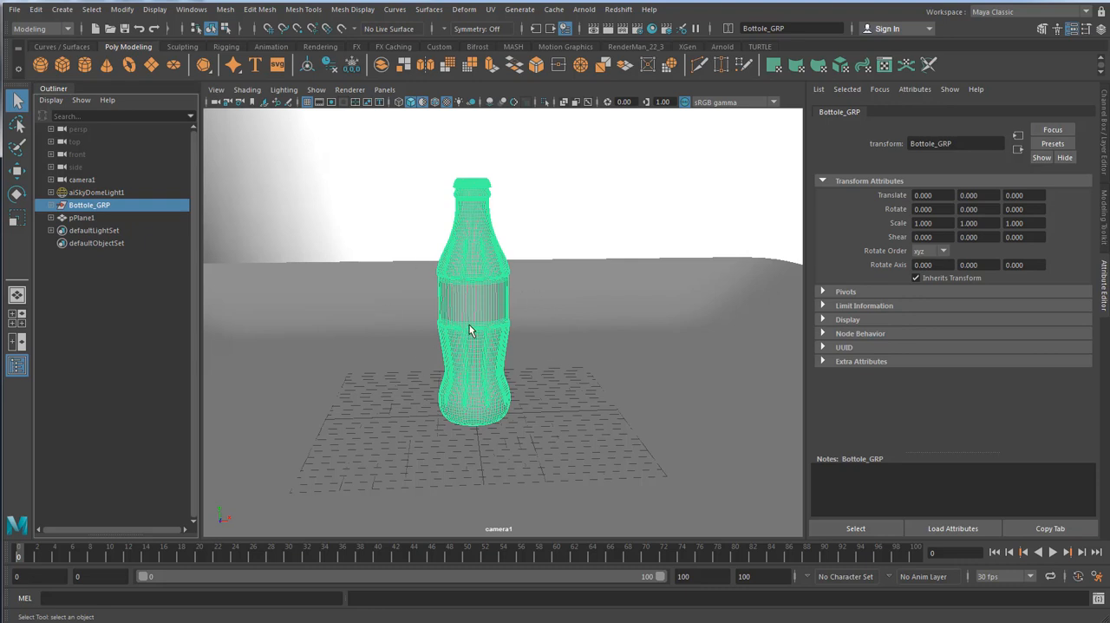
pyautogui.moveTo(321, 346)
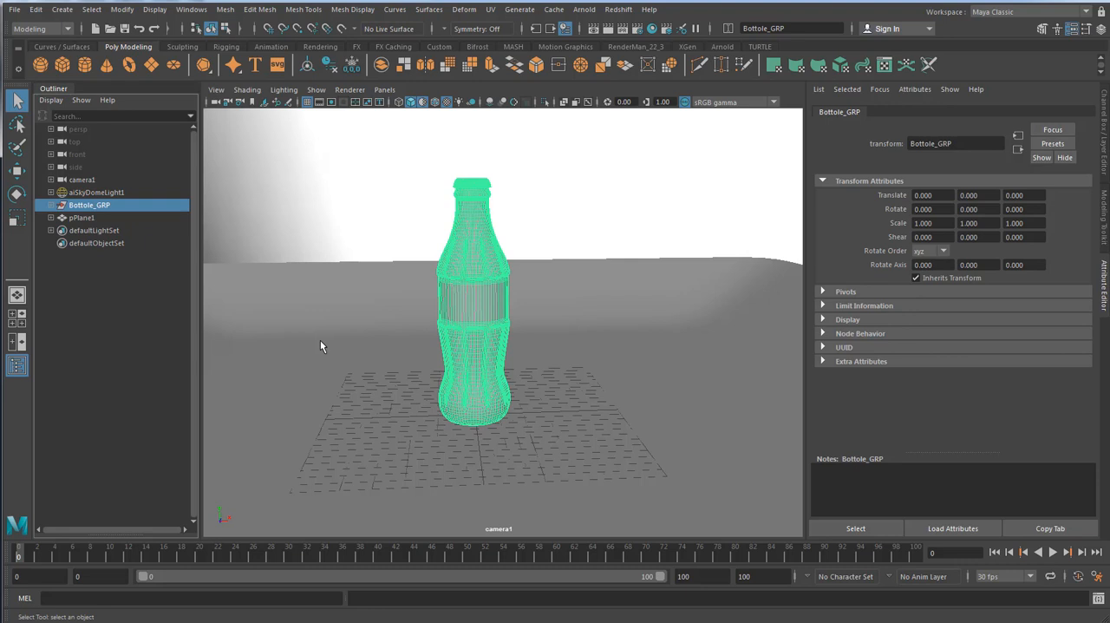
pyautogui.moveTo(493, 565)
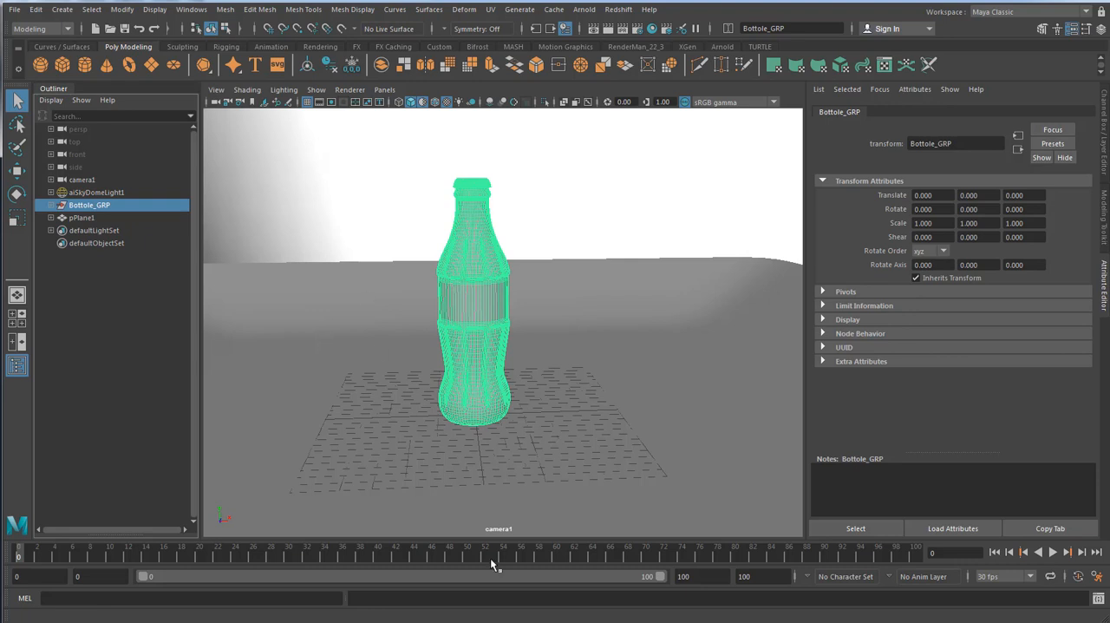
pyautogui.click(82, 179)
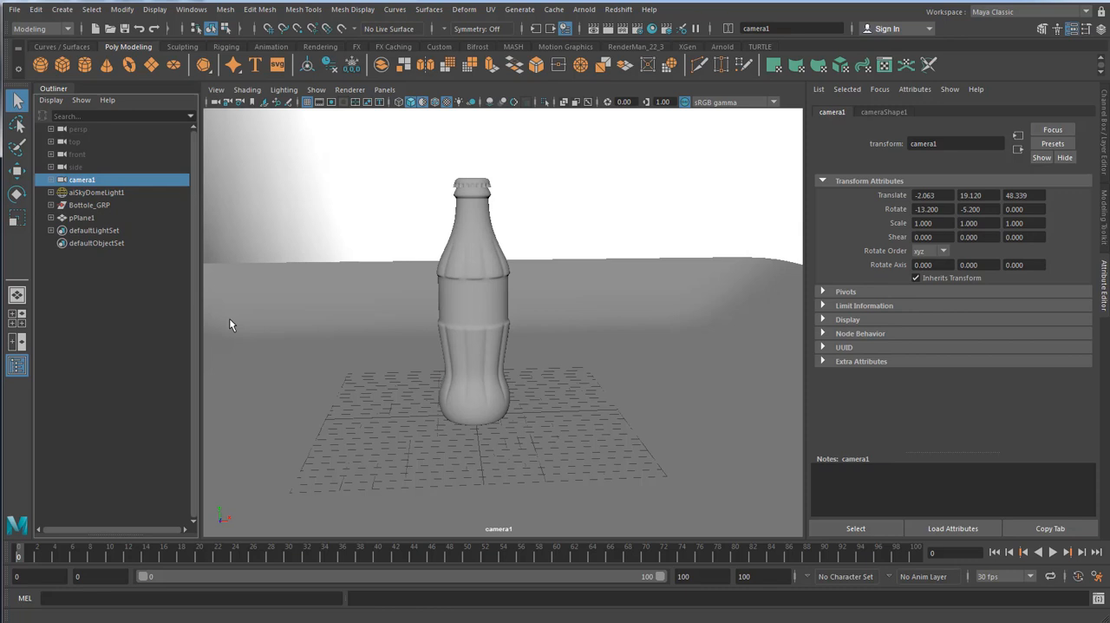
pyautogui.moveTo(91, 9)
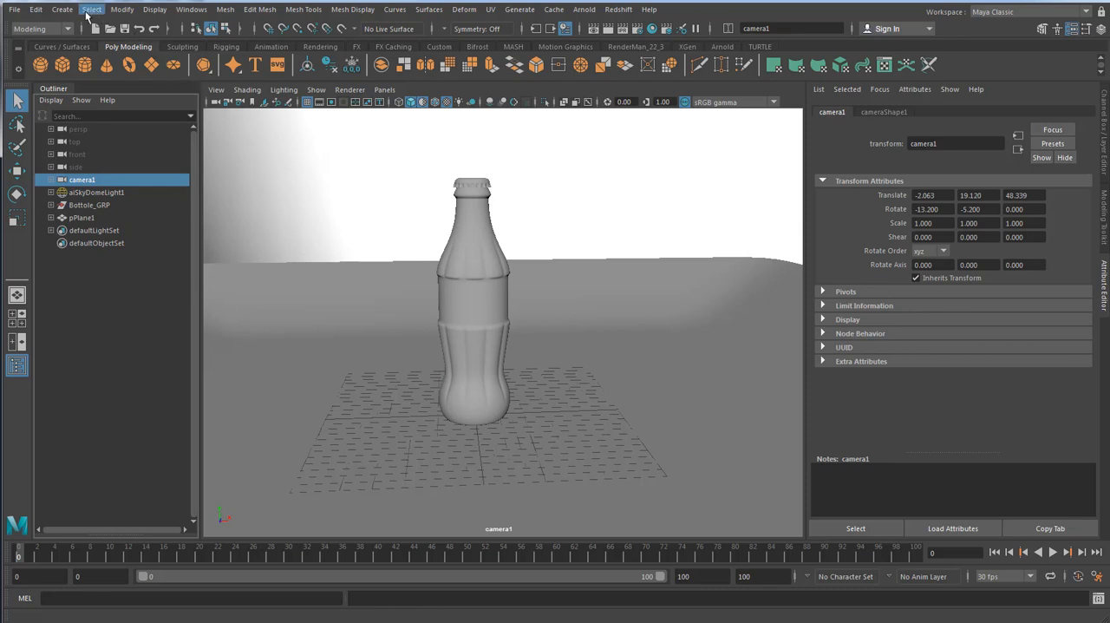
pyautogui.click(61, 9)
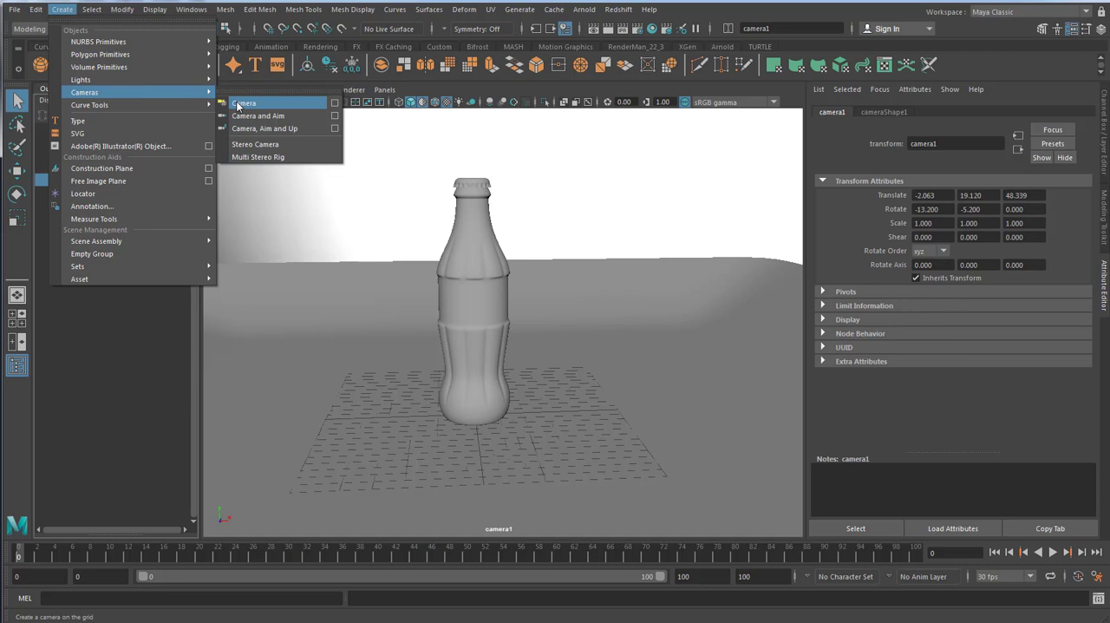
pyautogui.click(246, 103)
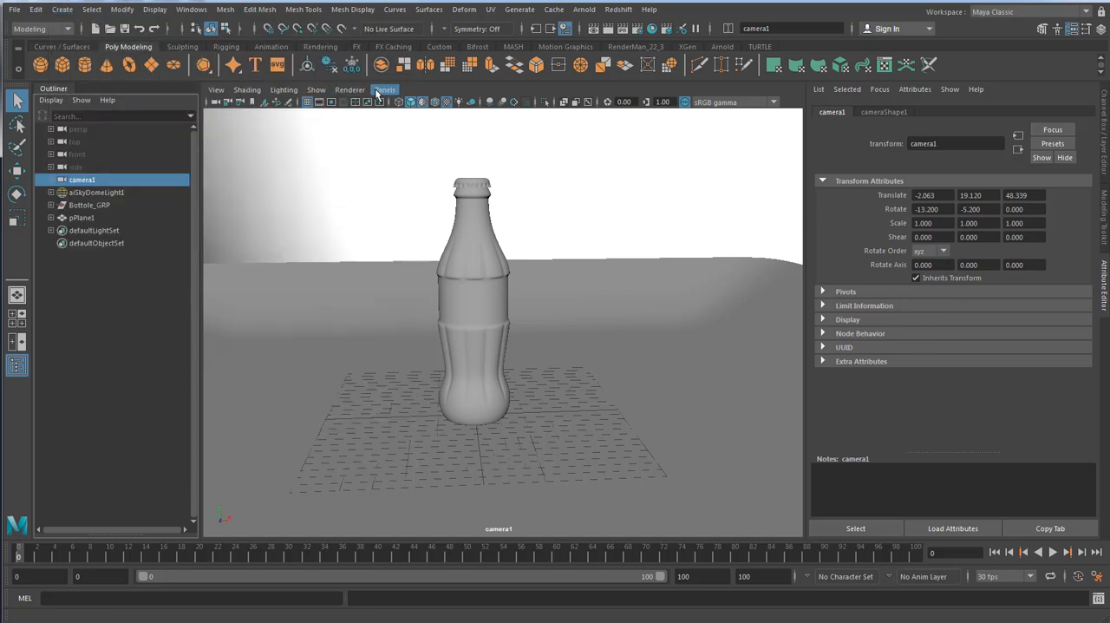
pyautogui.click(384, 89)
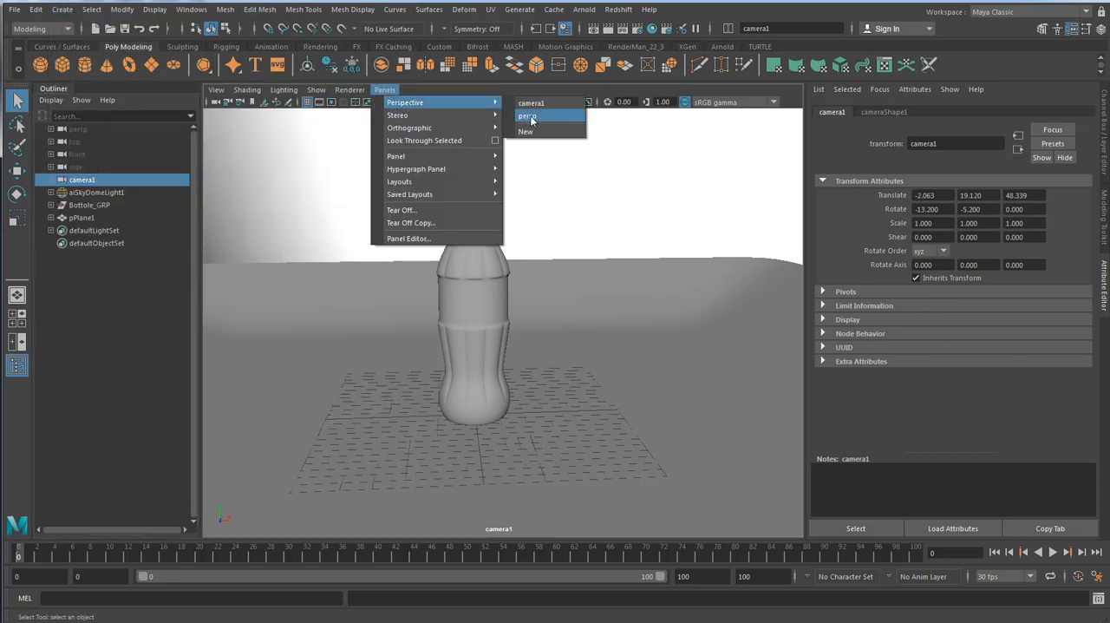
pyautogui.click(527, 116)
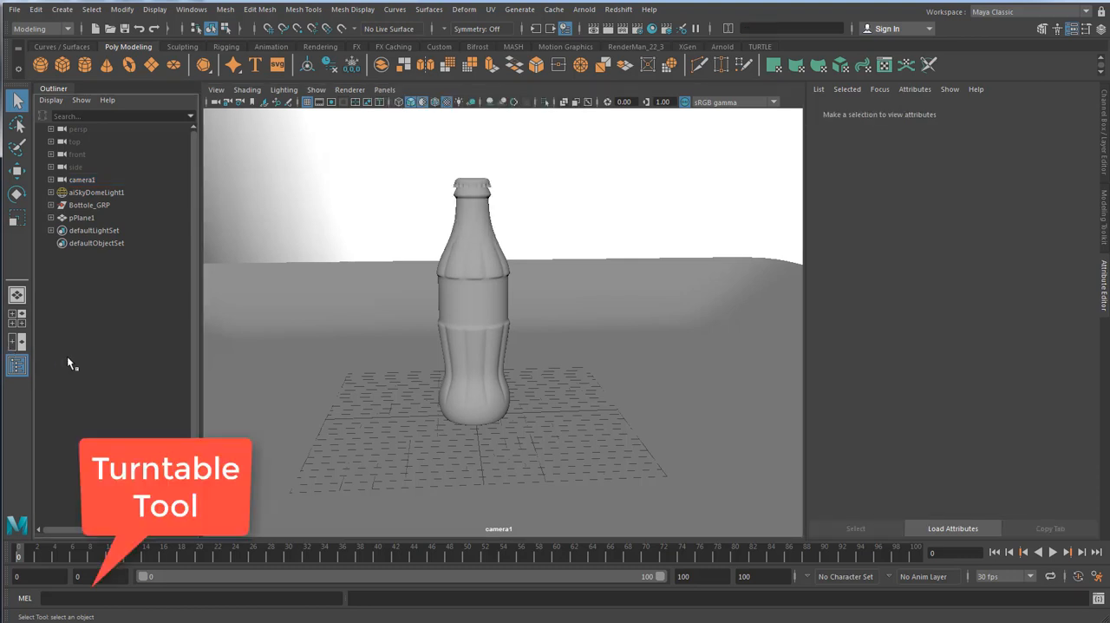
pyautogui.moveTo(147, 319)
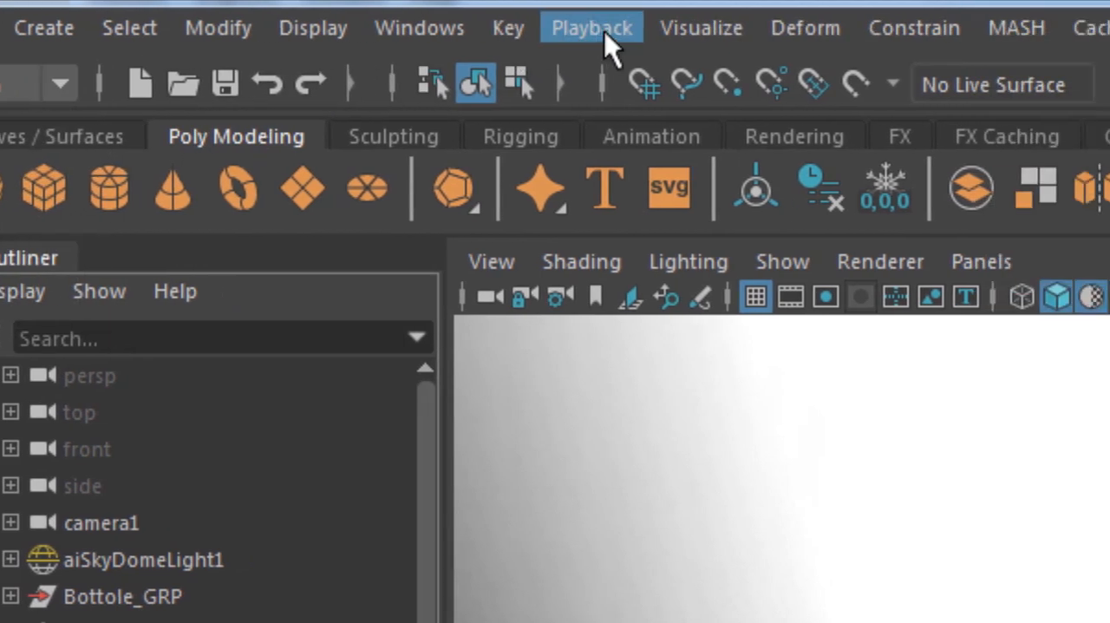
# Open the Create Turntable options from the Visualize menu.
pyautogui.click(327, 27)
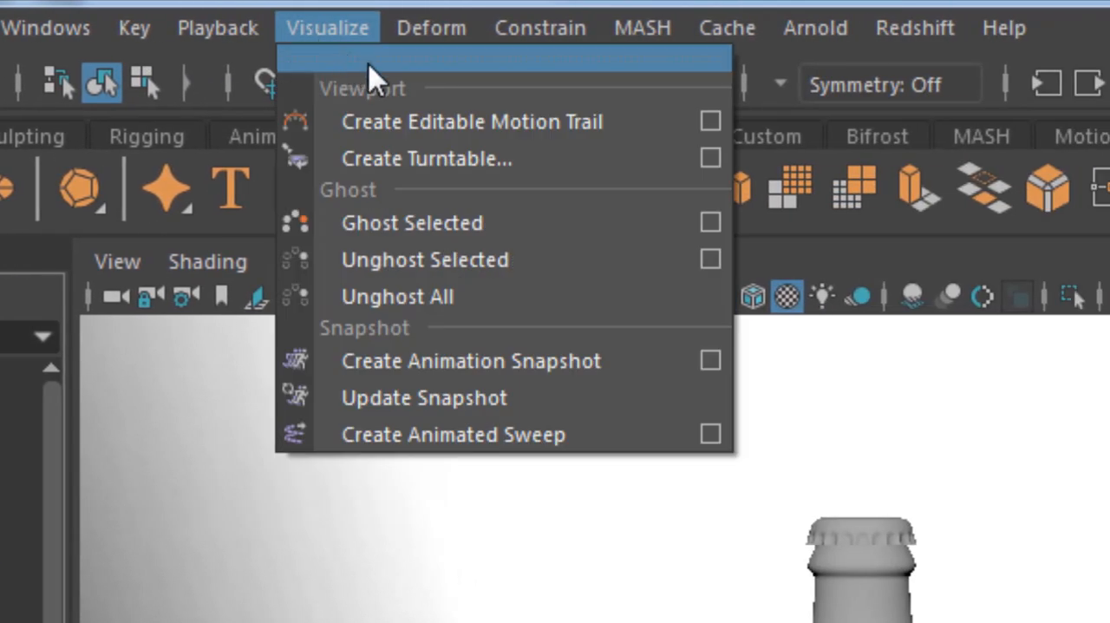
pyautogui.moveTo(521, 158)
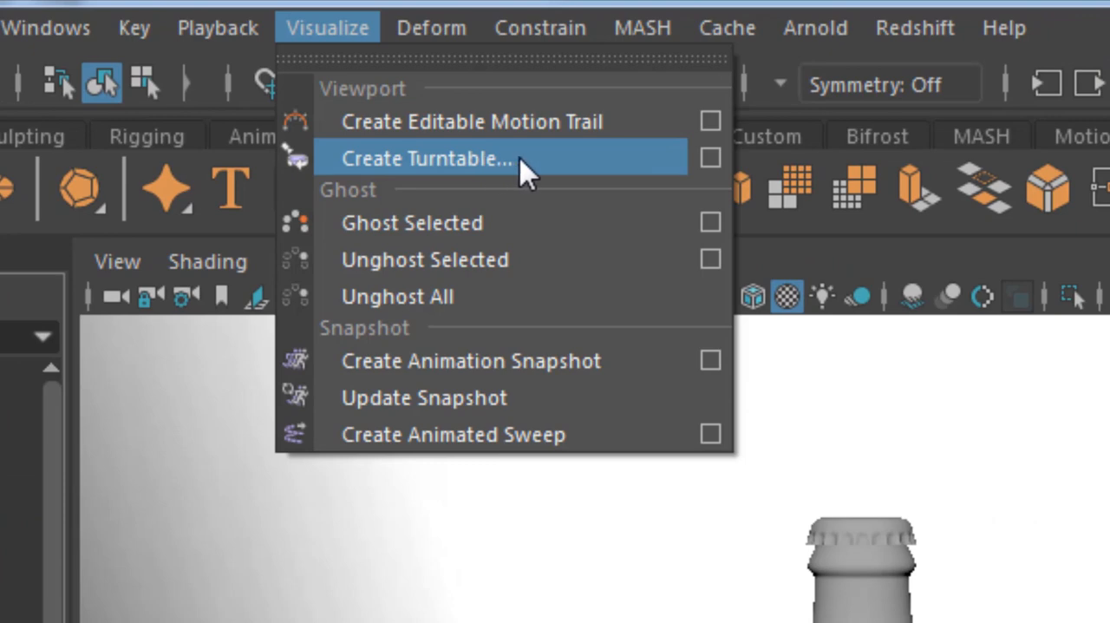
pyautogui.click(426, 158)
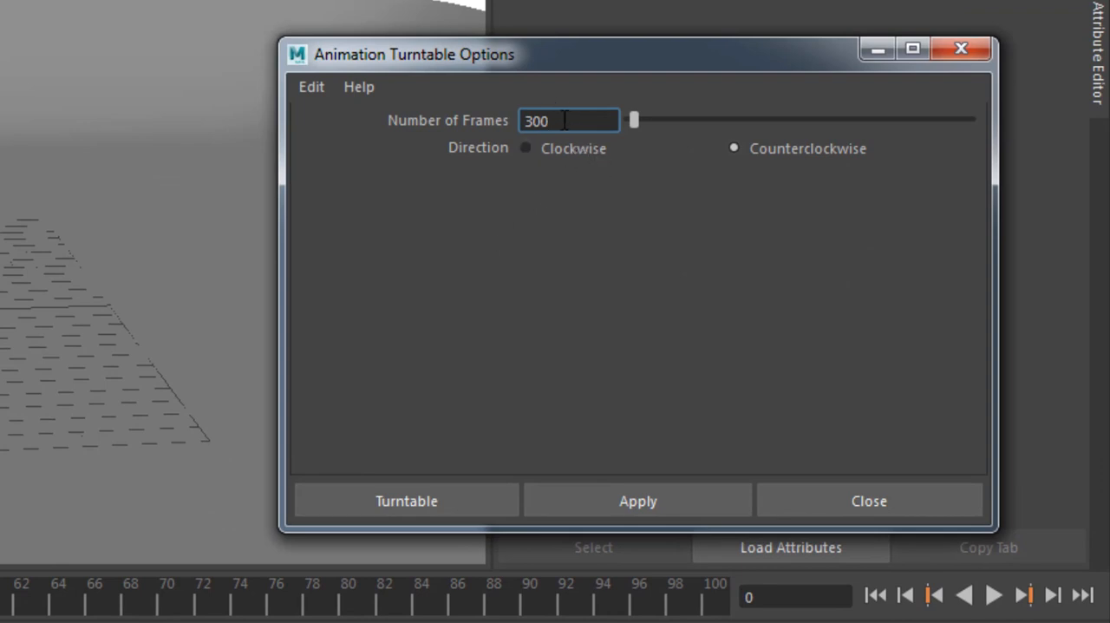
# Set the turntable to 150 frames and create it for Bottole_GRP.
pyautogui.tripleClick(569, 120)
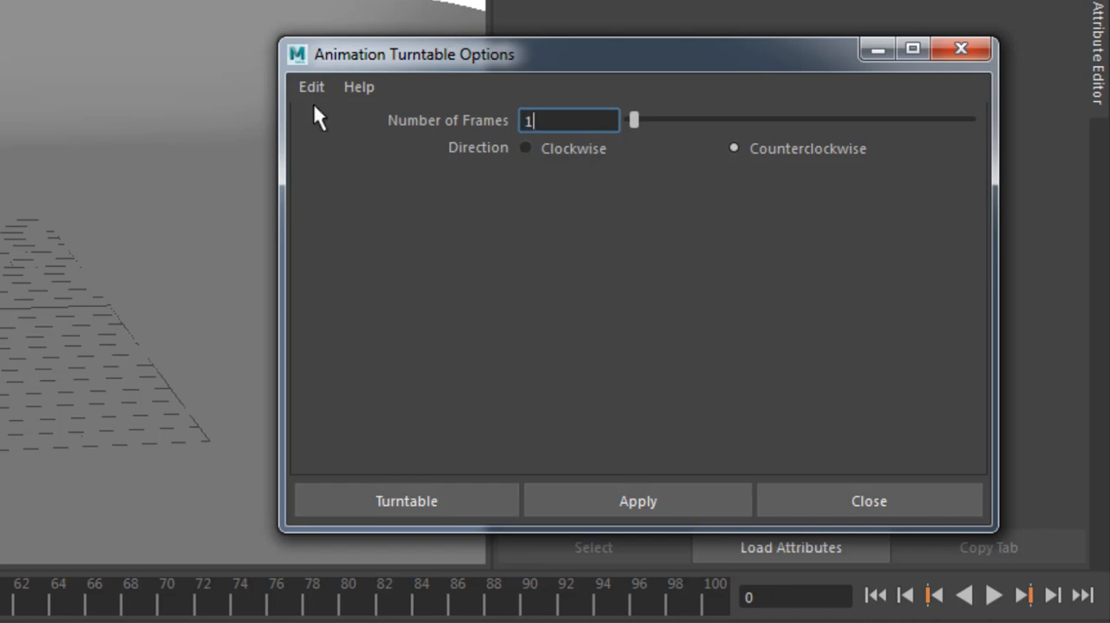
pyautogui.write('150')
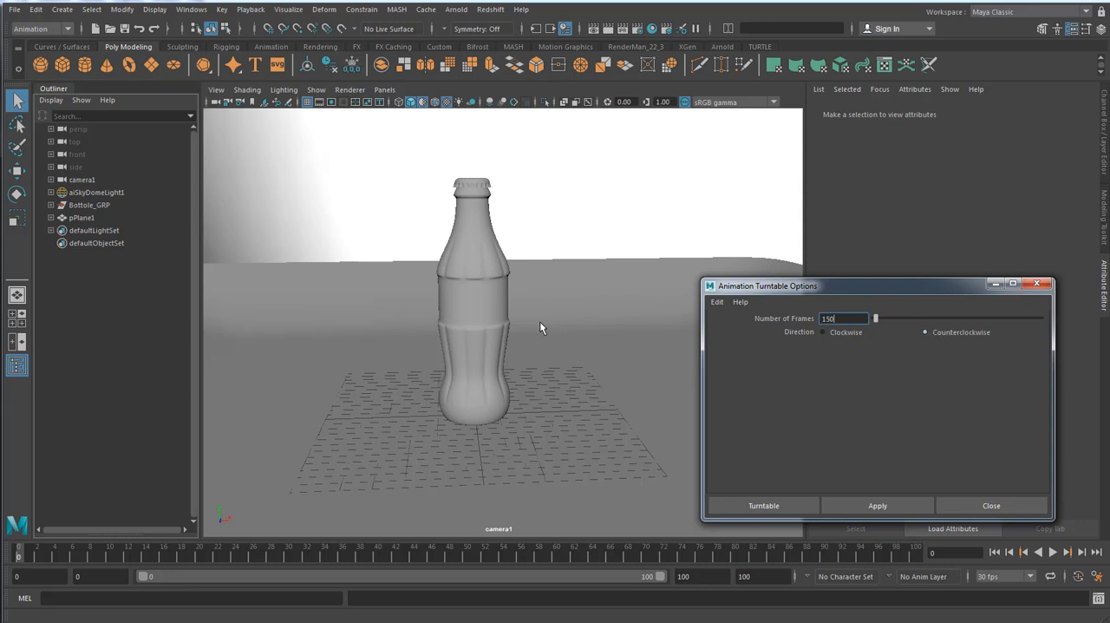
pyautogui.moveTo(767, 286); pyautogui.dragTo(600, 231)
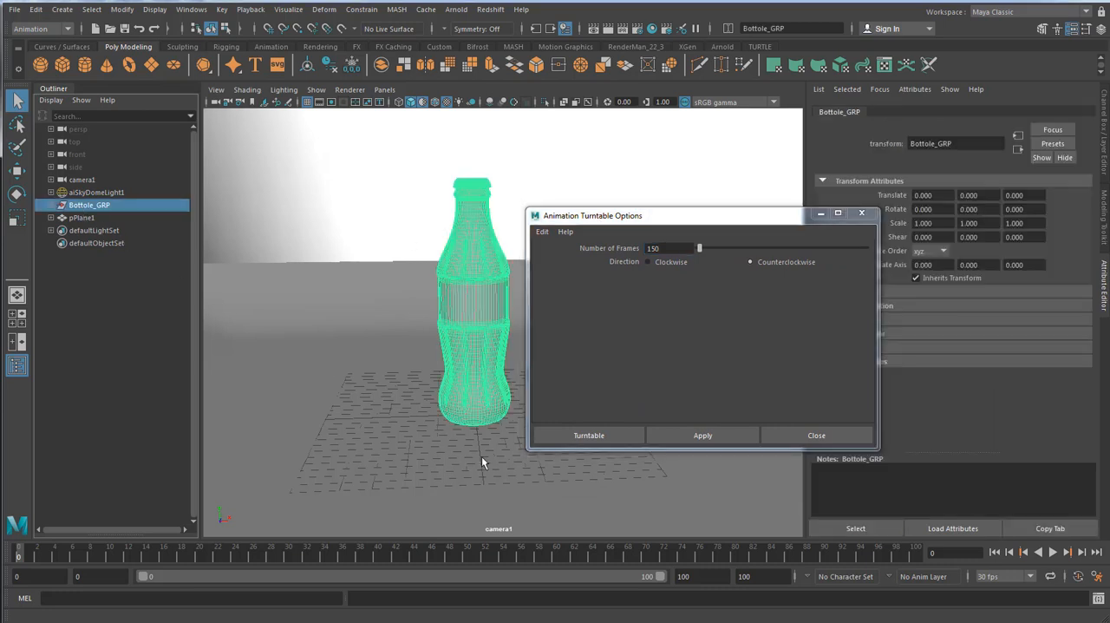
pyautogui.moveTo(538, 464)
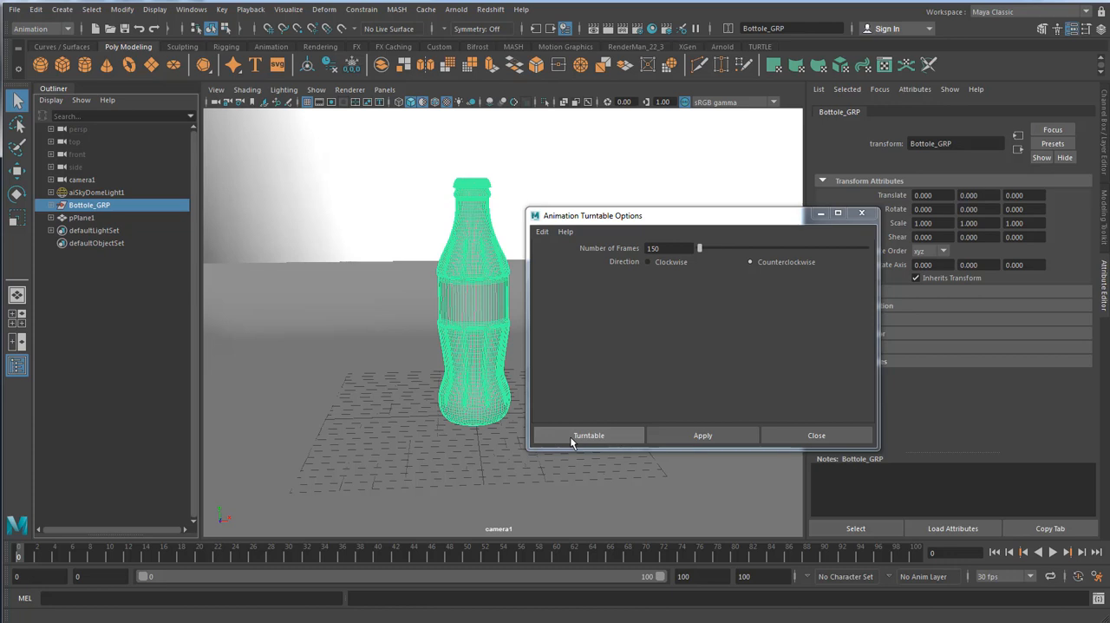
pyautogui.click(588, 434)
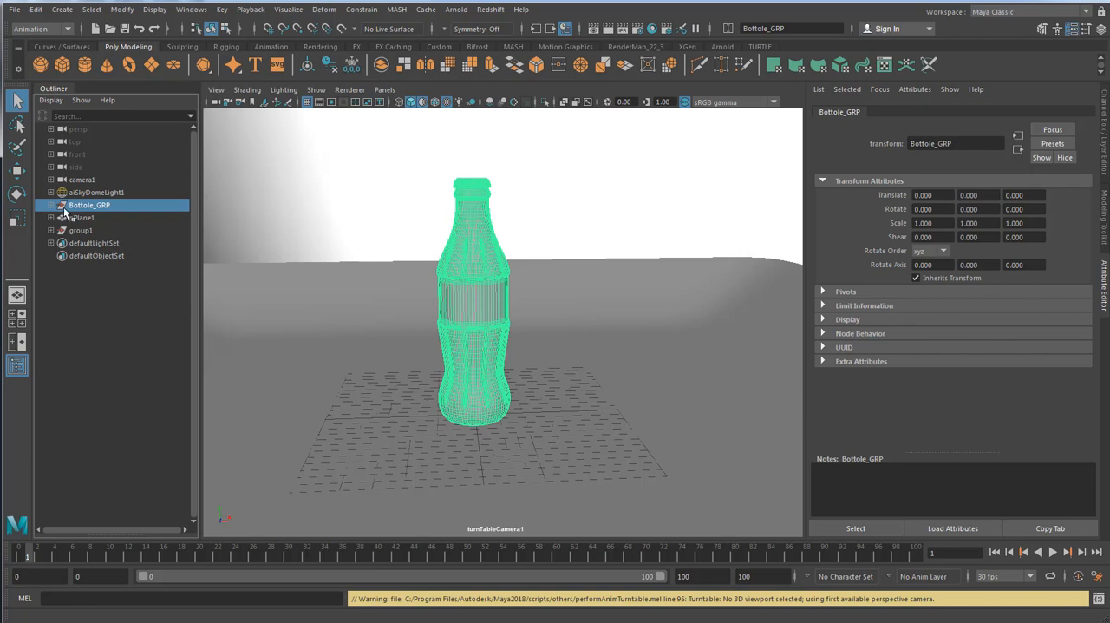
# View through turnTableCamera1, confirm playback ends at 150, and collapse the Outliner groups.
pyautogui.click(51, 205)
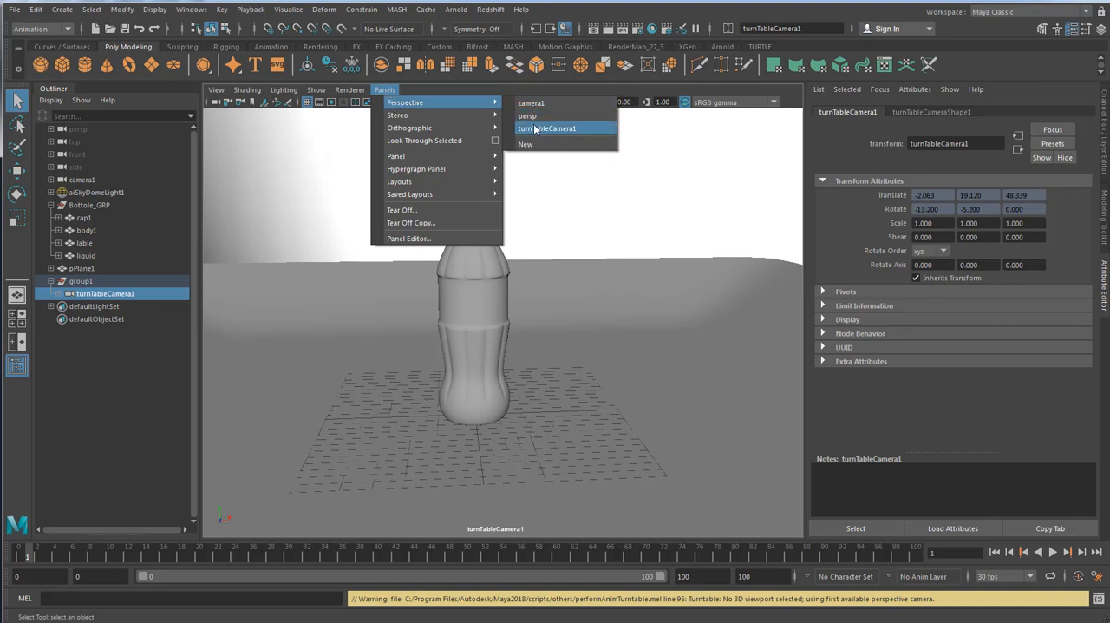
pyautogui.click(548, 128)
pyautogui.write('150')
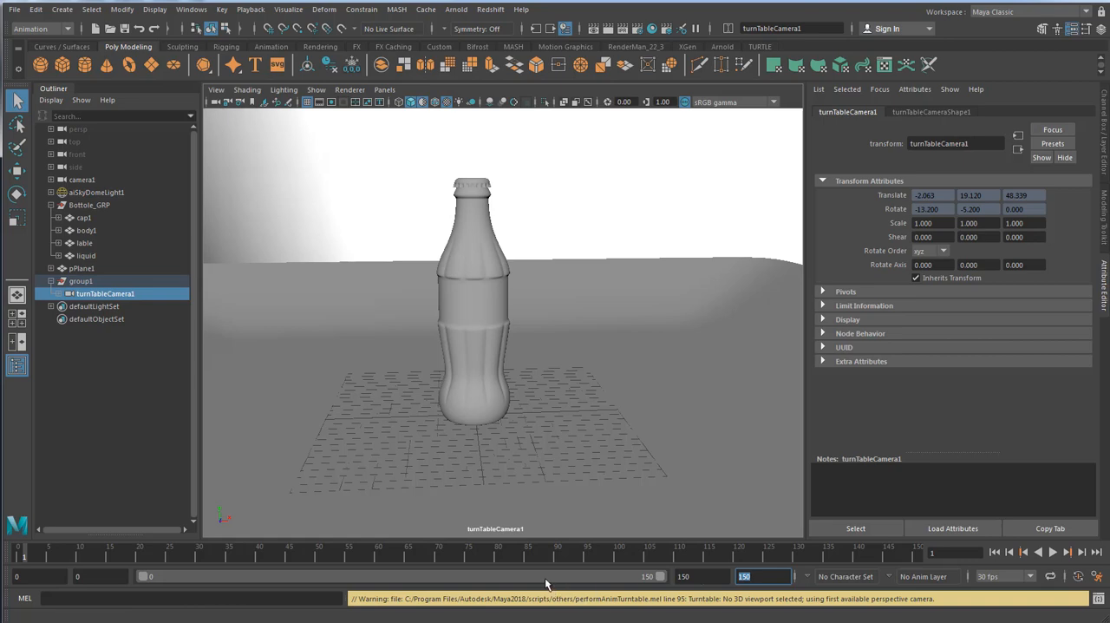
pyautogui.click(1052, 551)
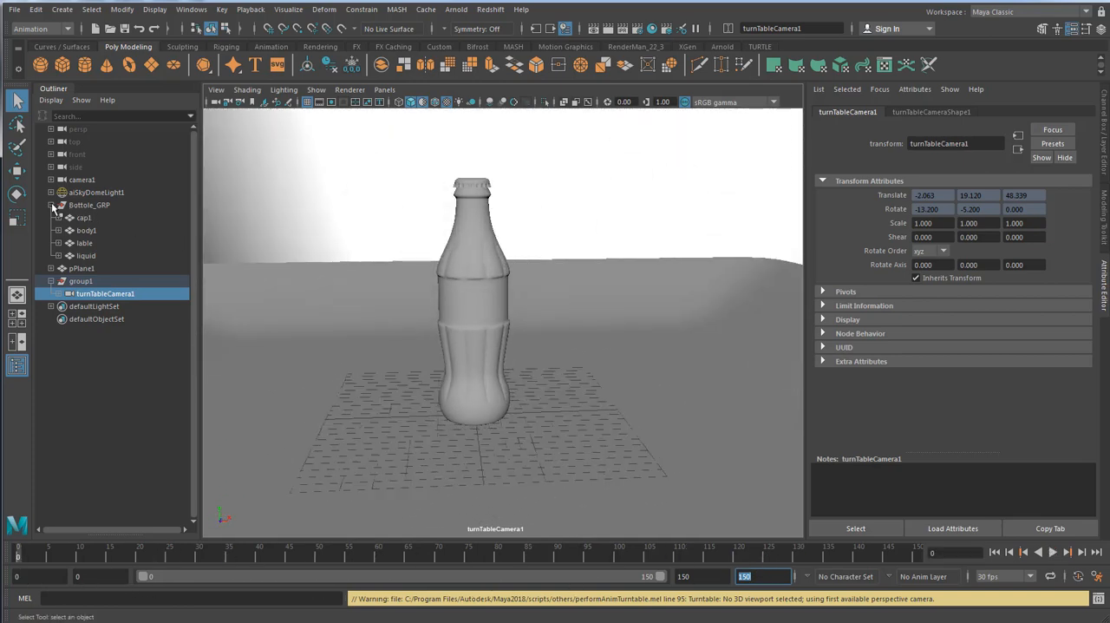
pyautogui.click(51, 205)
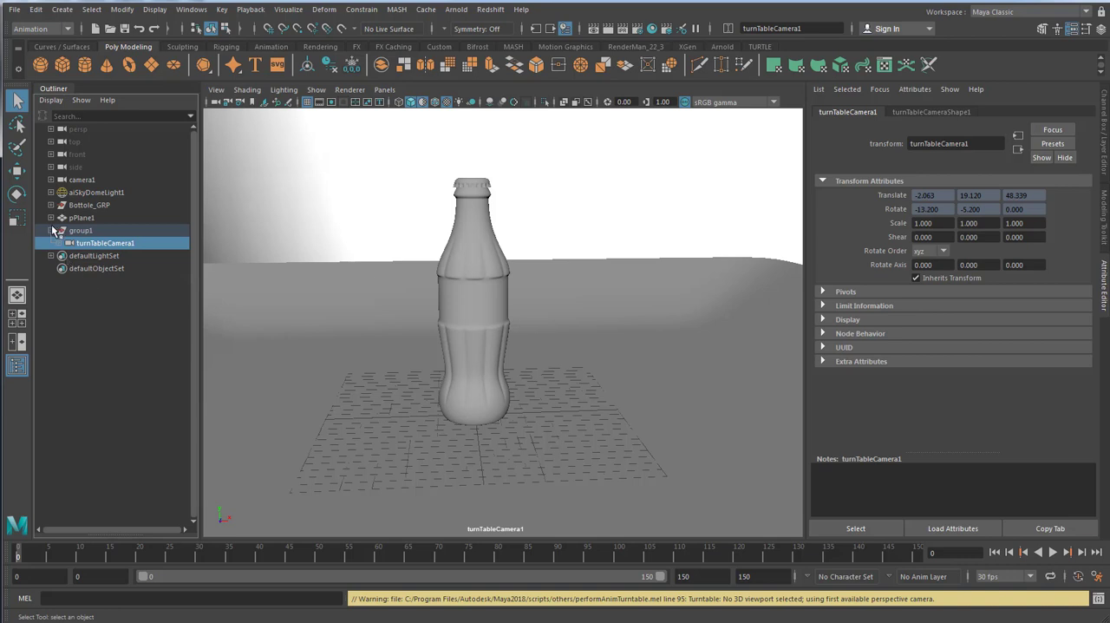
pyautogui.click(51, 230)
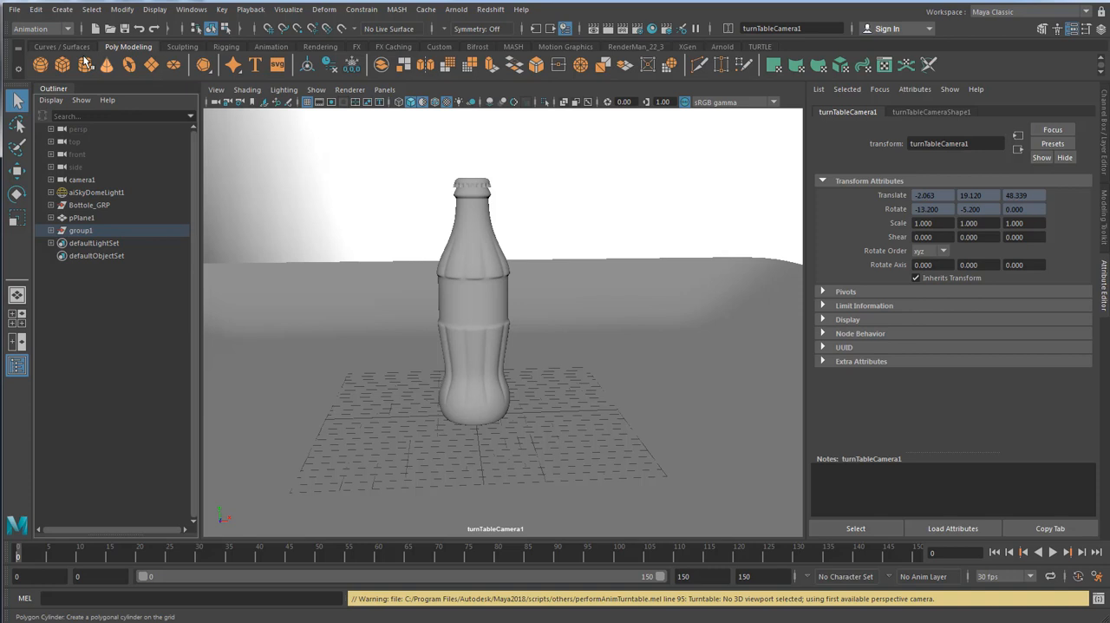
# Switch to the Rendering menu set and bring up Render Settings.
pyautogui.click(40, 28)
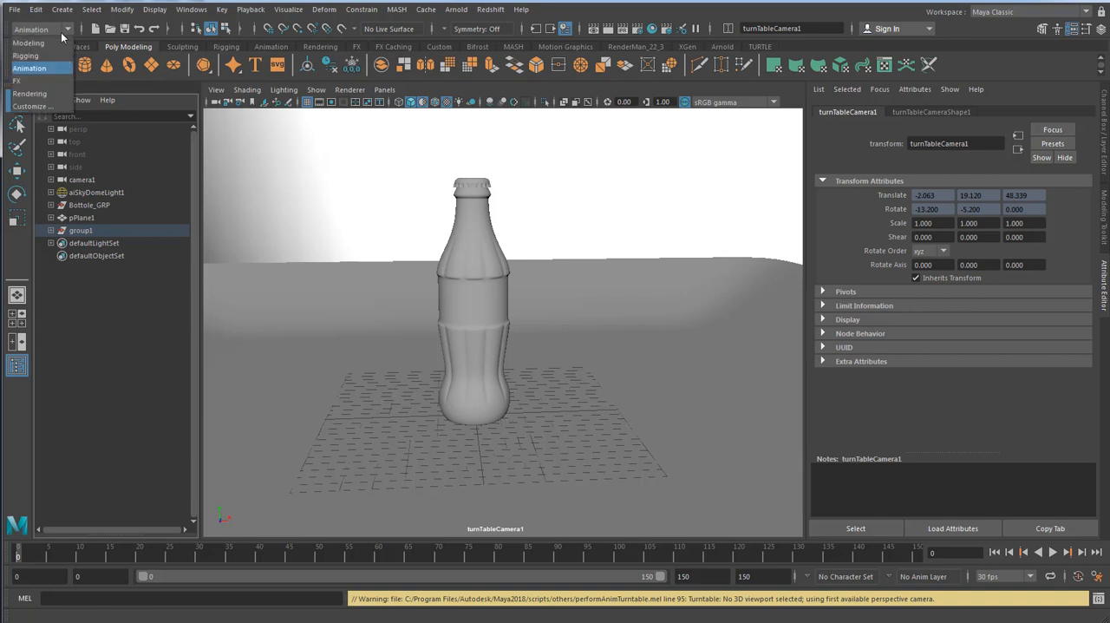
pyautogui.click(30, 93)
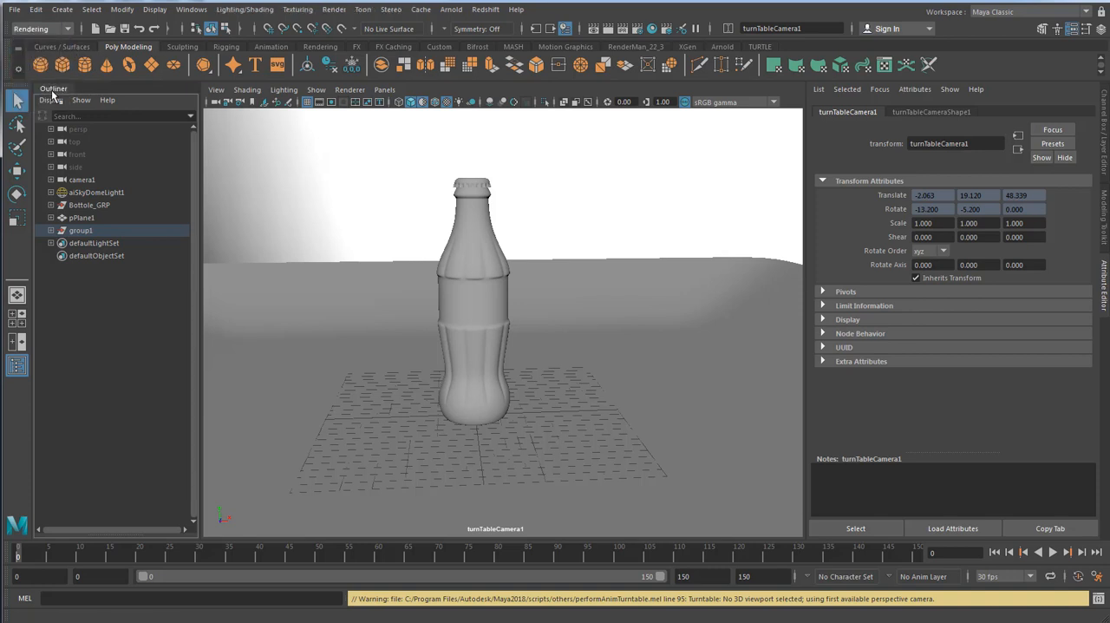
pyautogui.click(334, 10)
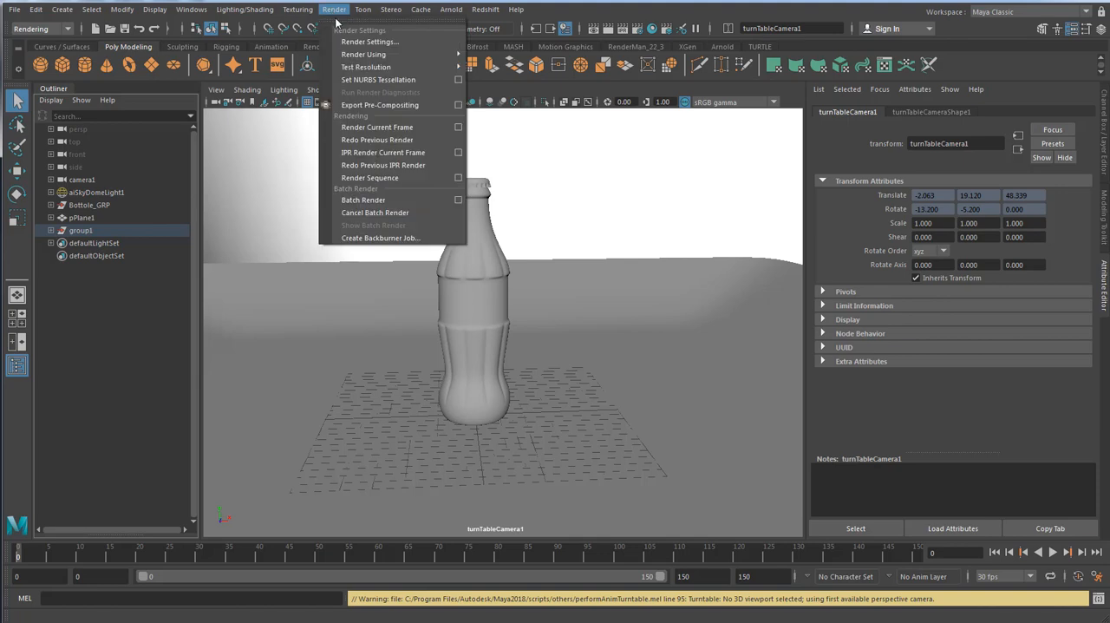
pyautogui.click(370, 42)
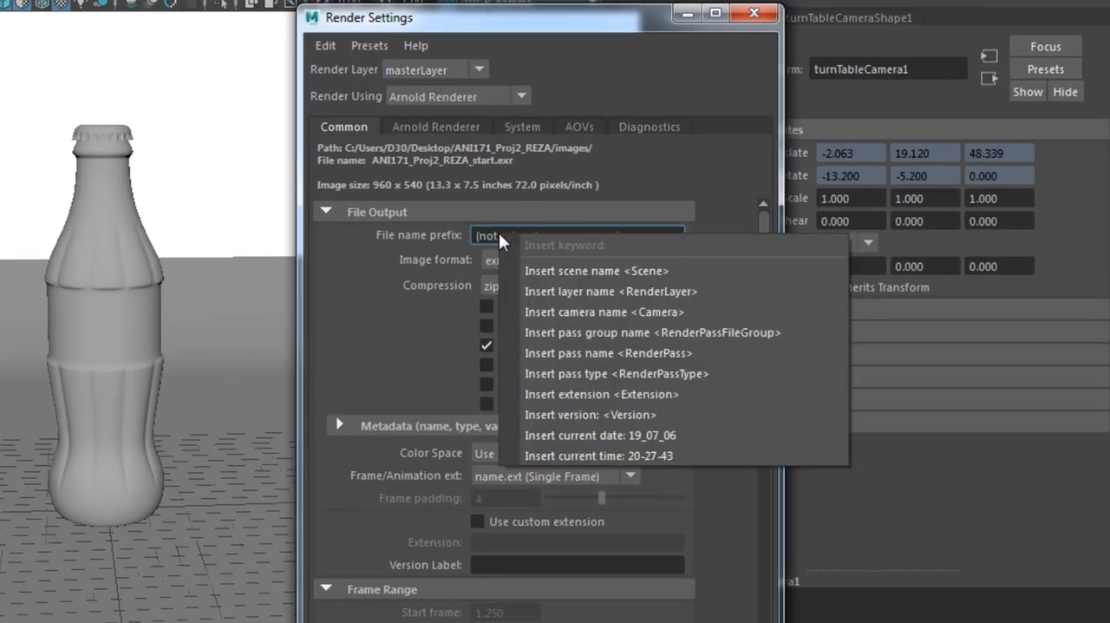
pyautogui.moveTo(597, 270)
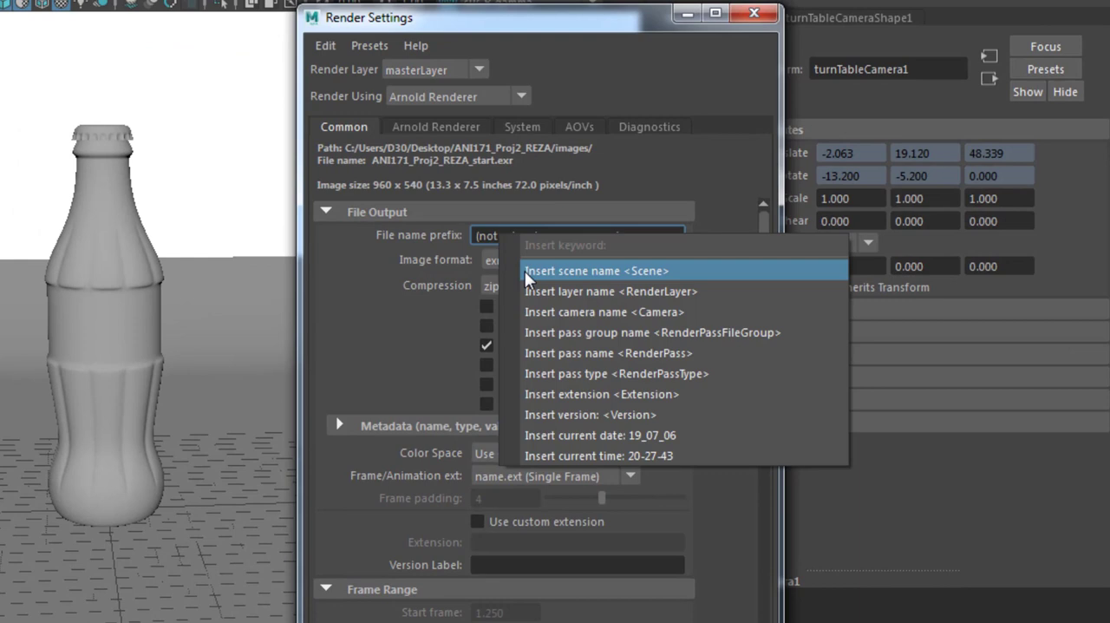
# Set the file name prefix to ANI171_Proj2_REZA and image format to JPEG.
pyautogui.click(595, 271)
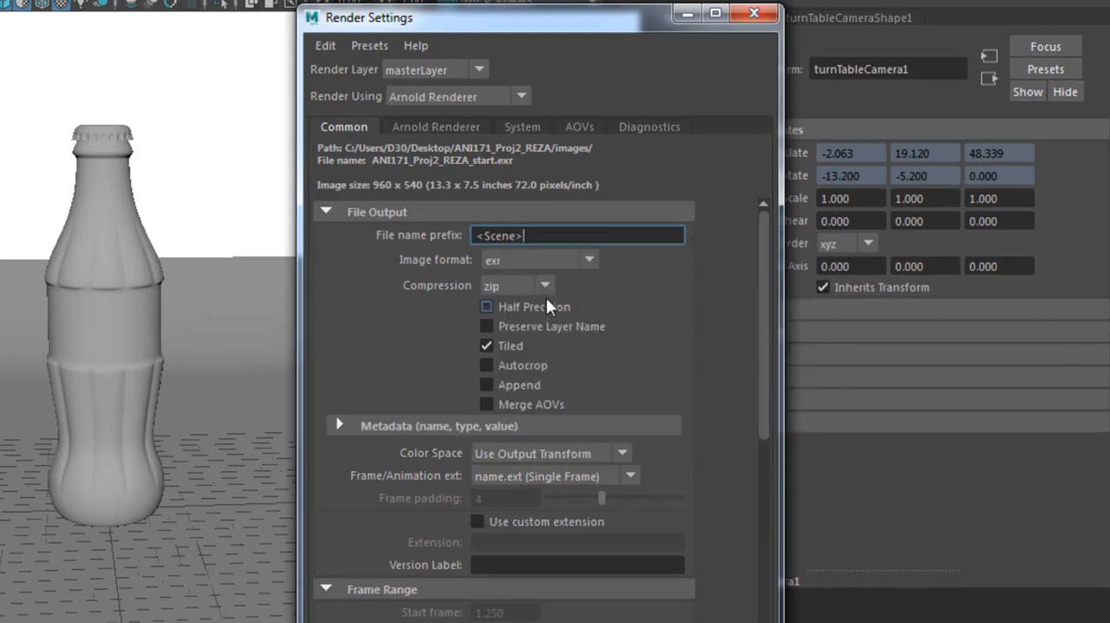
pyautogui.write('A')
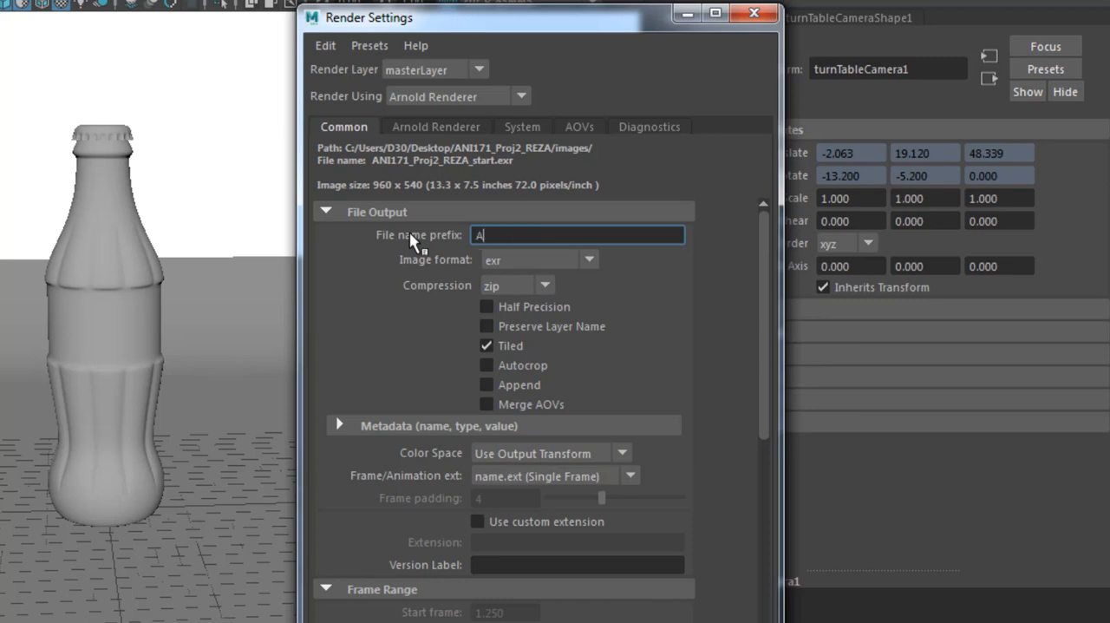
pyautogui.write('NI171_')
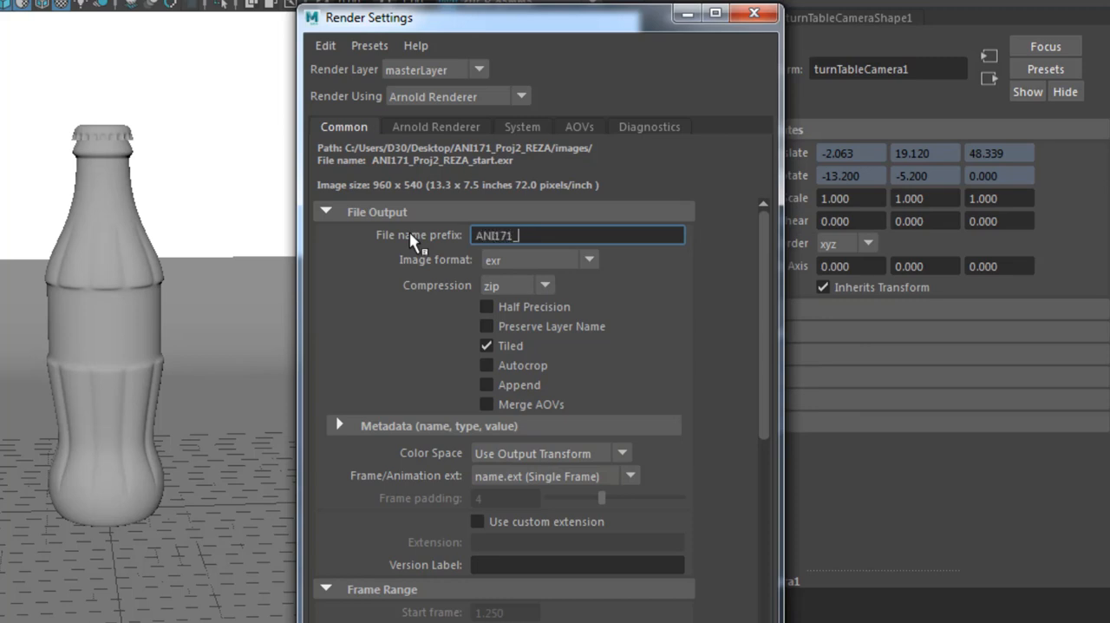
pyautogui.write('Proj_')
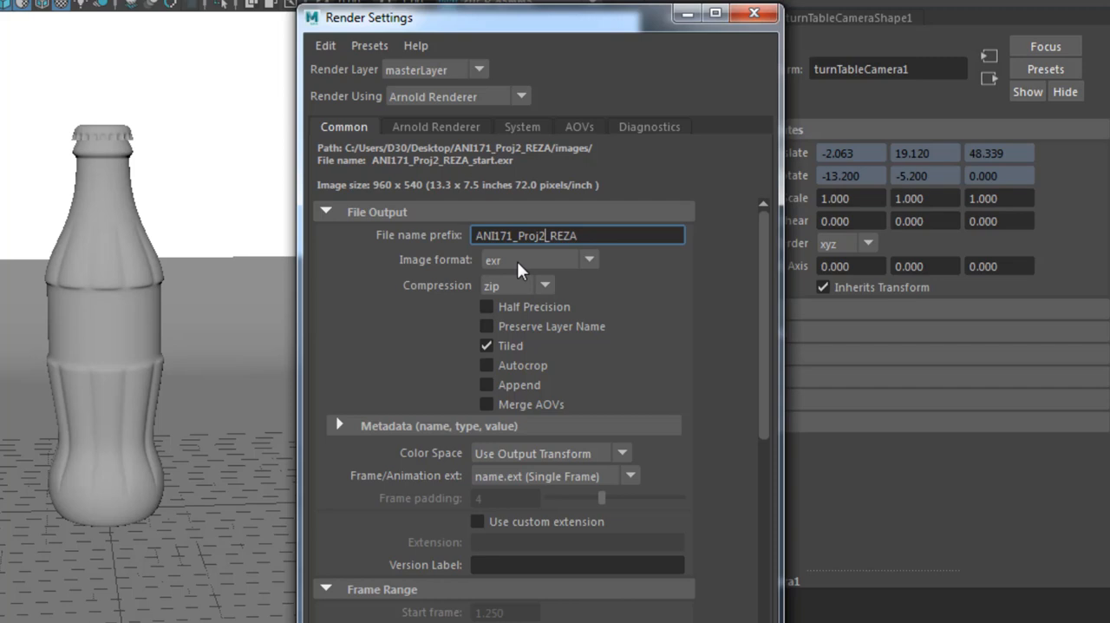
pyautogui.click(588, 259)
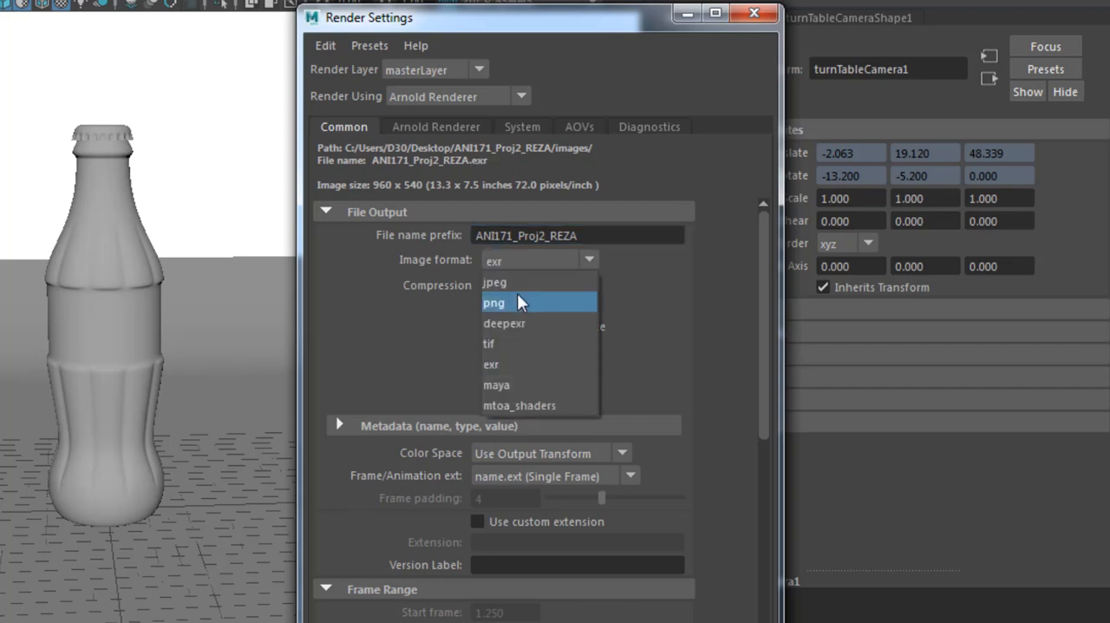
pyautogui.moveTo(520, 283)
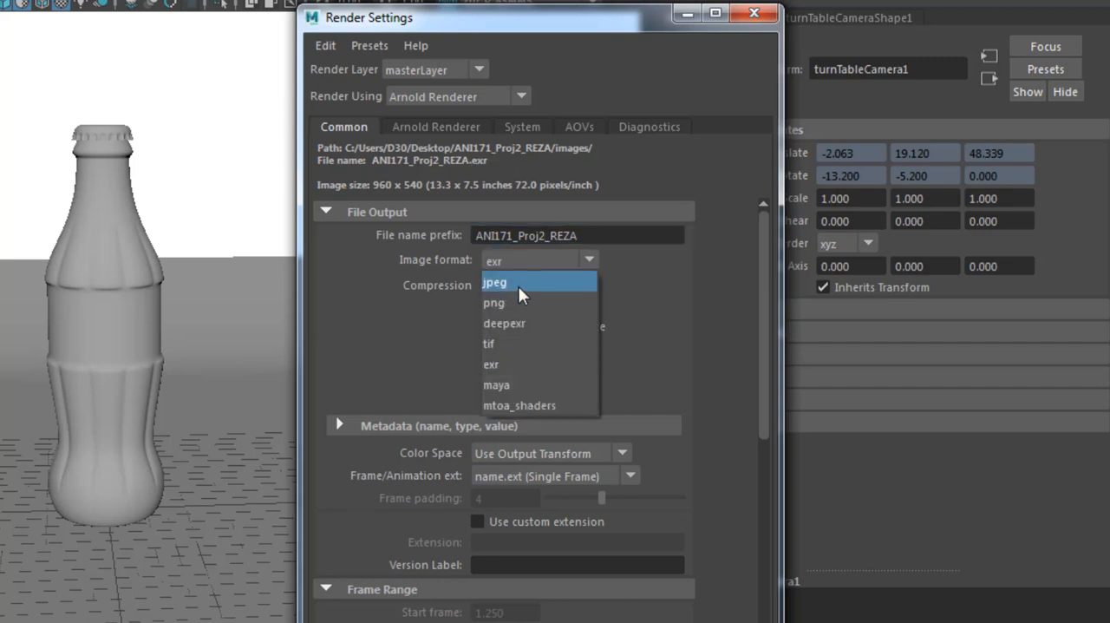
pyautogui.moveTo(519, 303)
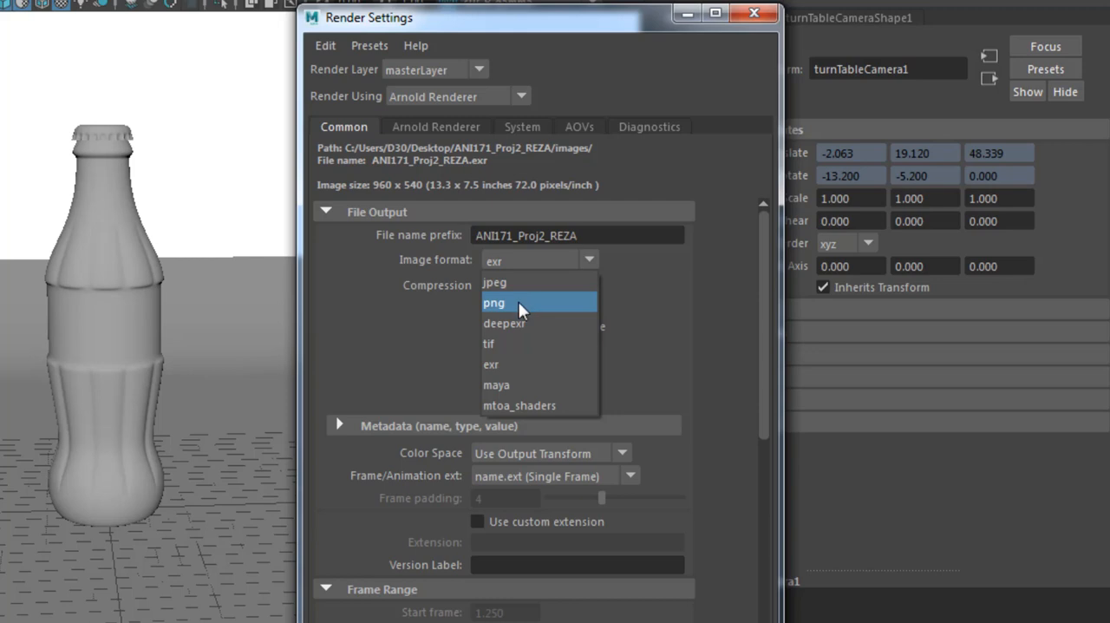
pyautogui.moveTo(510, 365)
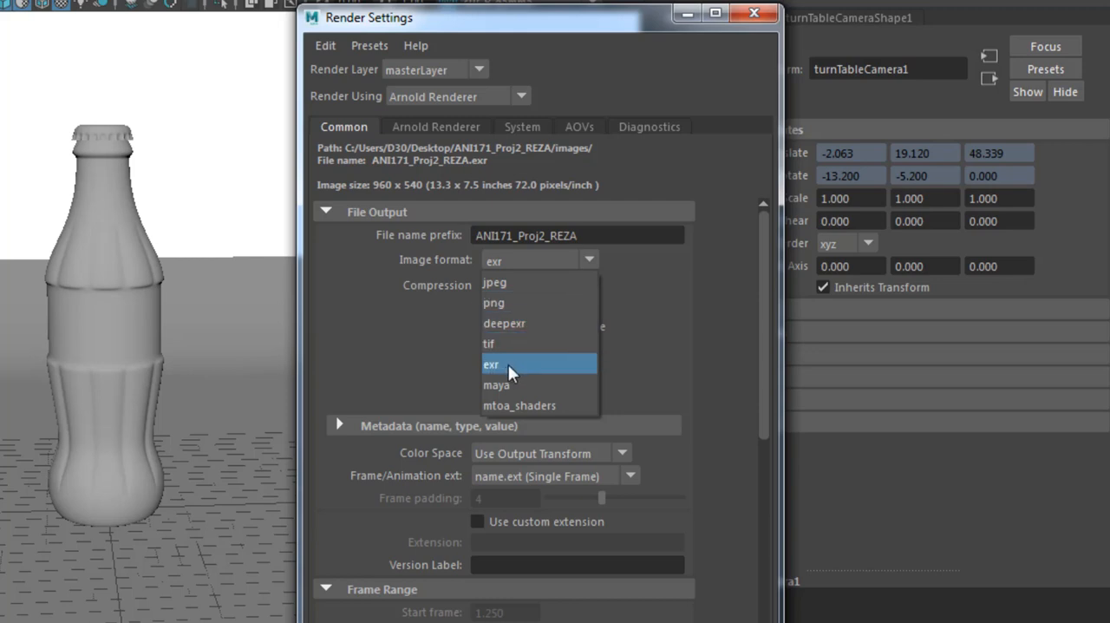
pyautogui.moveTo(506, 303)
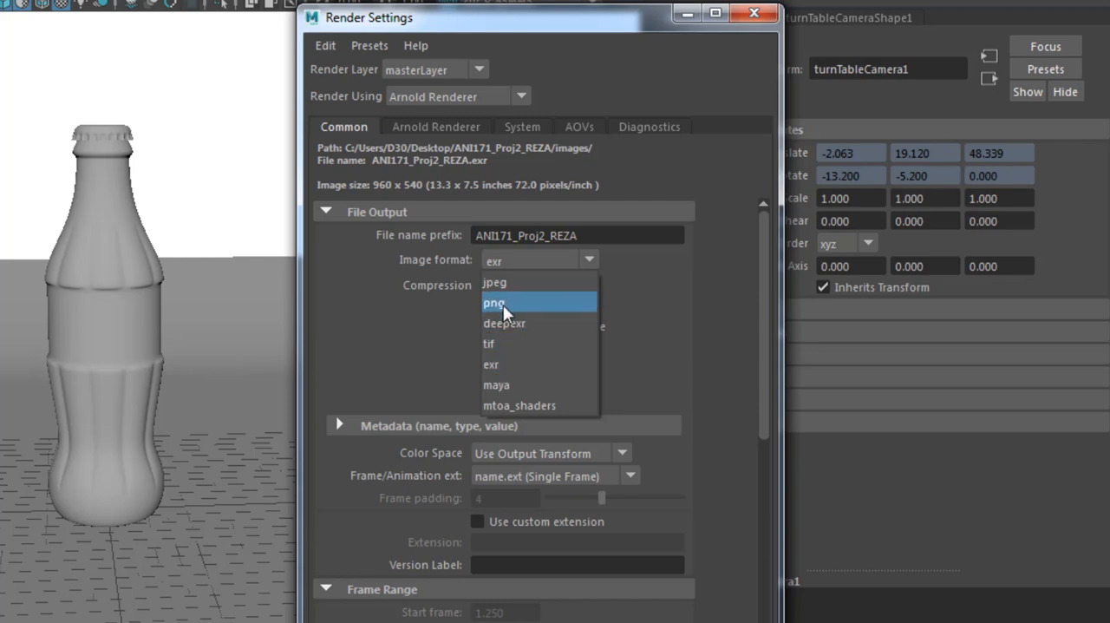
pyautogui.click(494, 283)
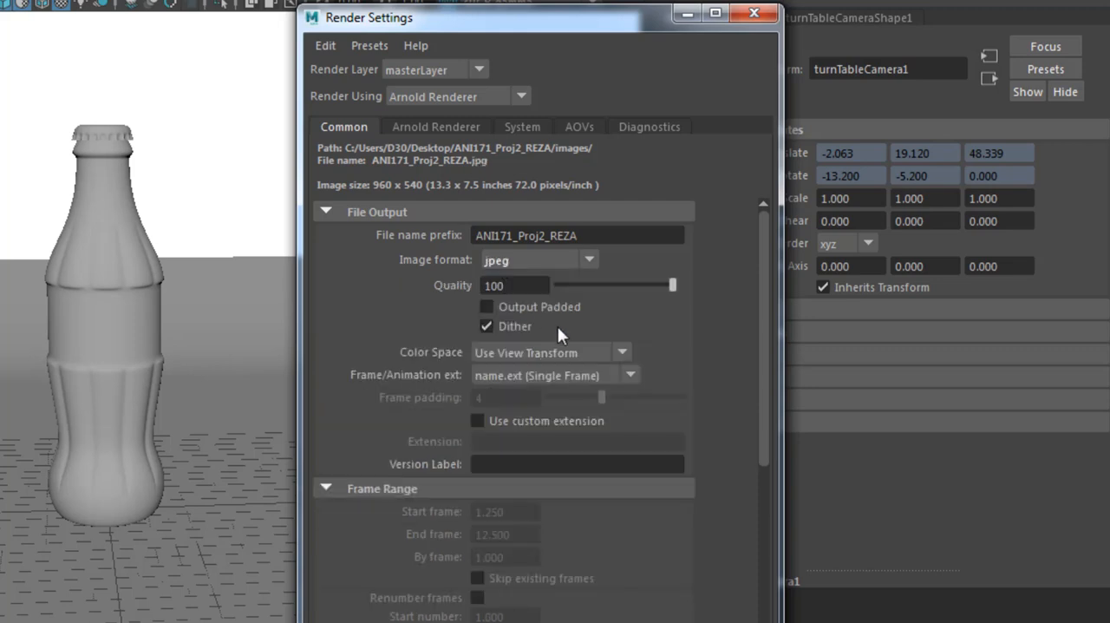
pyautogui.moveTo(454, 385)
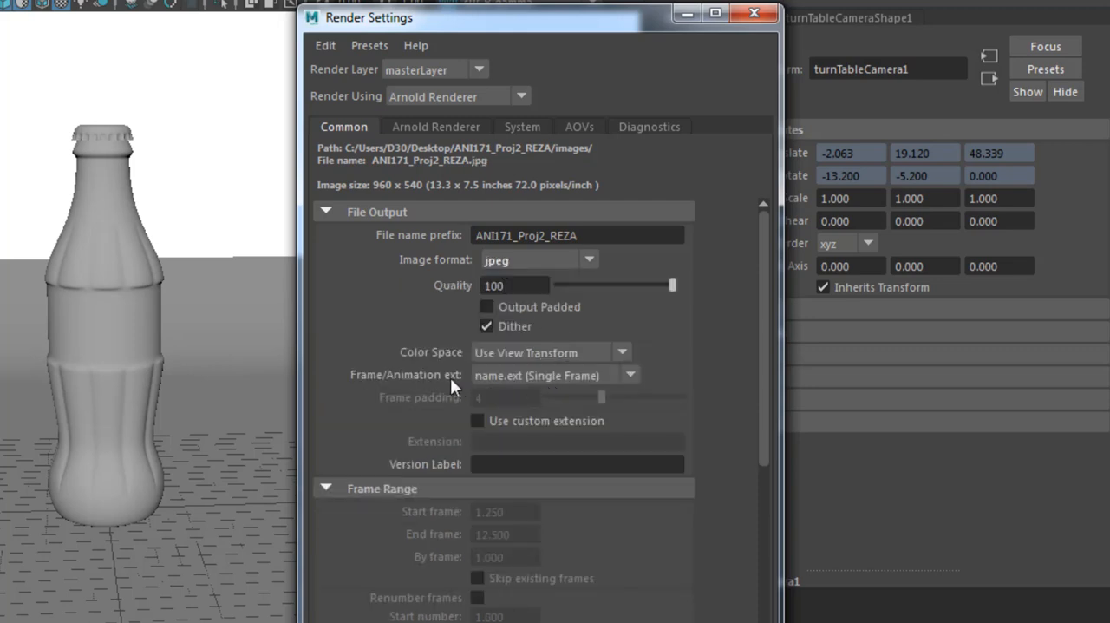
pyautogui.moveTo(476, 383)
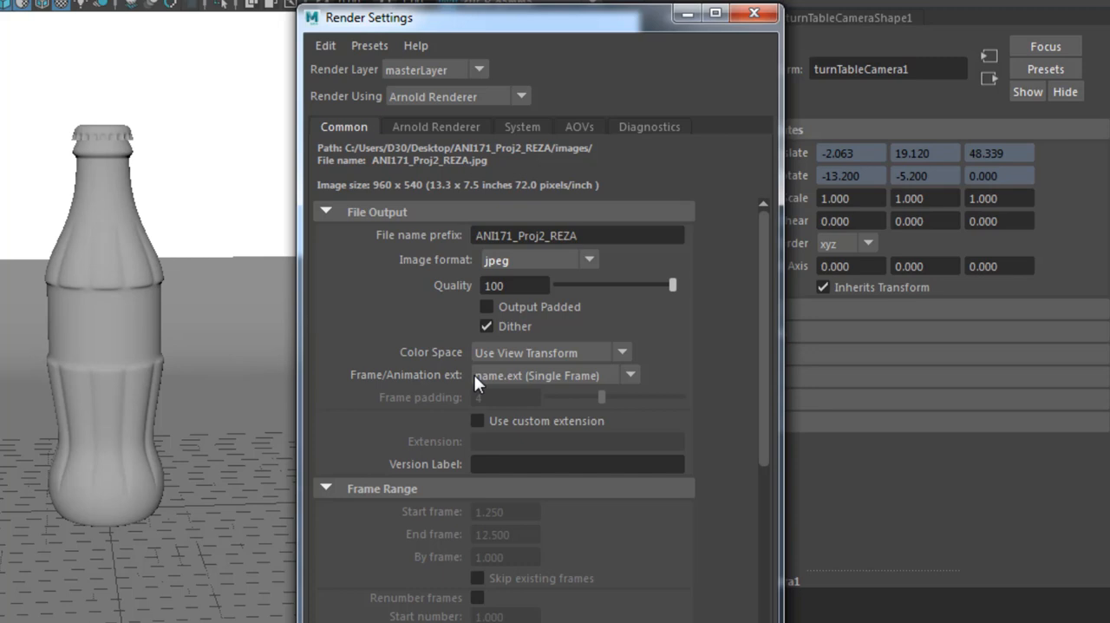
# Name frames as name.#.ext and set the end frame to 150.
pyautogui.click(629, 375)
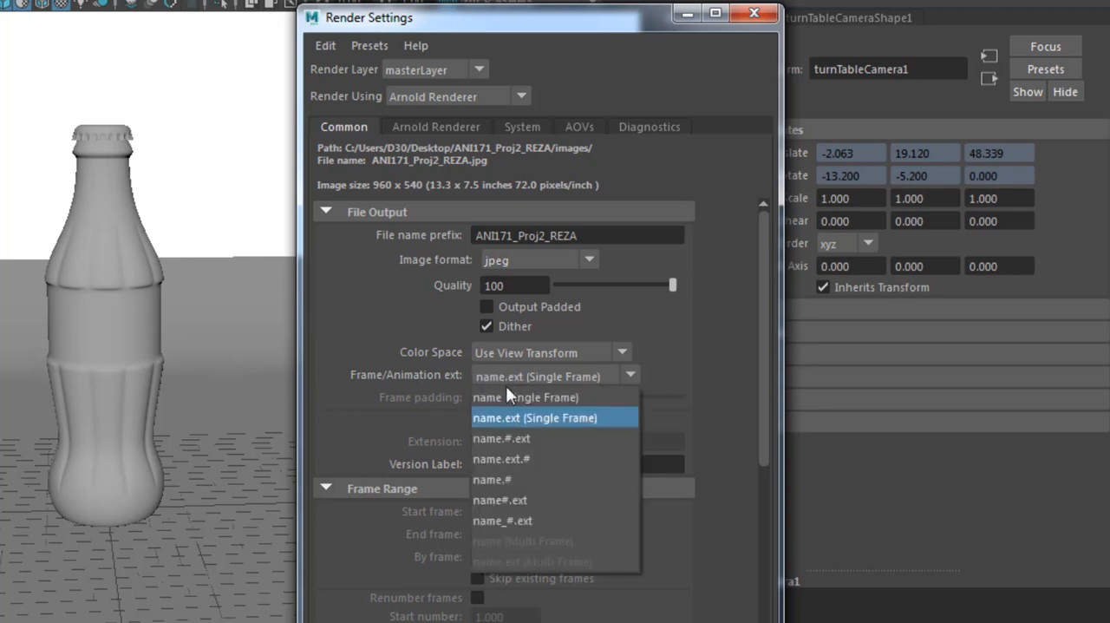
pyautogui.moveTo(501, 438)
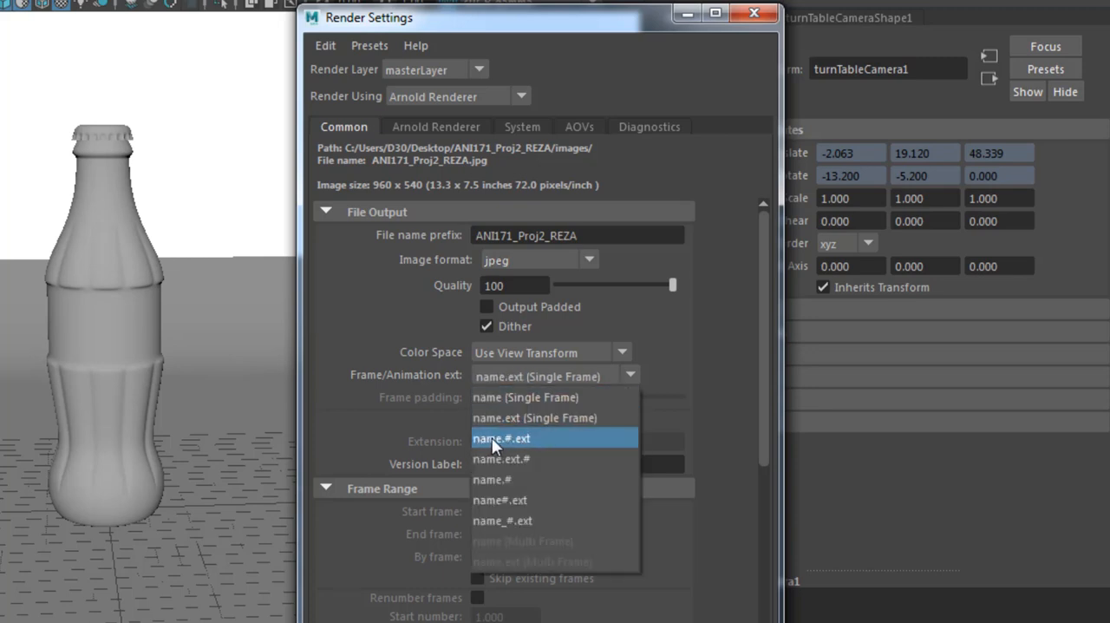
pyautogui.moveTo(501, 444)
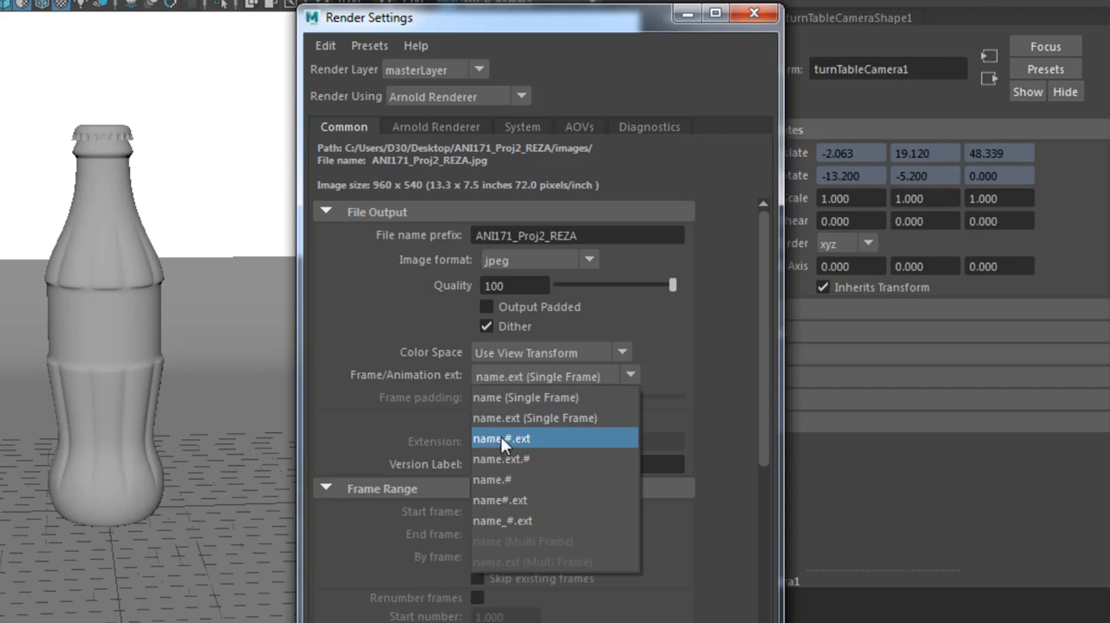
pyautogui.moveTo(520, 447)
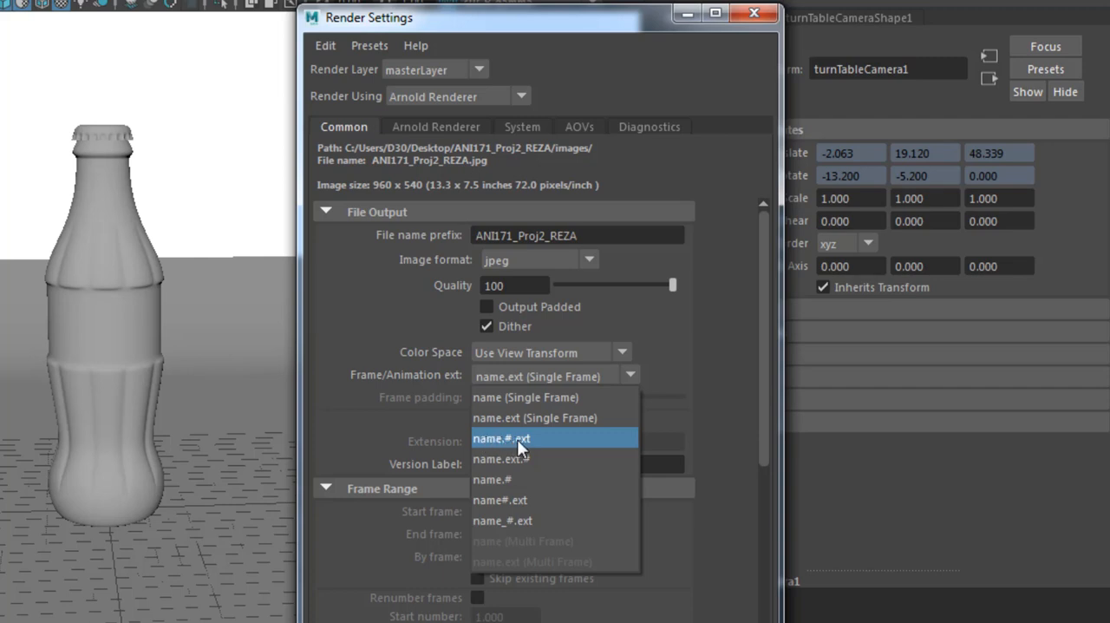
pyautogui.click(501, 438)
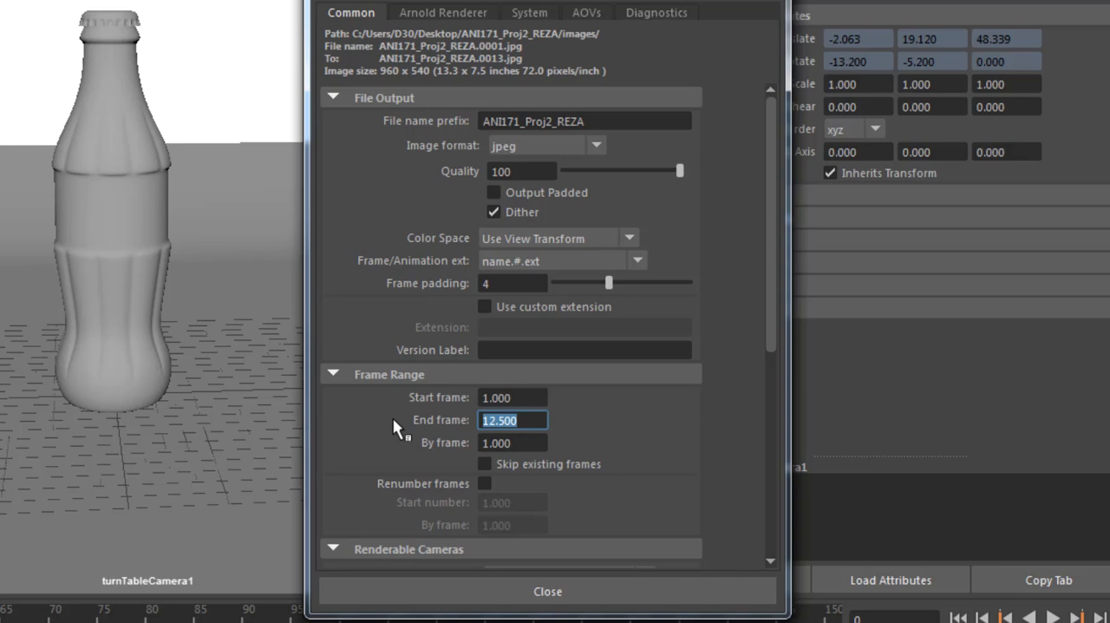
pyautogui.write('150.000')
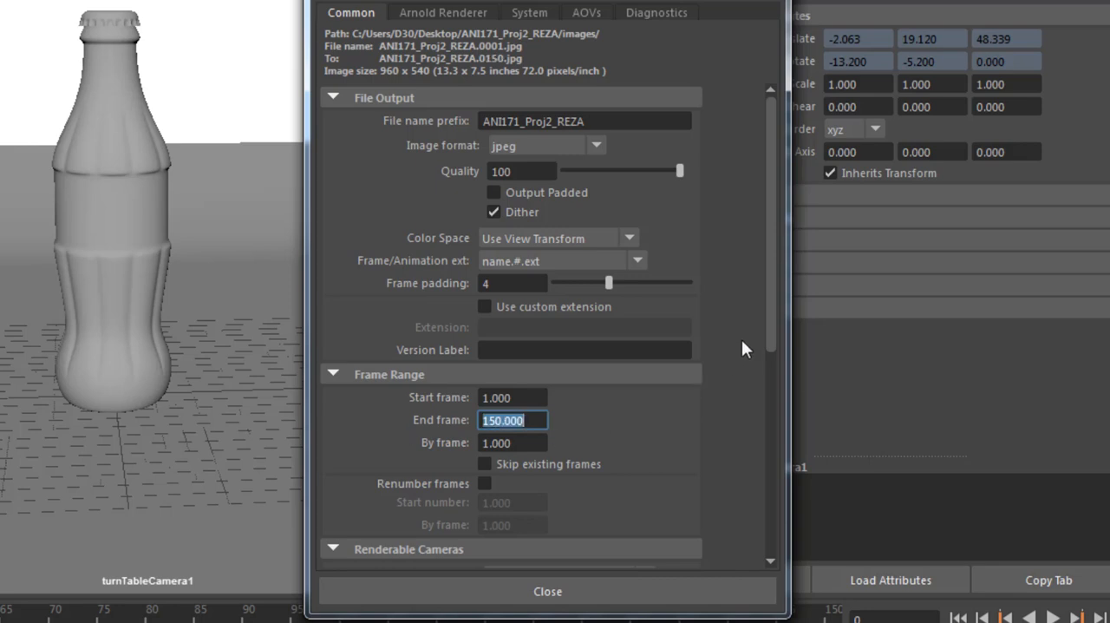
pyautogui.scroll(-3)
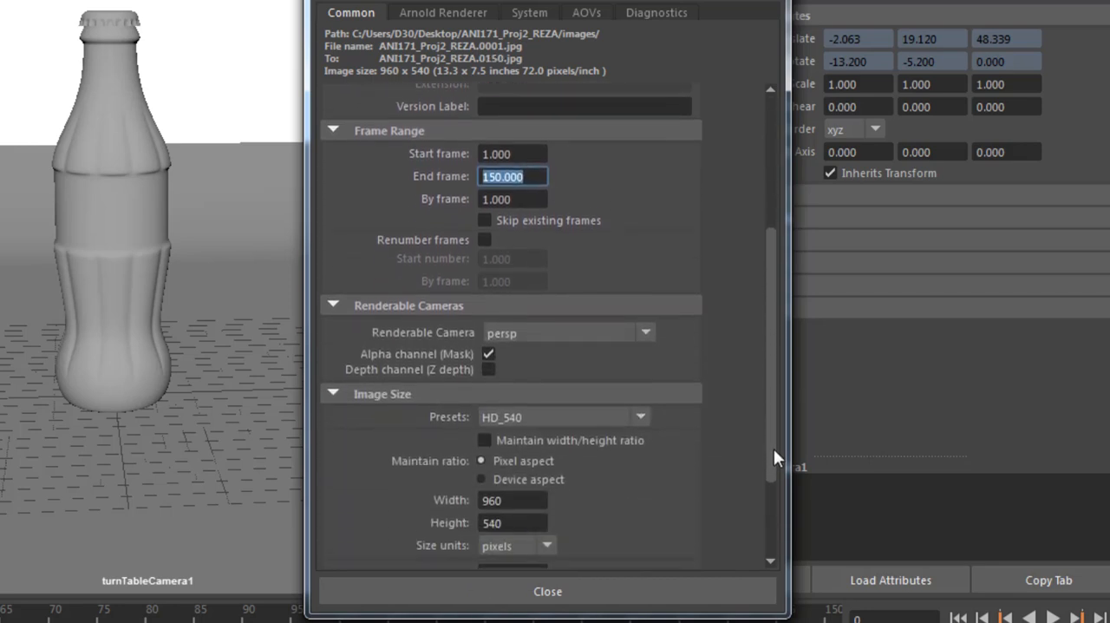
pyautogui.scroll(-3)
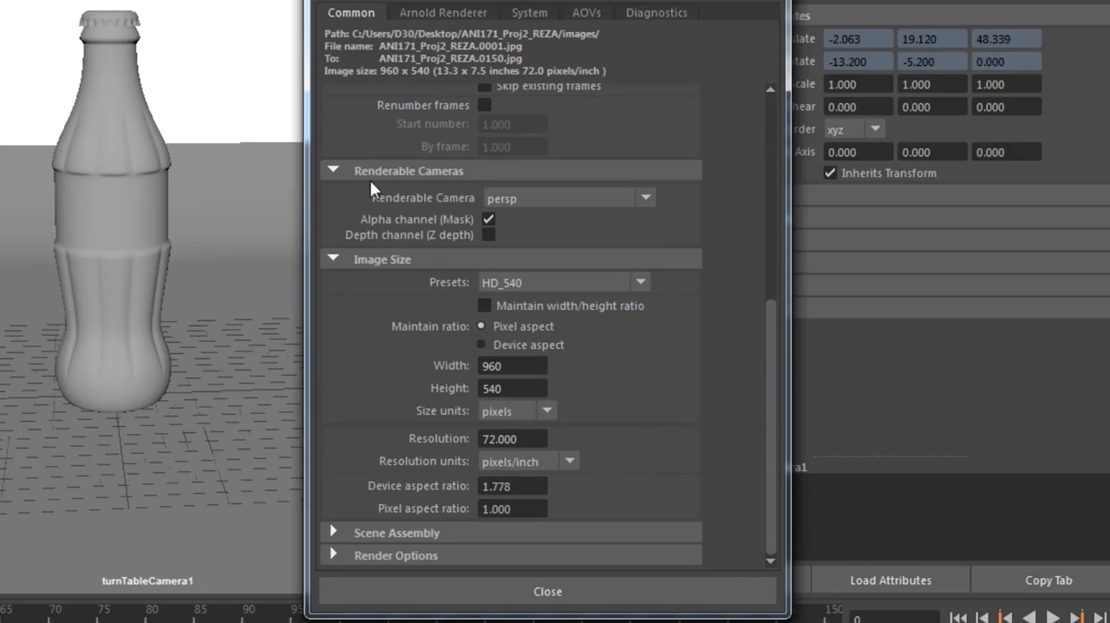
# Make turnTableCamera1 the renderable camera and choose an image size preset.
pyautogui.click(646, 198)
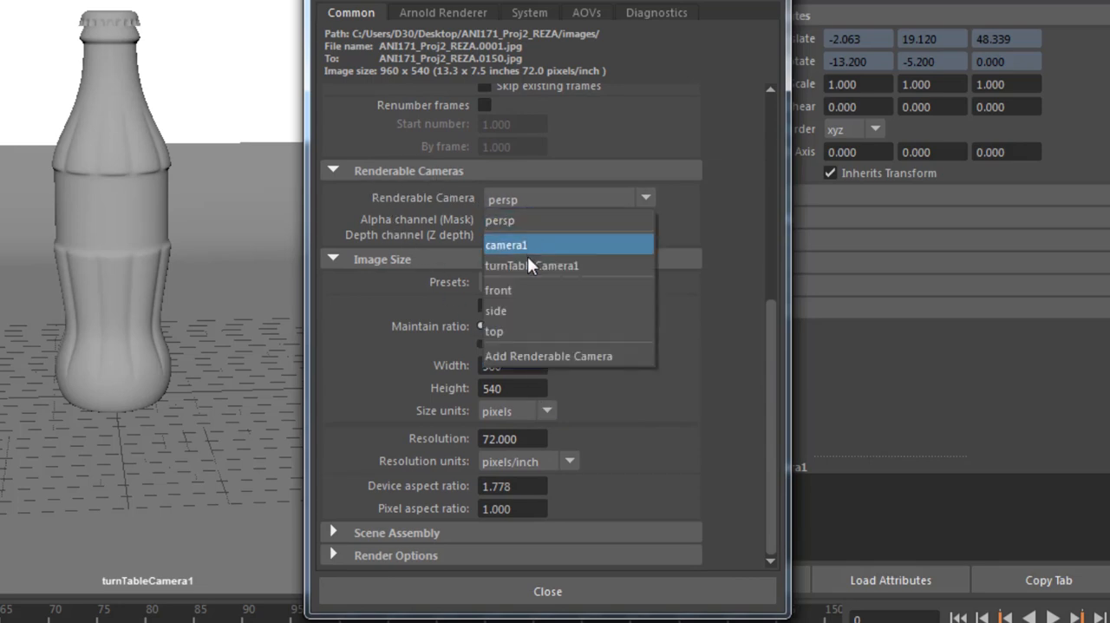
pyautogui.click(532, 265)
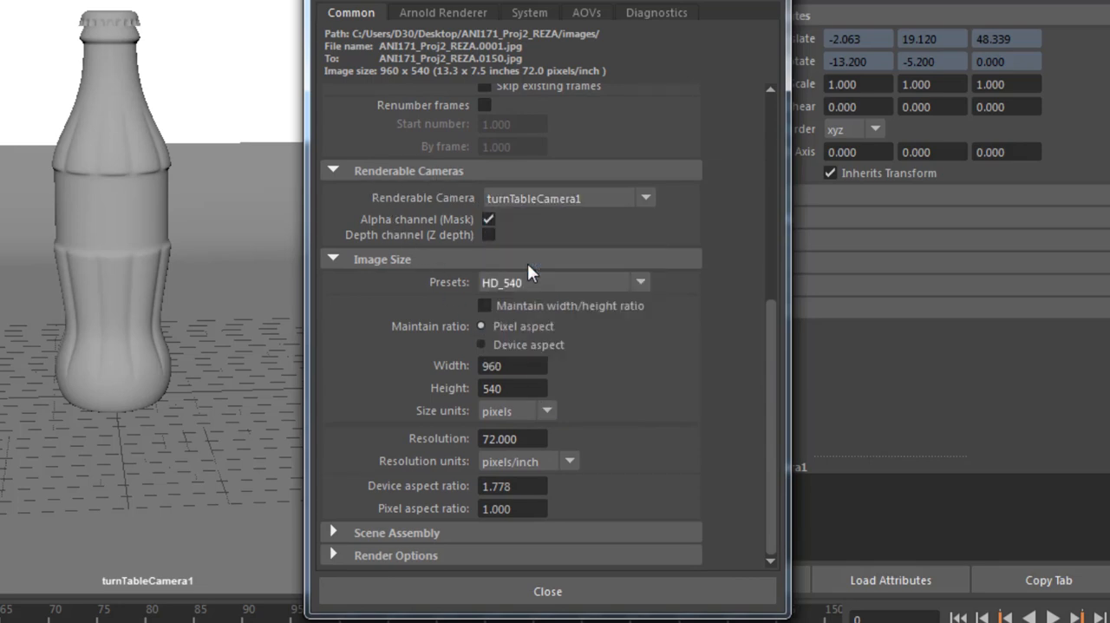
pyautogui.moveTo(534, 287)
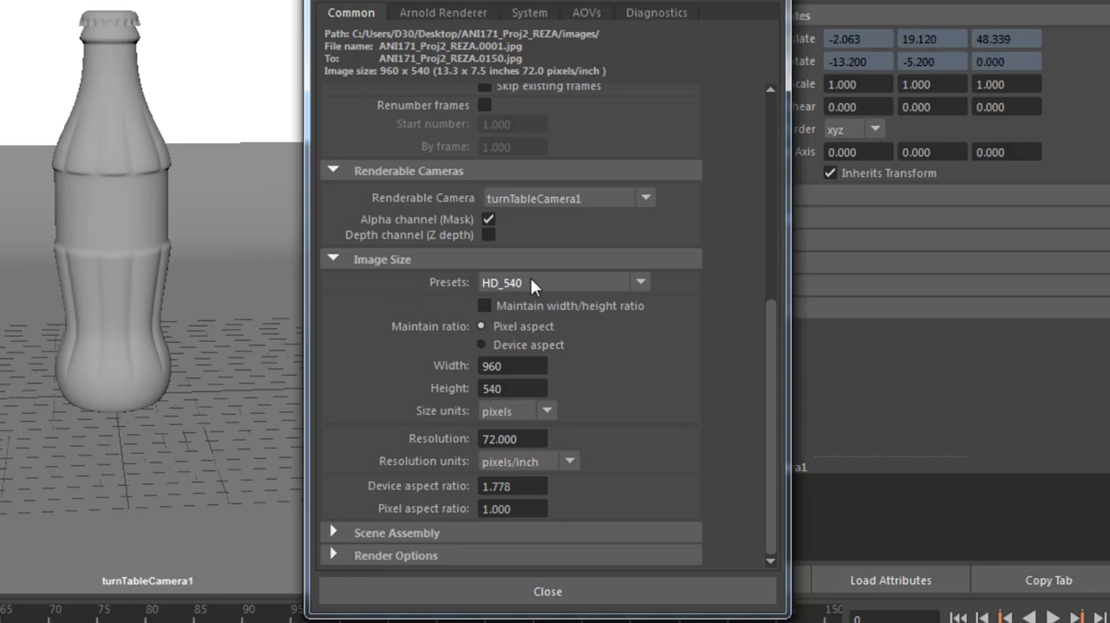
pyautogui.click(641, 281)
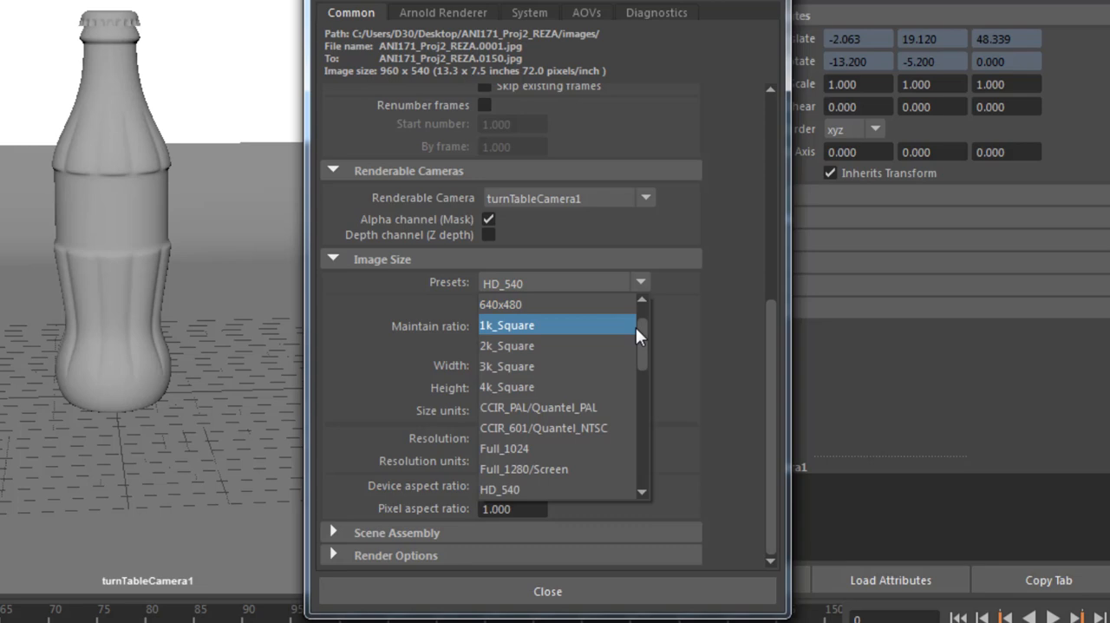
pyautogui.scroll(-3)
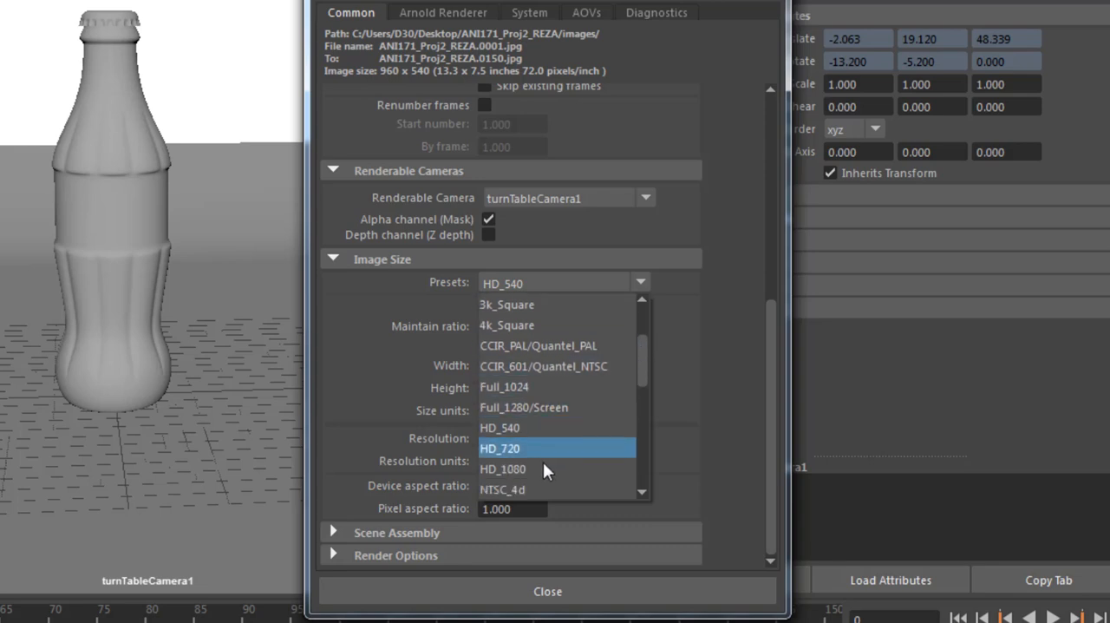
pyautogui.click(502, 468)
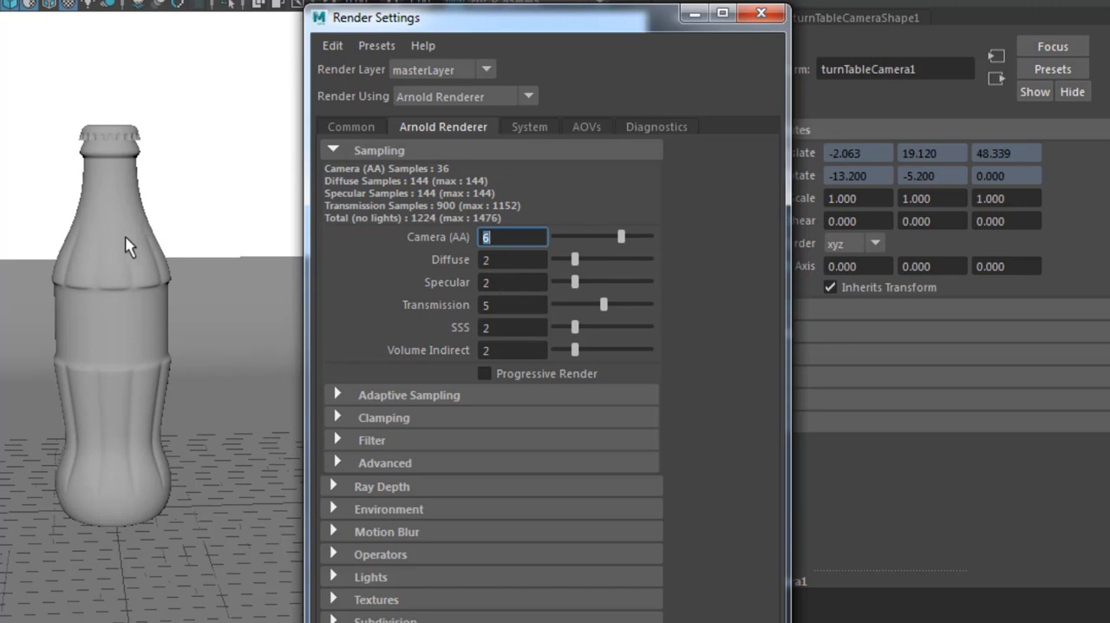
# Adjust Arnold Transmission, Specular and Diffuse samples (Diffuse 3), check frame range, close settings.
pyautogui.click(512, 305)
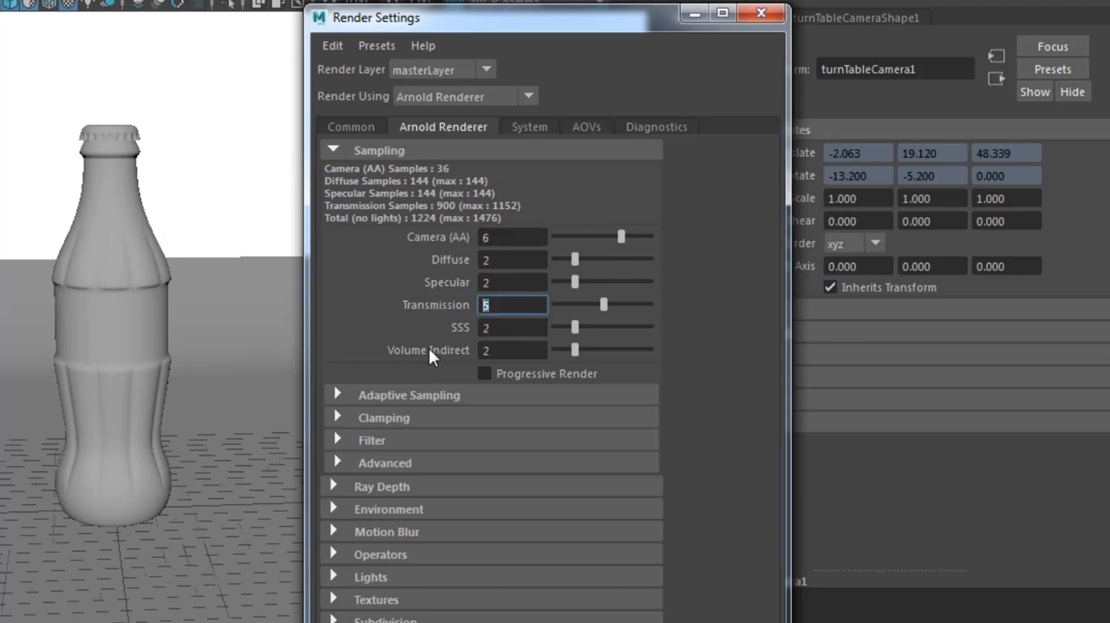
pyautogui.moveTo(429, 460)
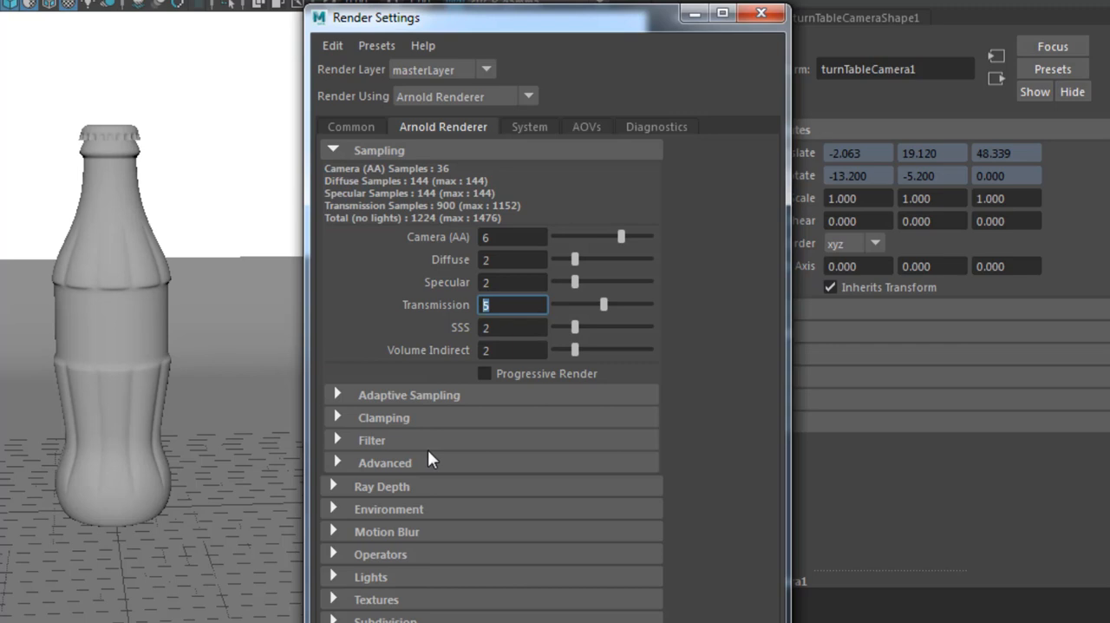
pyautogui.write('2')
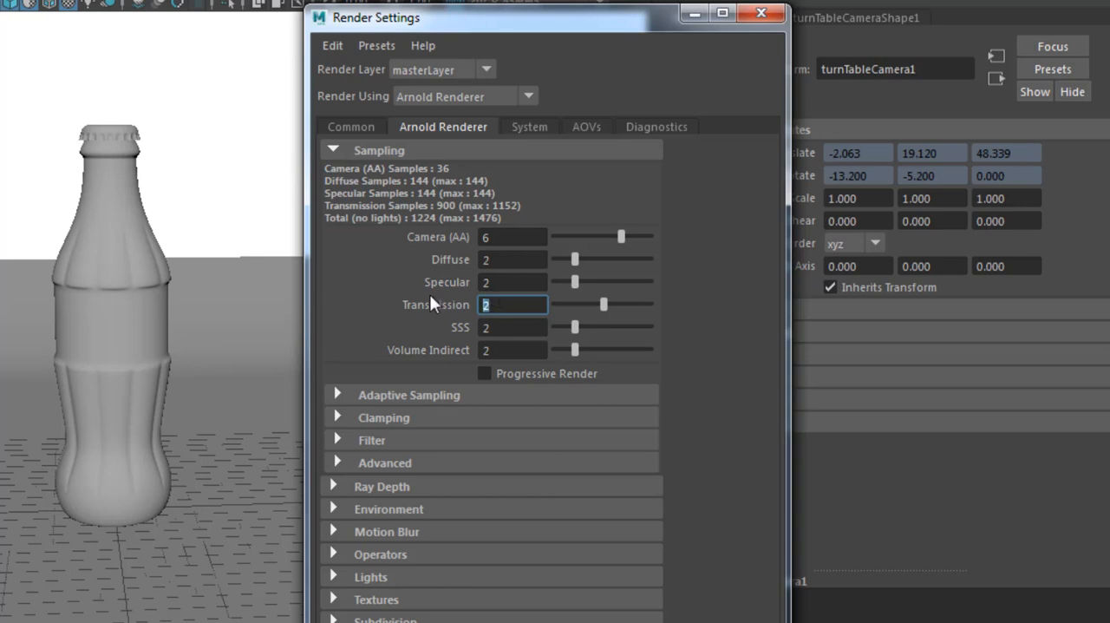
pyautogui.click(512, 282)
pyautogui.write('4')
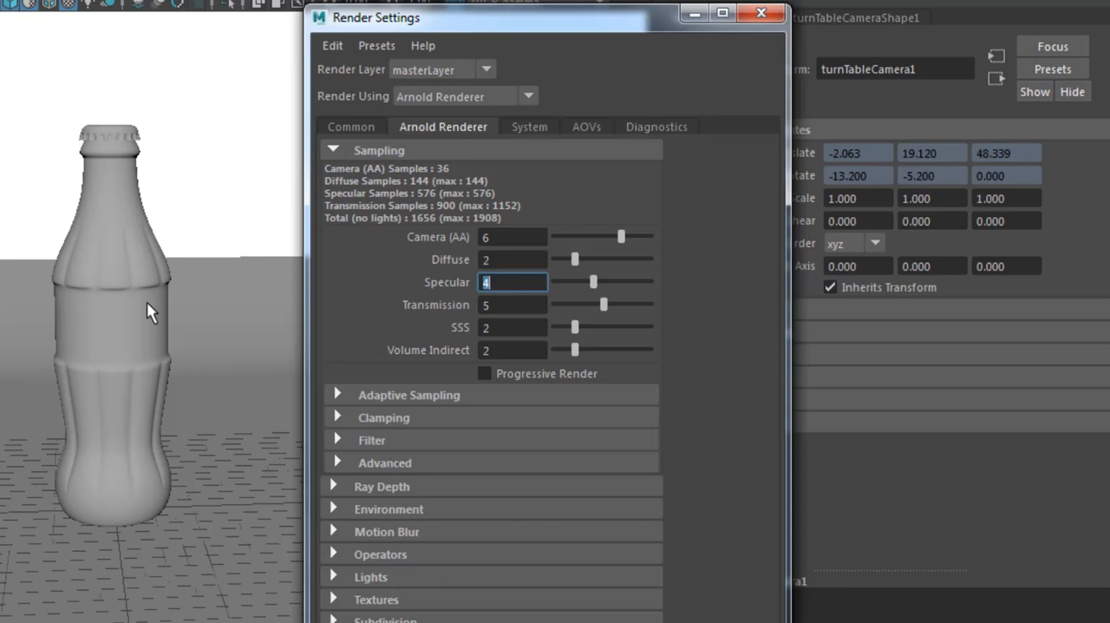
pyautogui.moveTo(103, 171)
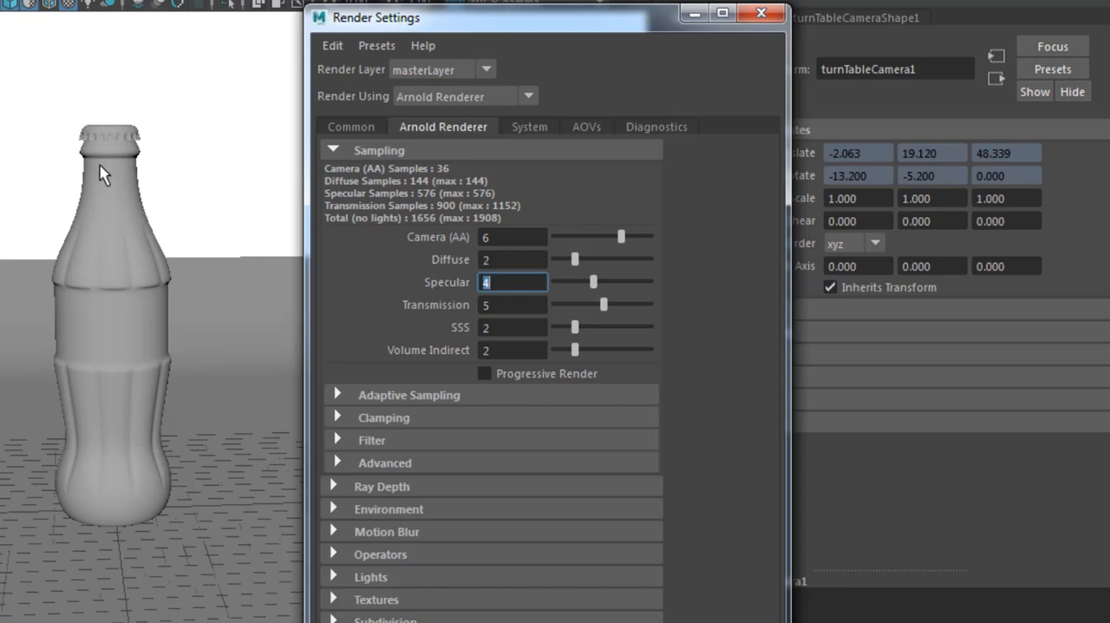
pyautogui.click(512, 260)
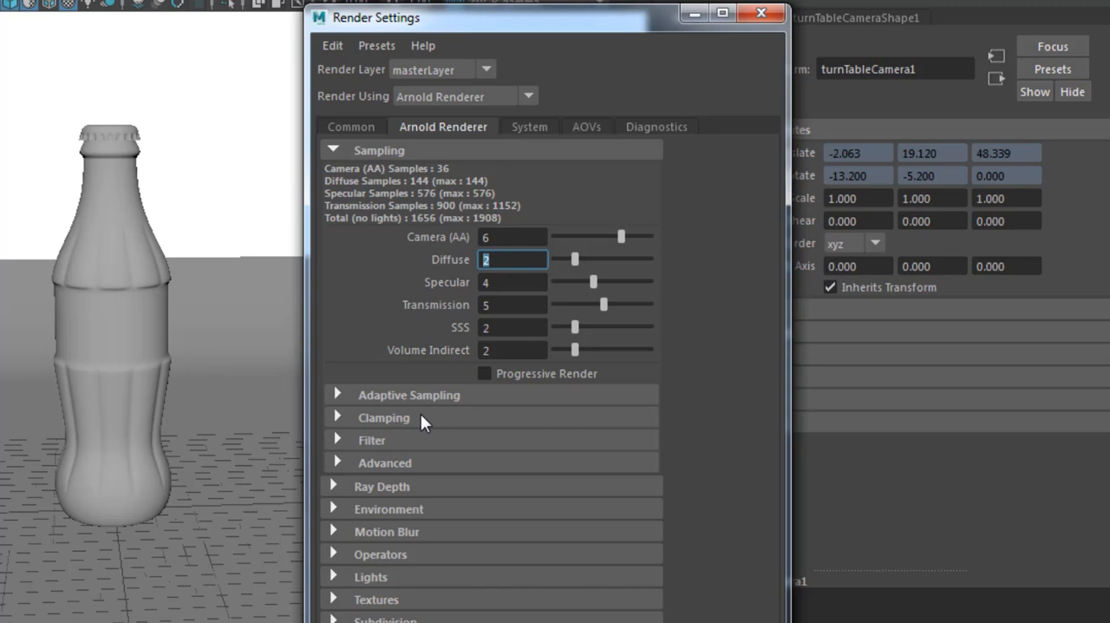
pyautogui.write('3')
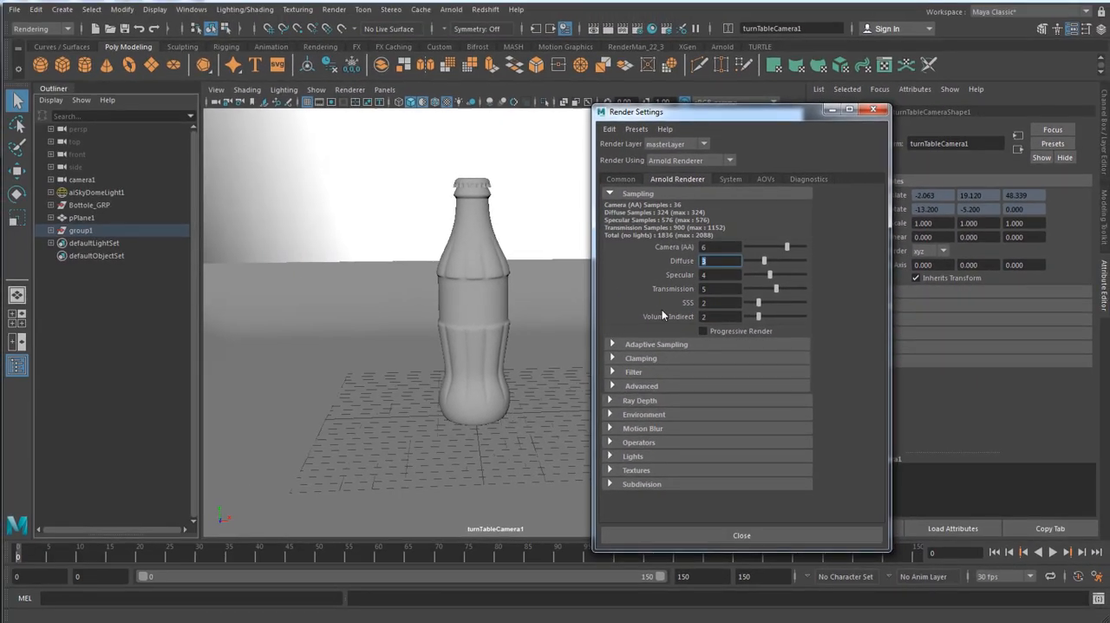
pyautogui.moveTo(667, 533)
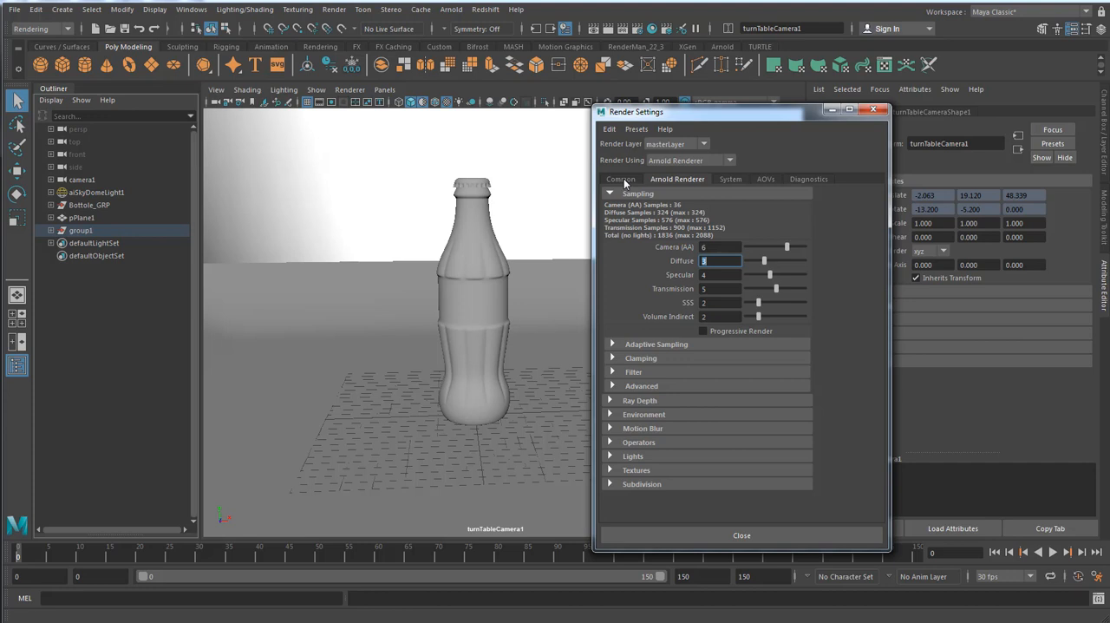
pyautogui.click(621, 178)
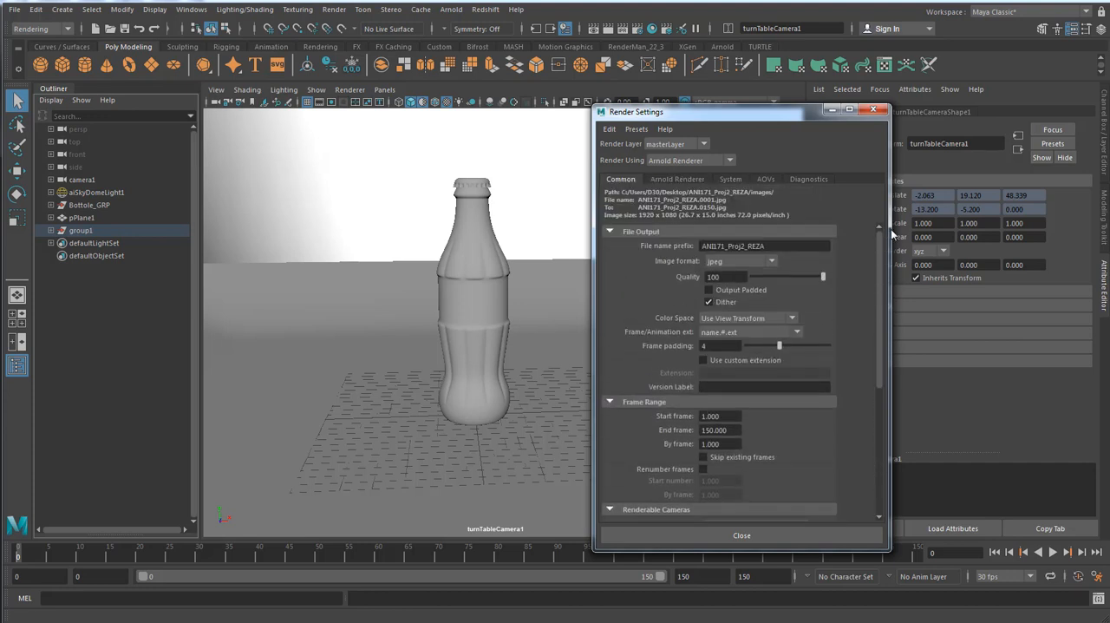
pyautogui.click(741, 535)
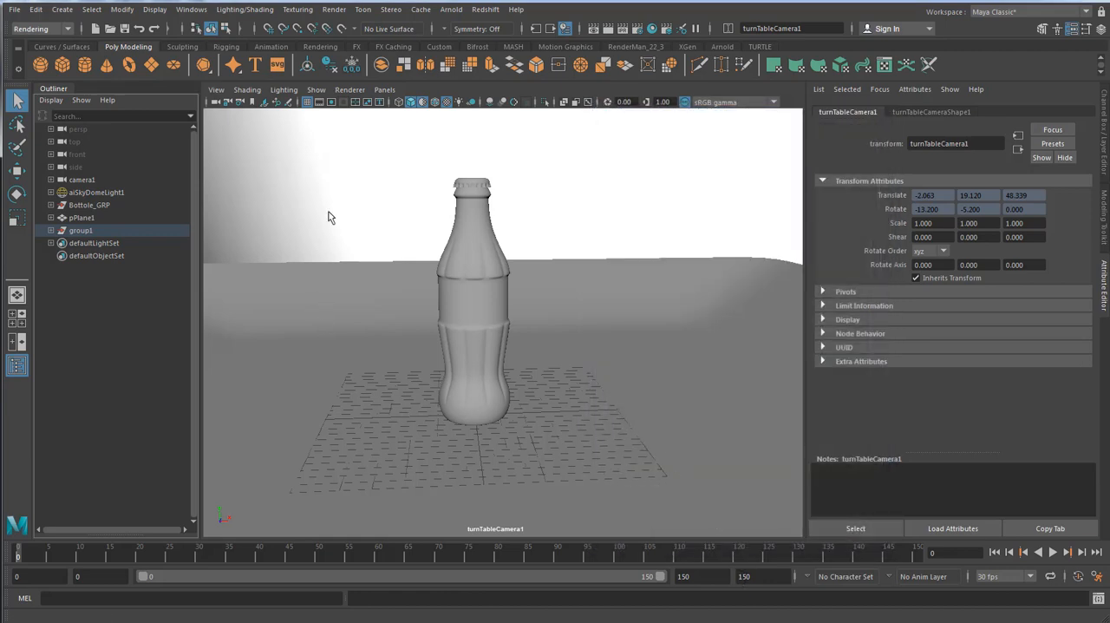
# Render the frame 1–150 sequence through turnTableCamera1 via Render Sequence.
pyautogui.click(362, 10)
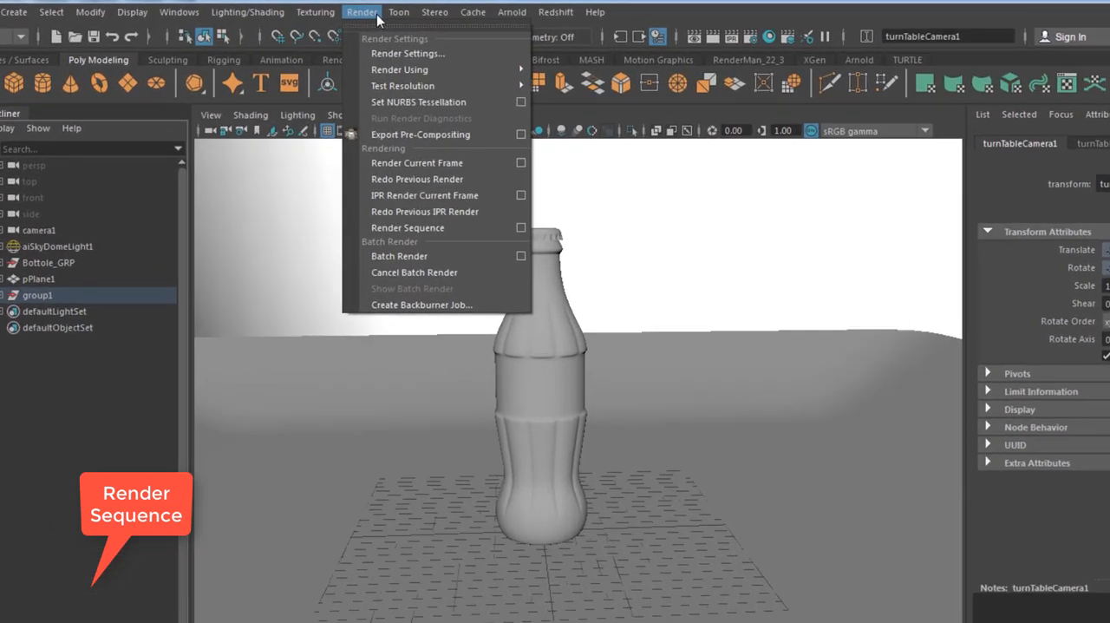
pyautogui.moveTo(488, 334)
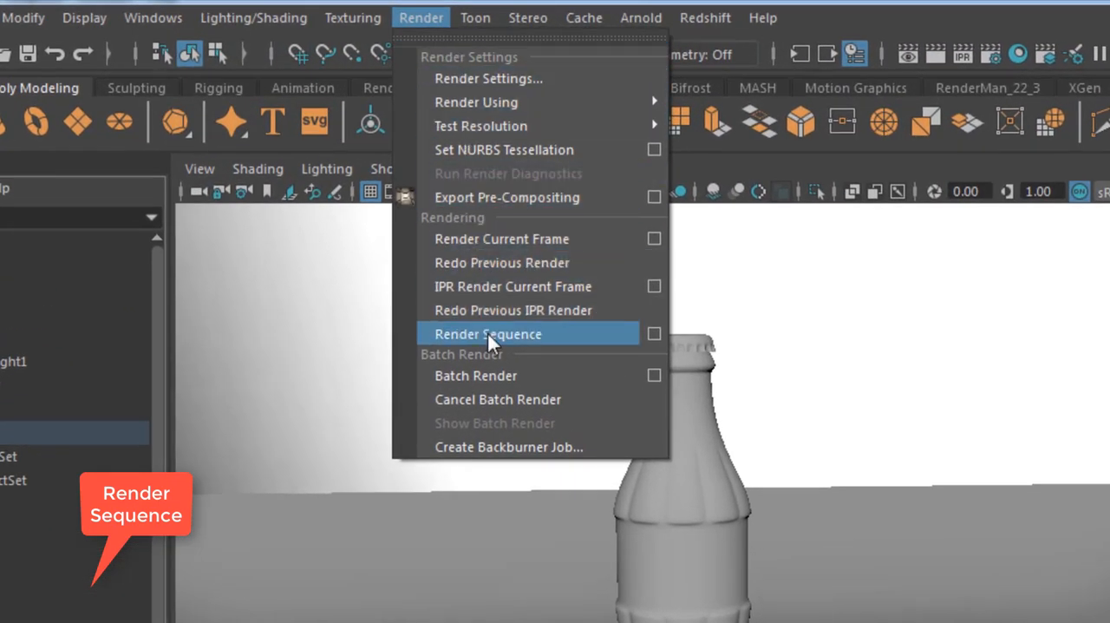
pyautogui.click(487, 333)
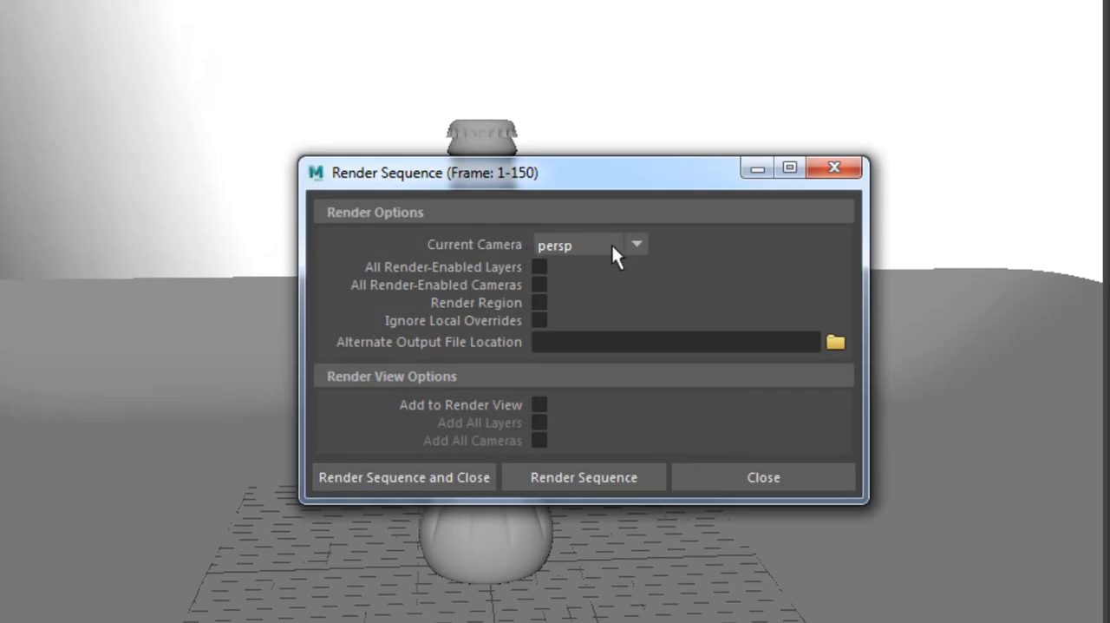
pyautogui.click(636, 244)
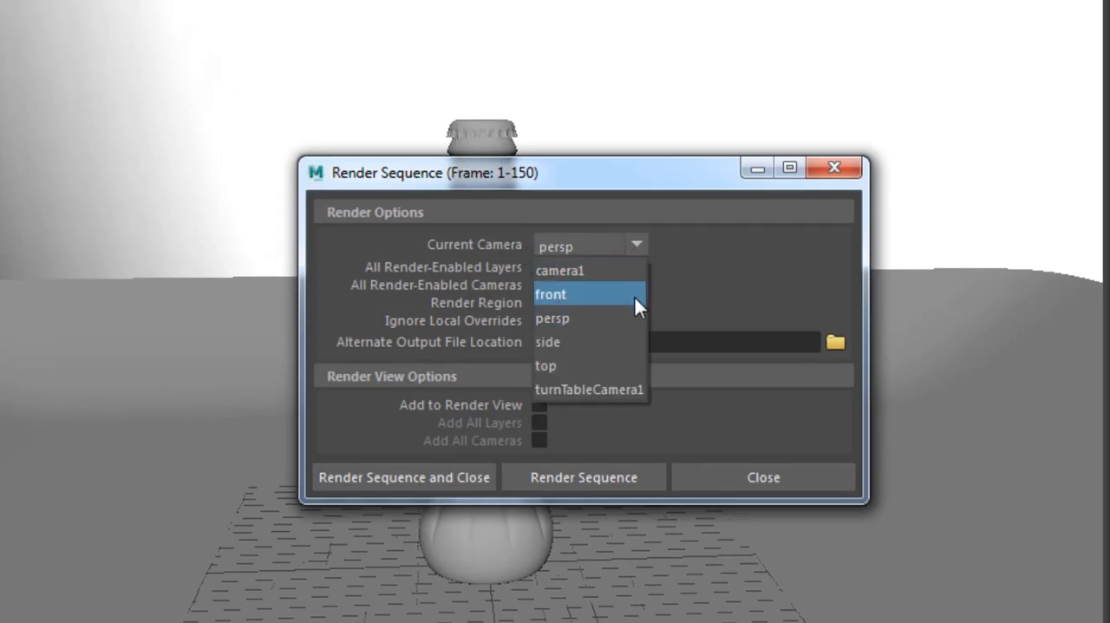
pyautogui.click(589, 389)
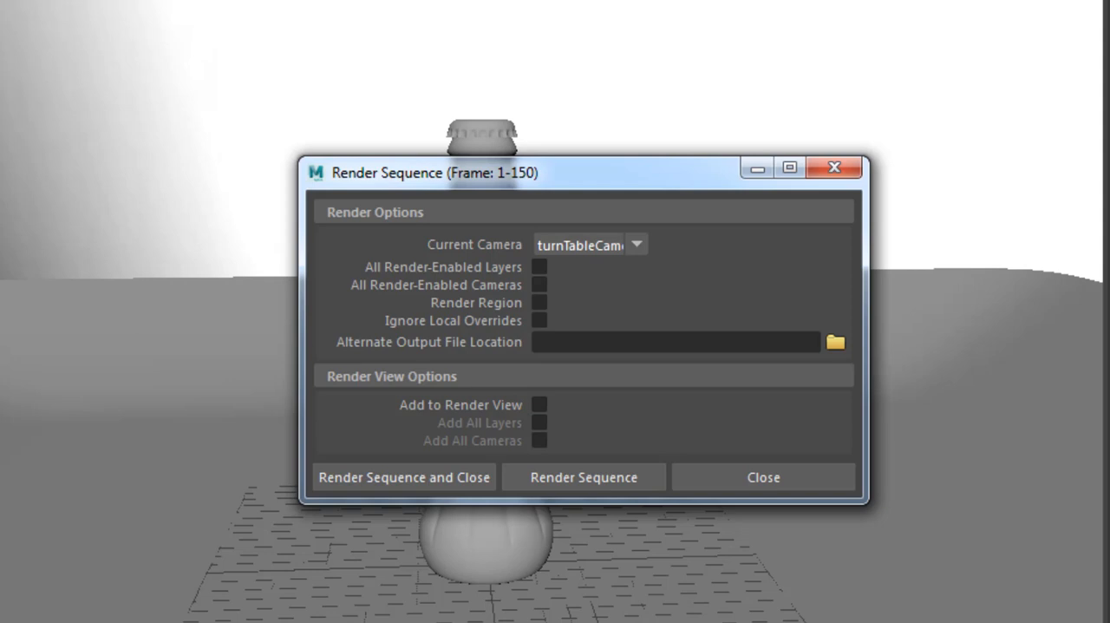
pyautogui.click(834, 342)
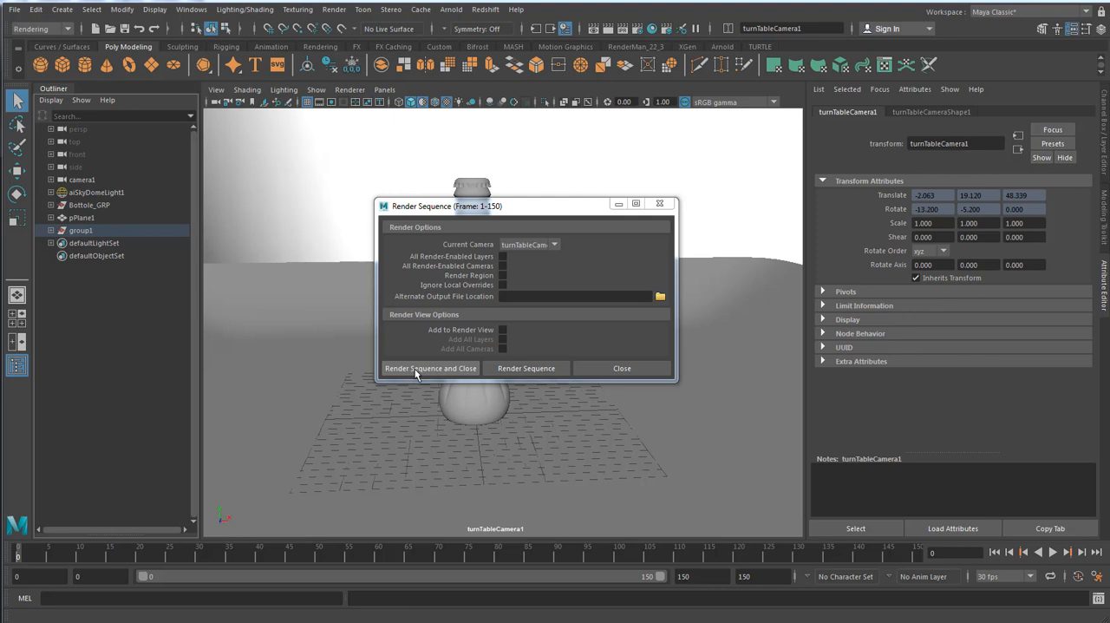
pyautogui.moveTo(431, 368)
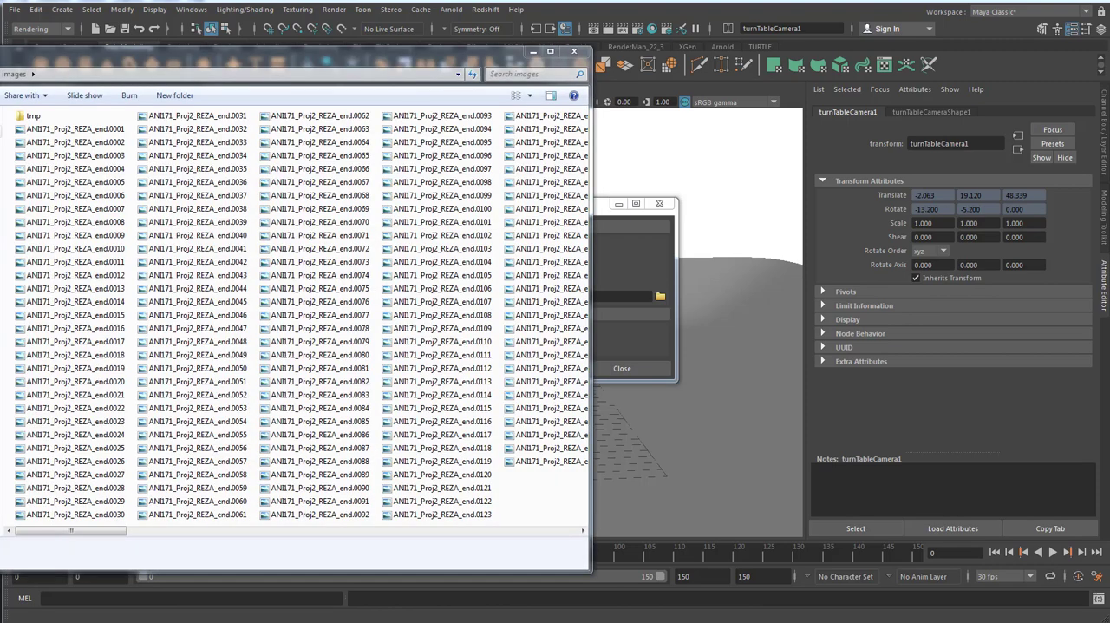
pyautogui.moveTo(588, 508)
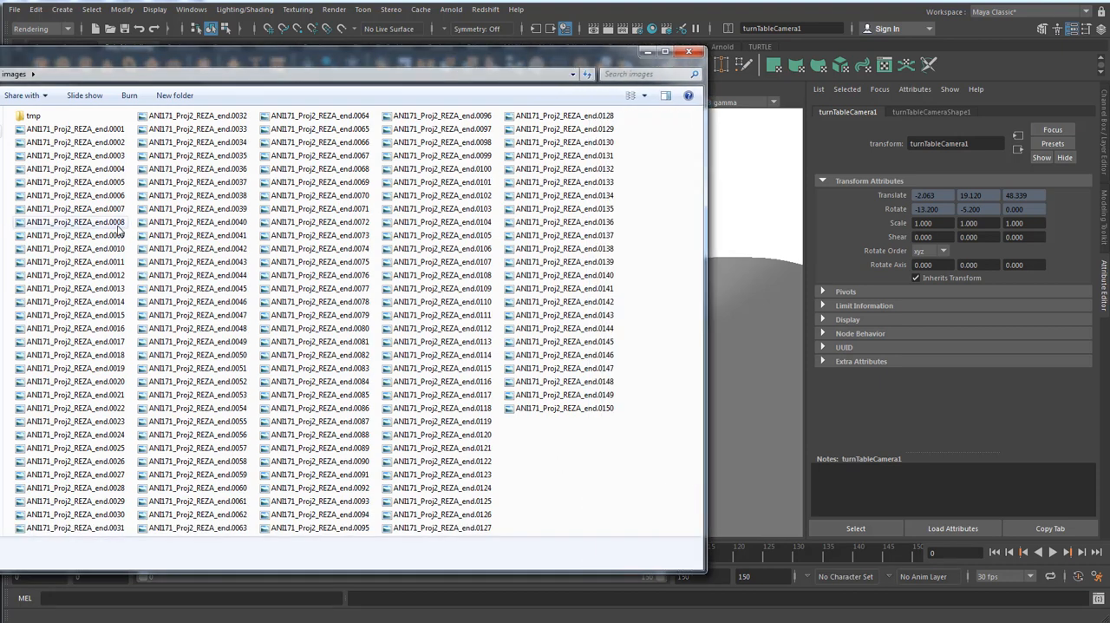
# Check the first and last frame files, minimise Explorer and close the Render Sequence window.
pyautogui.click(563, 408)
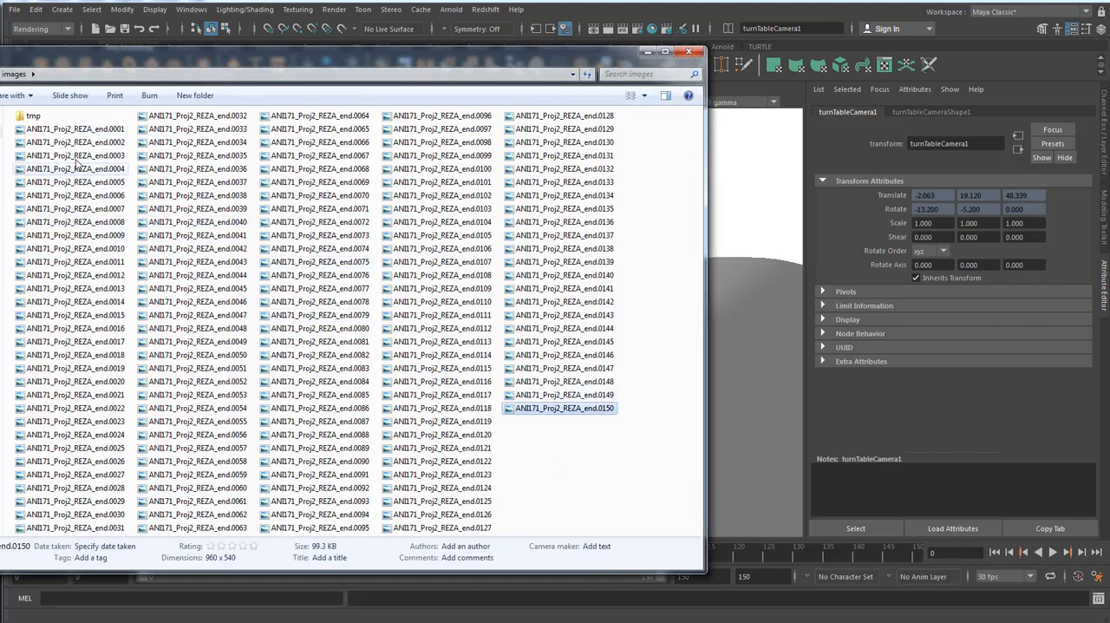
pyautogui.click(74, 128)
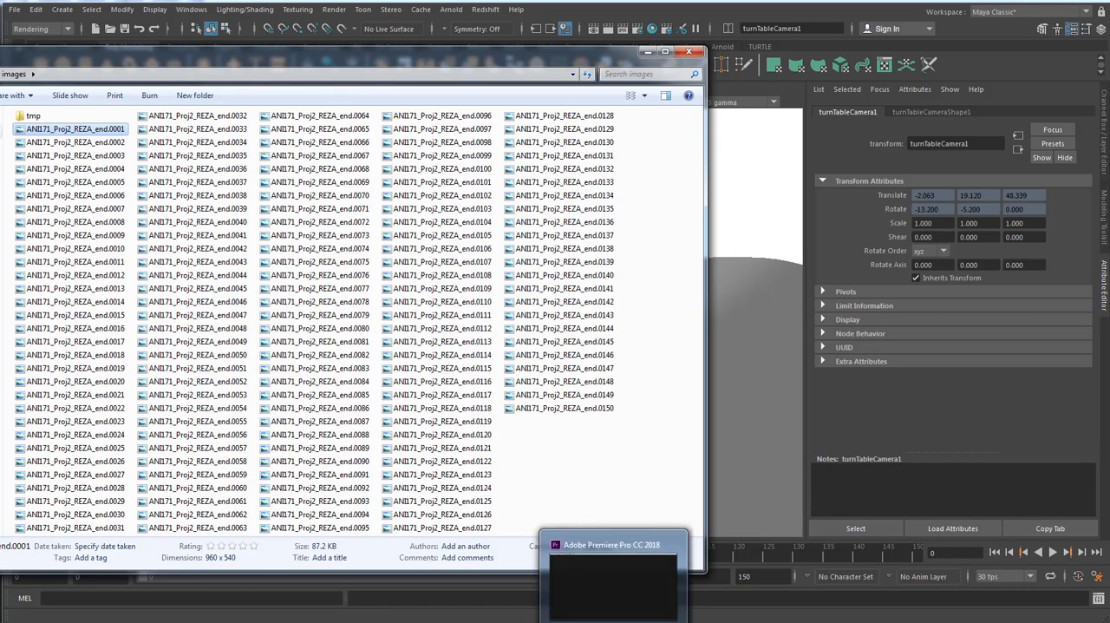
pyautogui.click(647, 52)
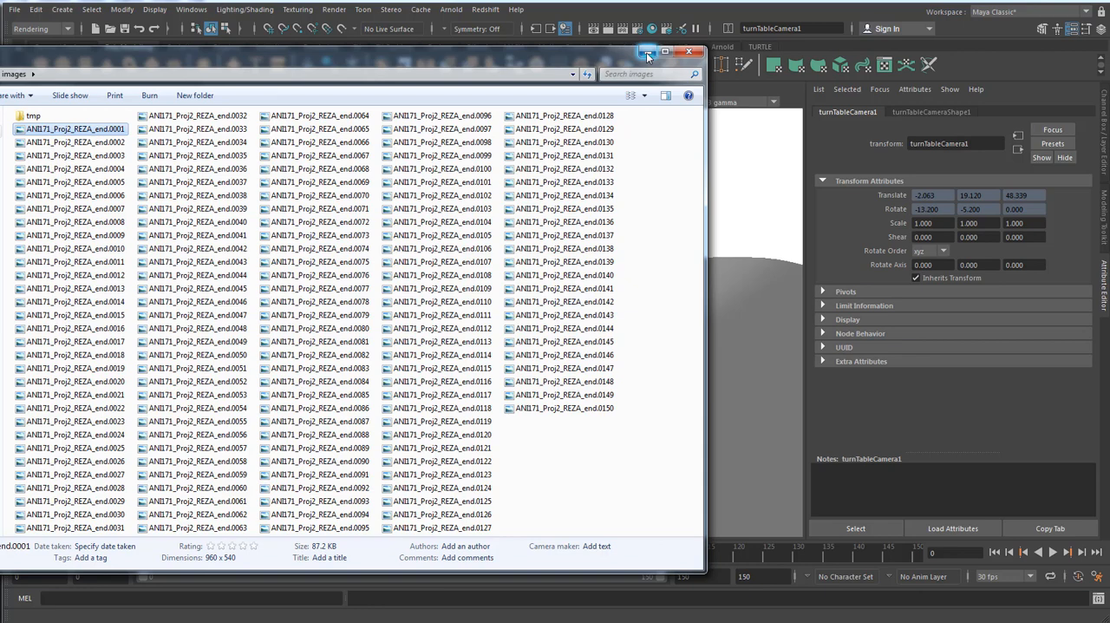
pyautogui.click(689, 51)
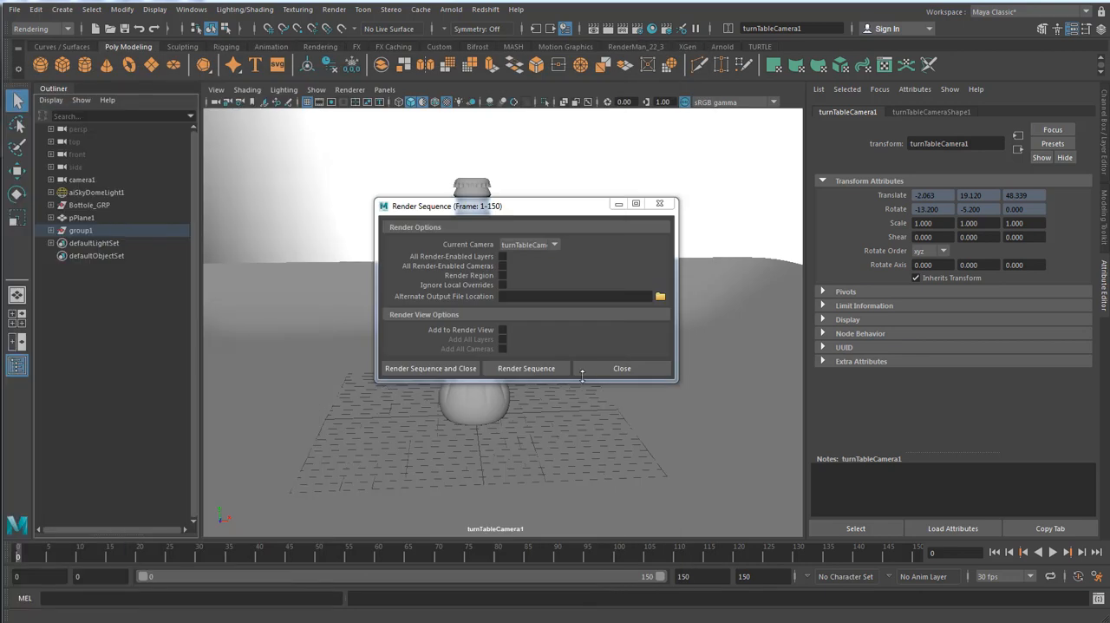
pyautogui.click(622, 368)
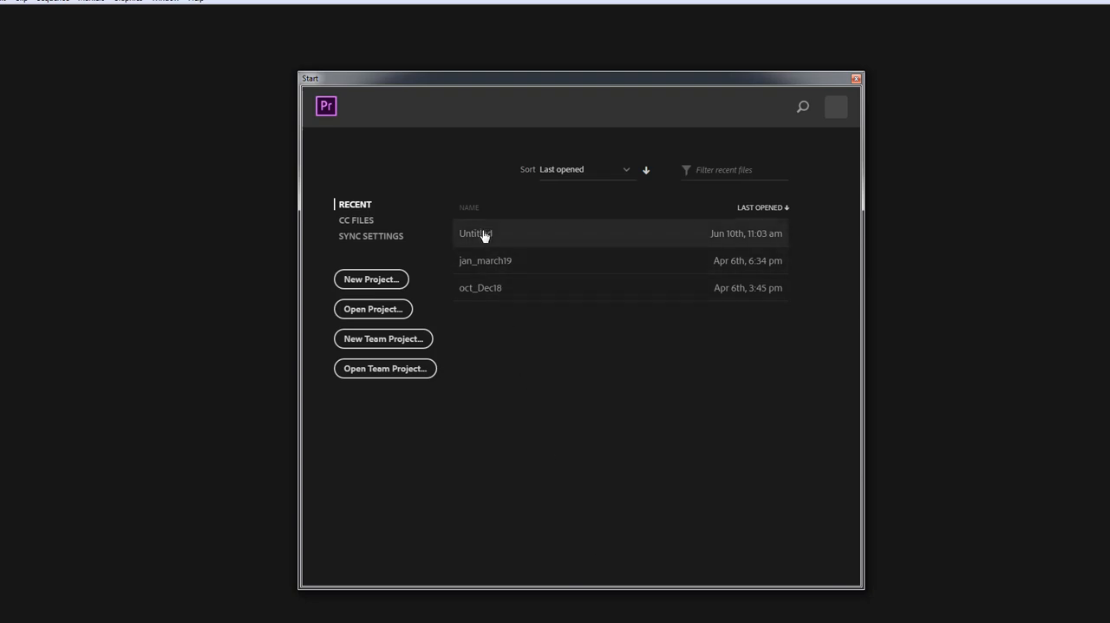
# Create a new untitled project with a bin, and open the Import dialog on the images folder.
pyautogui.click(371, 278)
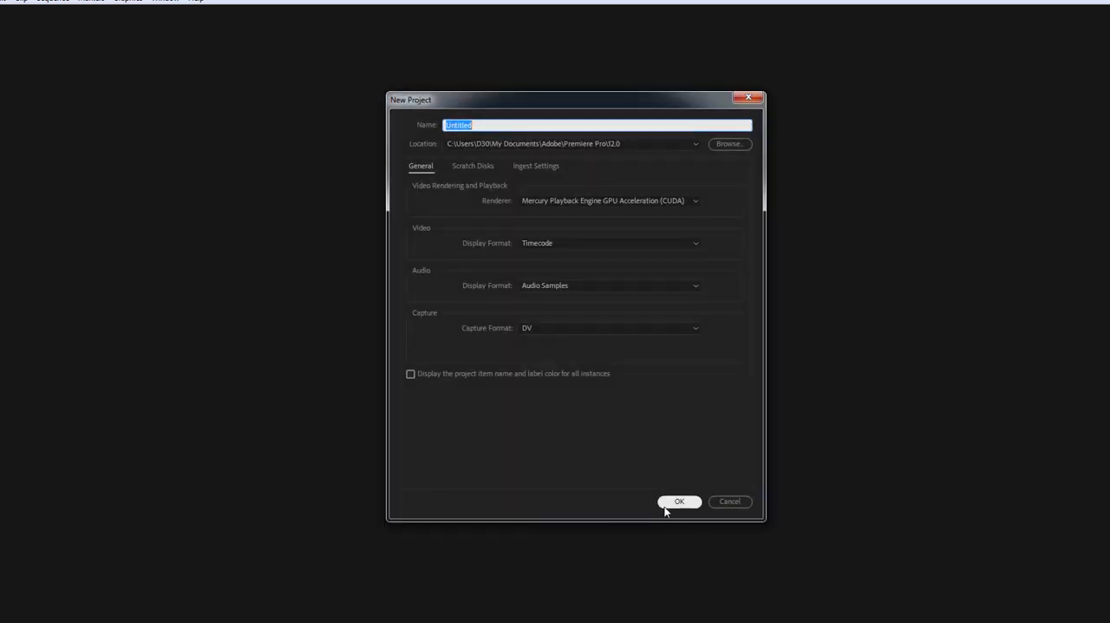
pyautogui.click(679, 501)
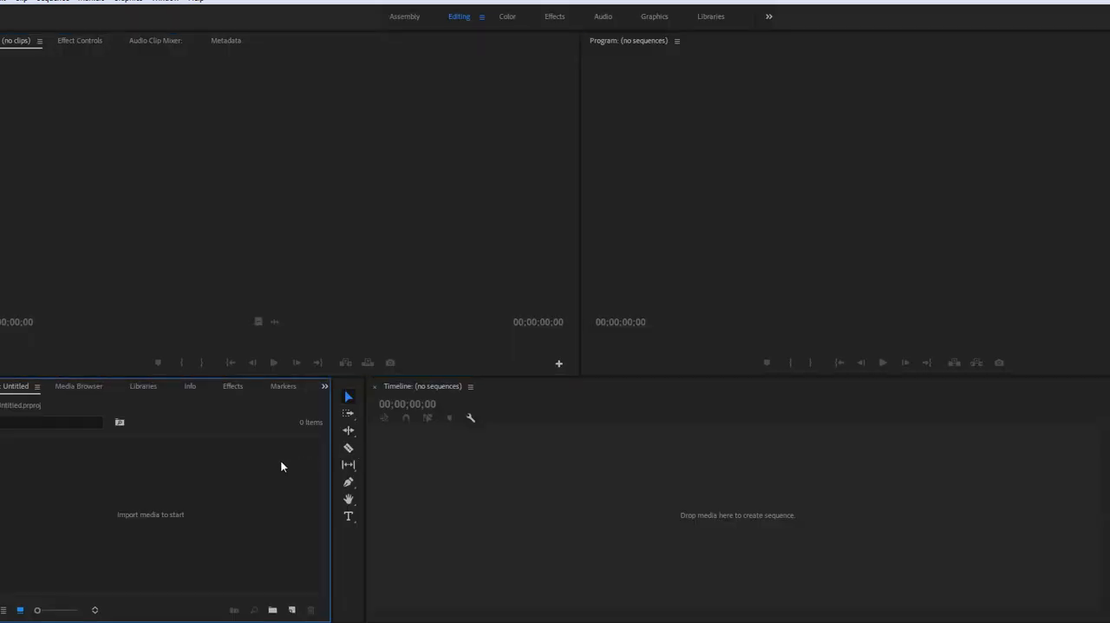
pyautogui.rightClick(281, 467)
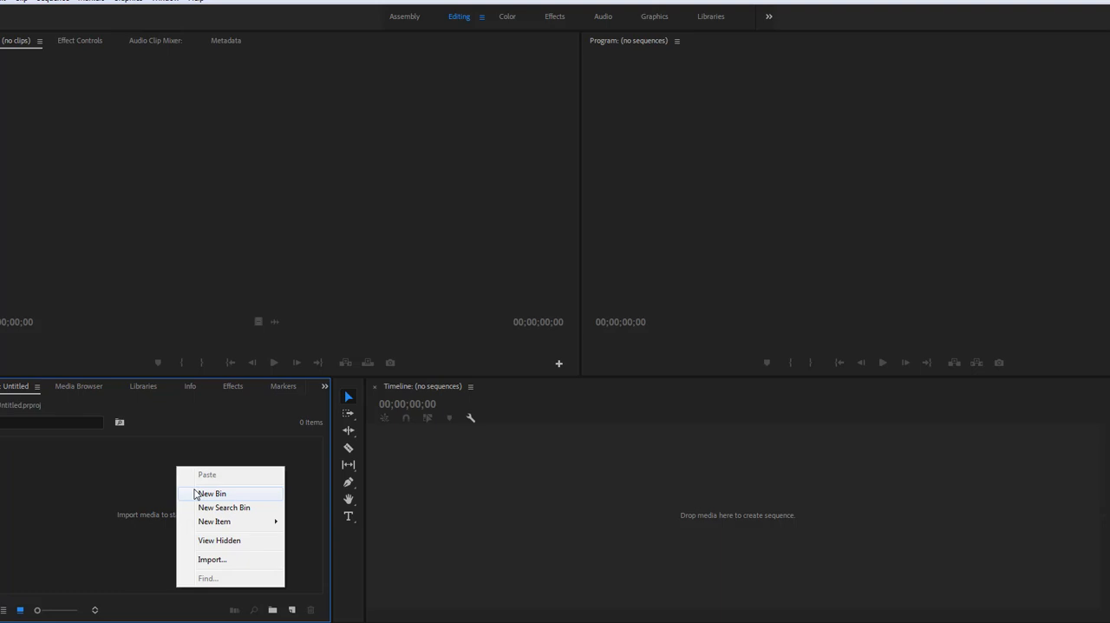
pyautogui.click(212, 492)
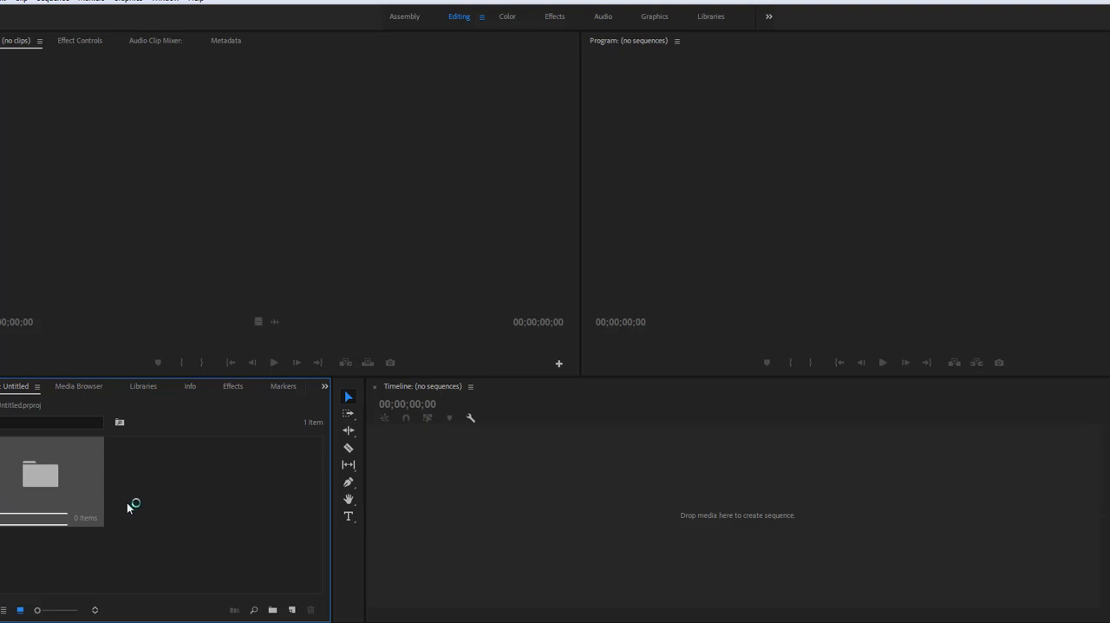
pyautogui.rightClick(127, 507)
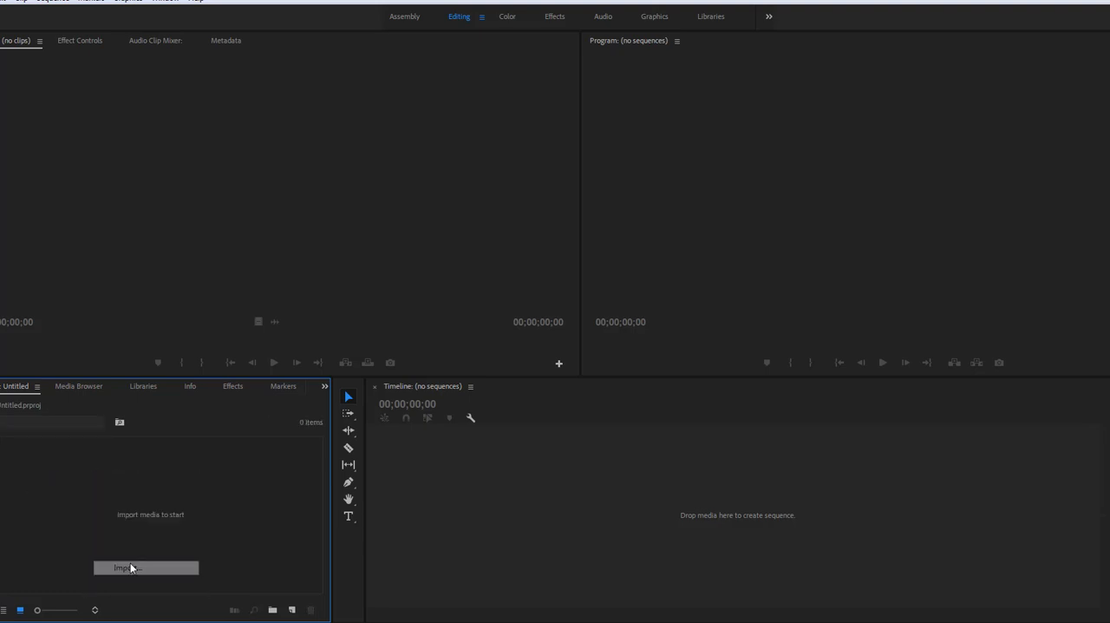
pyautogui.click(146, 567)
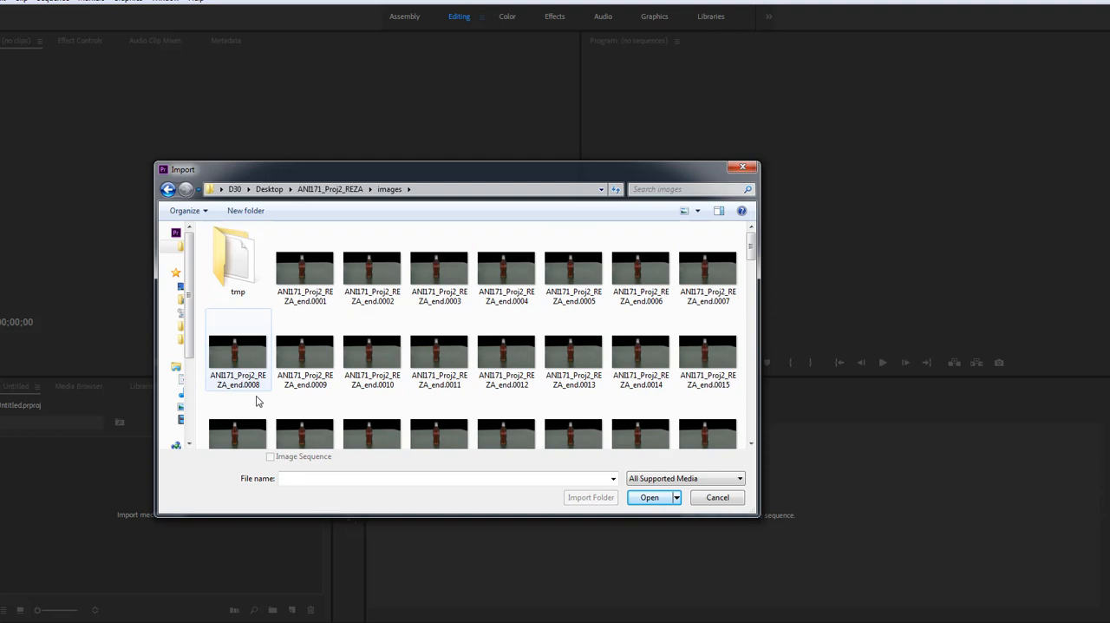
# Import frames ANI171_Proj2_REZA_end.0001 through 0150 as one image sequence.
pyautogui.click(304, 266)
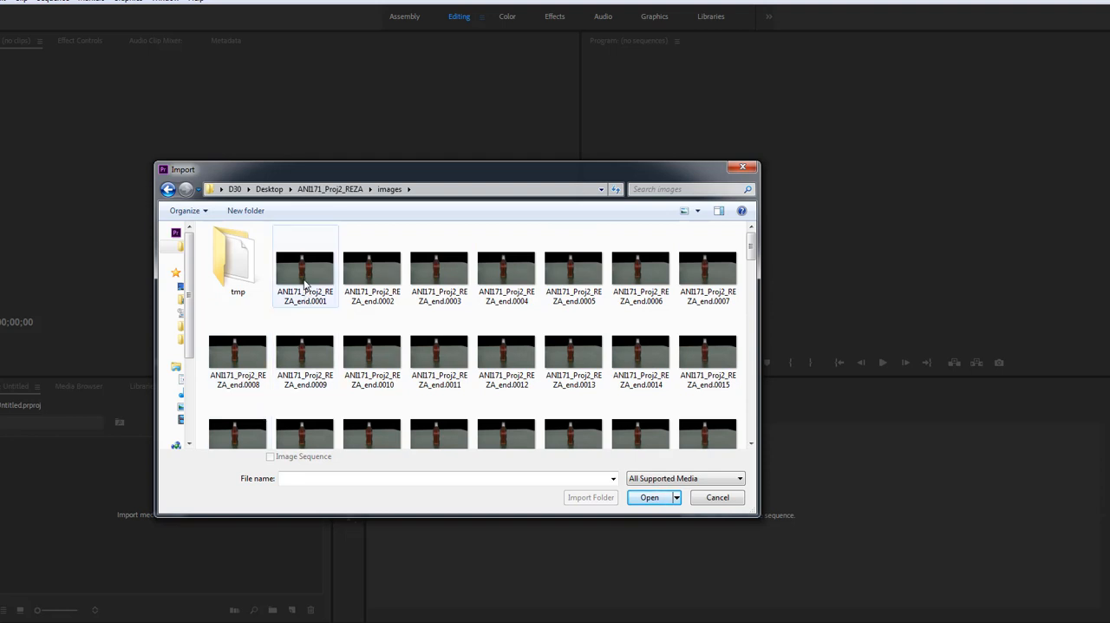
pyautogui.click(304, 265)
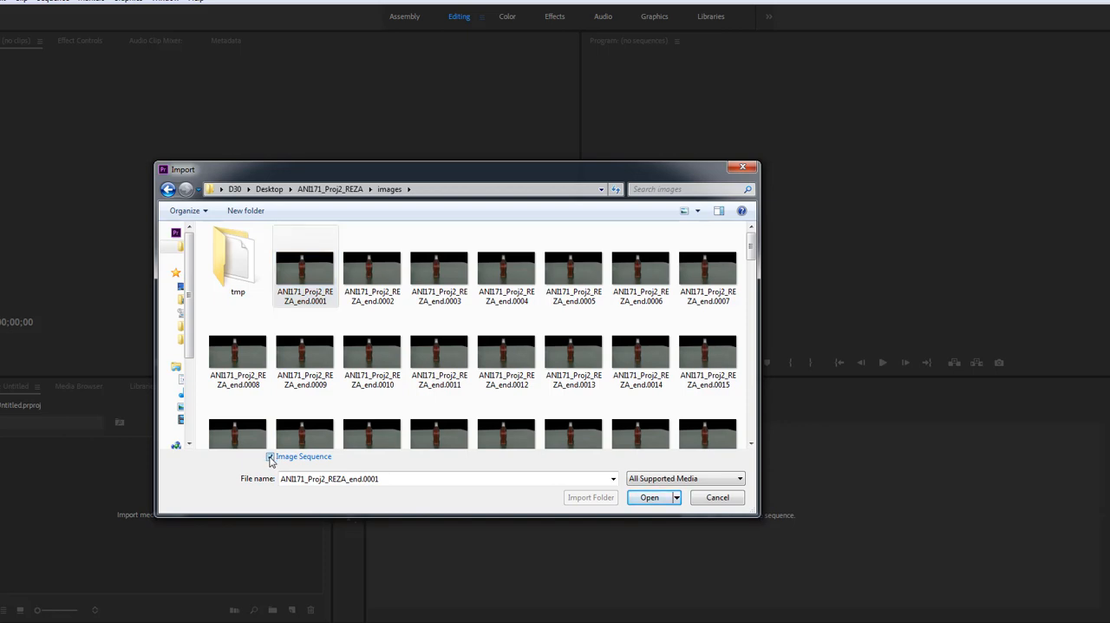
pyautogui.scroll(-3)
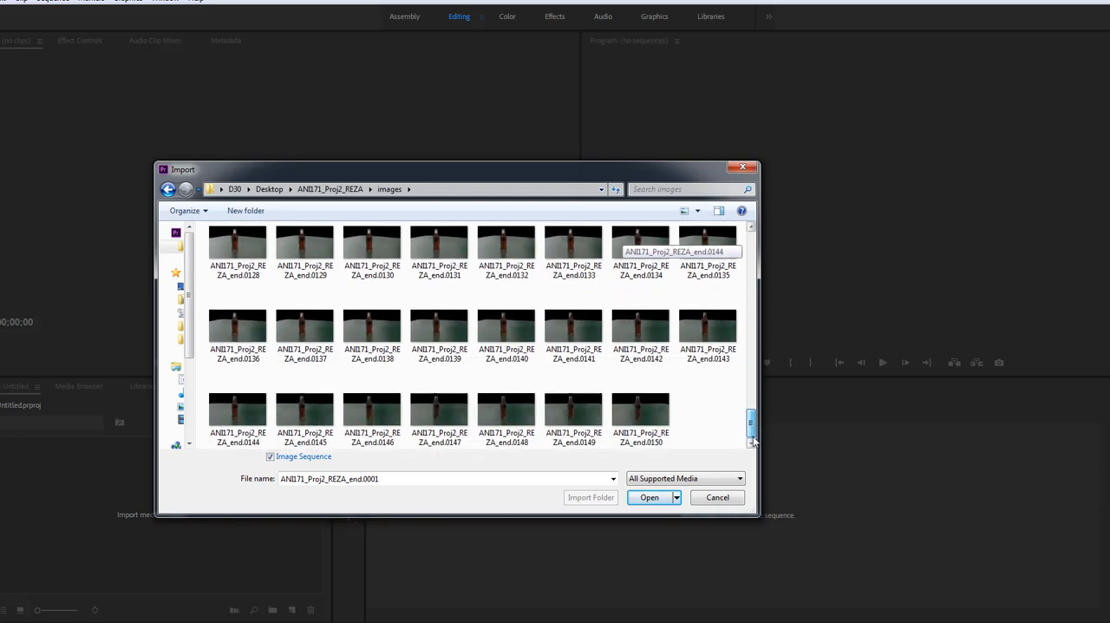
pyautogui.scroll(3)
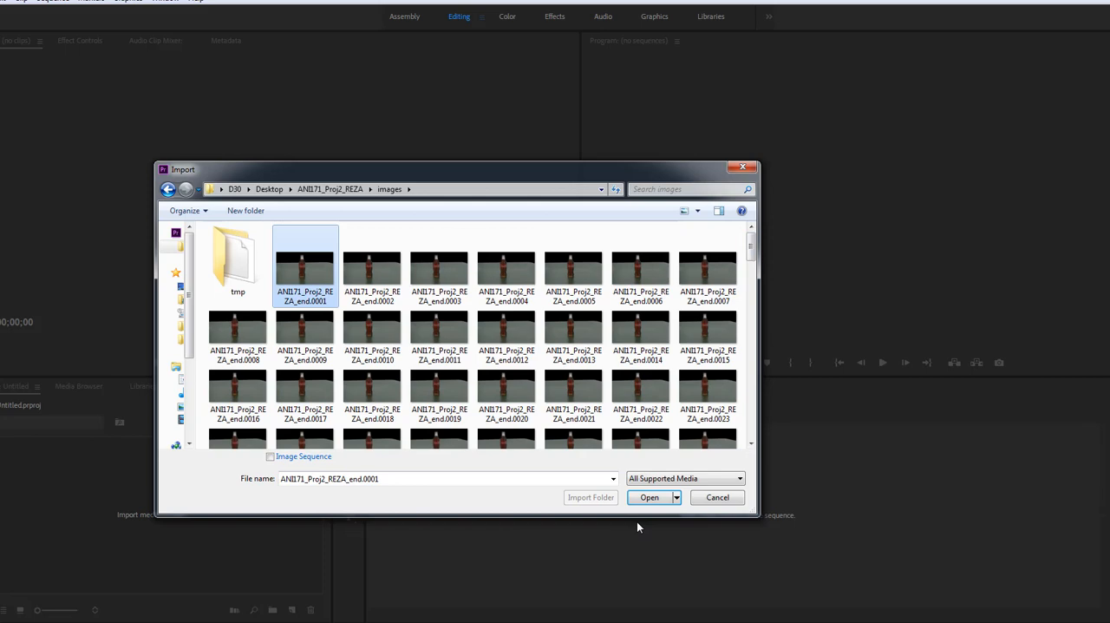
pyautogui.click(649, 497)
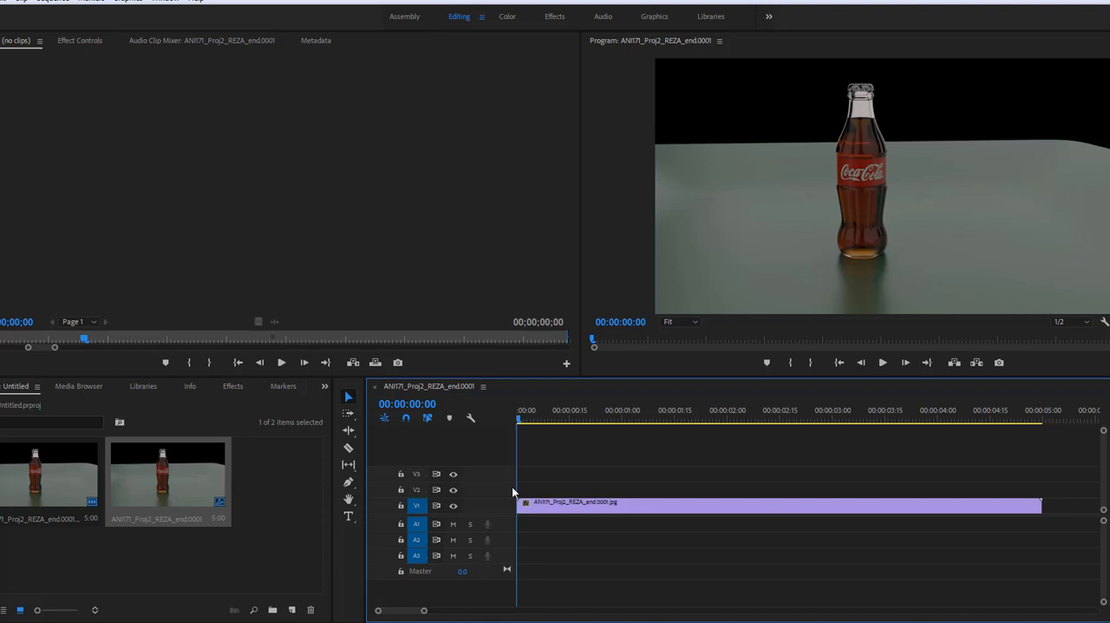
# Scrub the bottle turntable at about 2.5, 3, 1.5, 3.5 and 1 seconds, then return to the start.
pyautogui.click(779, 421)
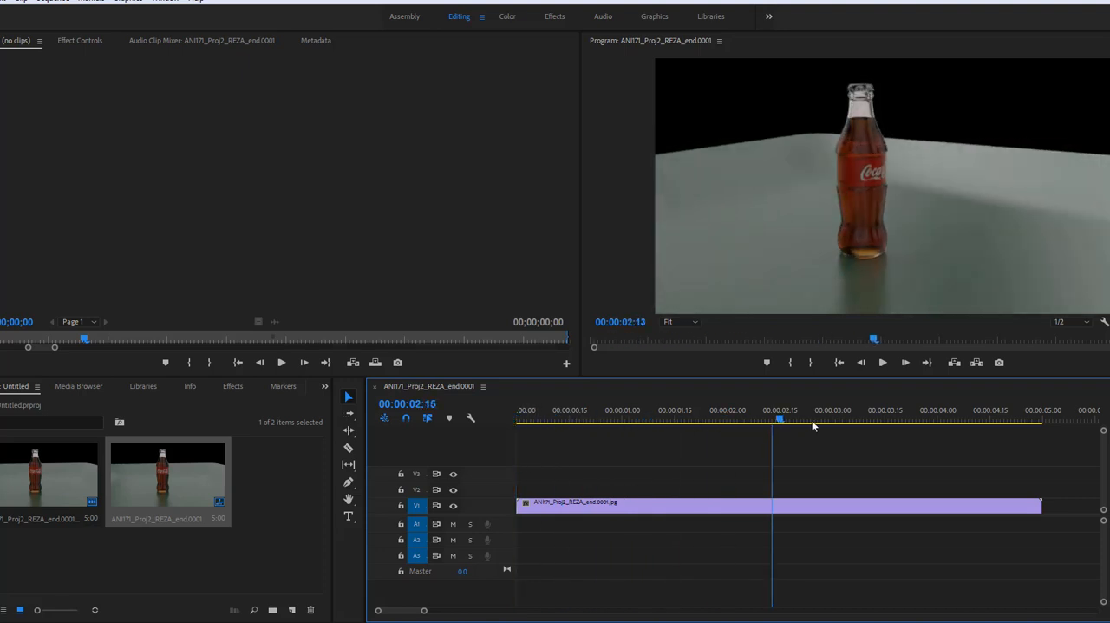
pyautogui.click(848, 420)
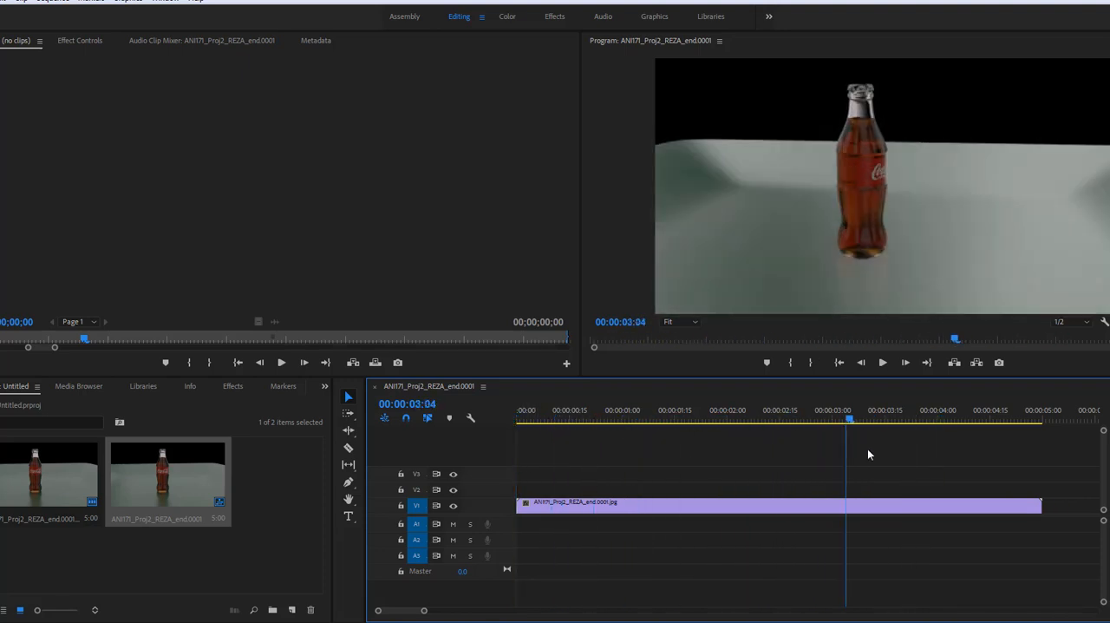
pyautogui.click(642, 419)
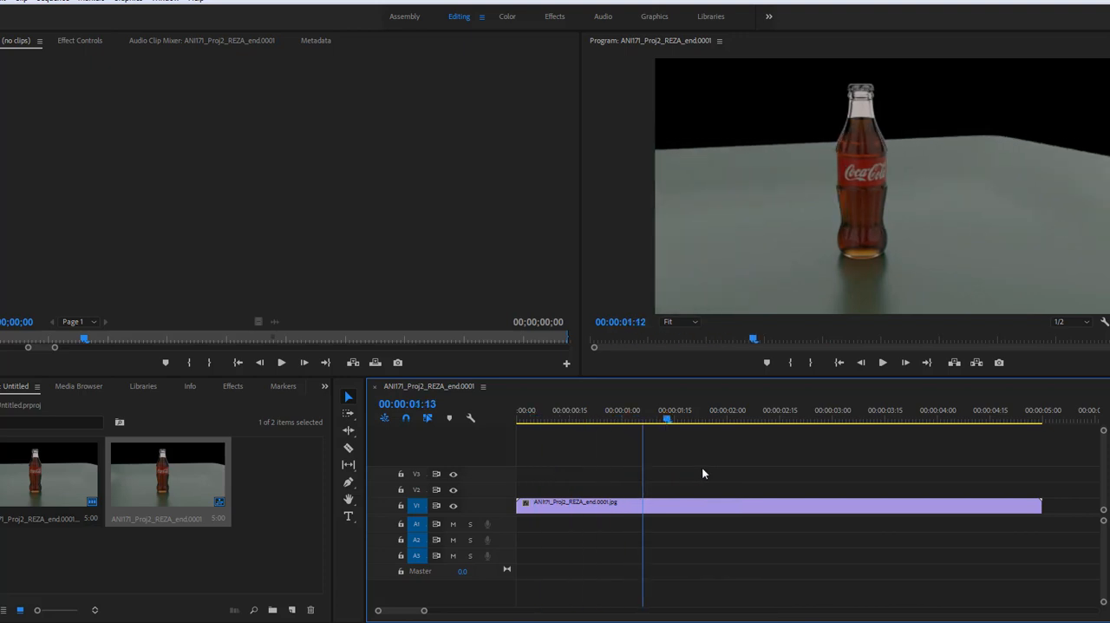
pyautogui.click(899, 419)
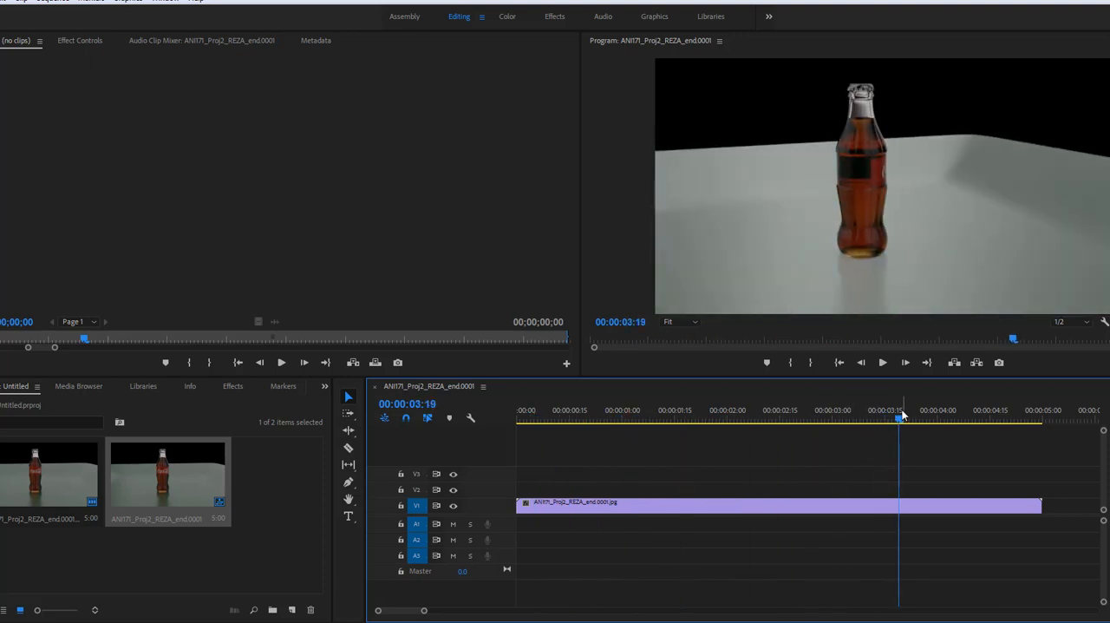
pyautogui.click(915, 419)
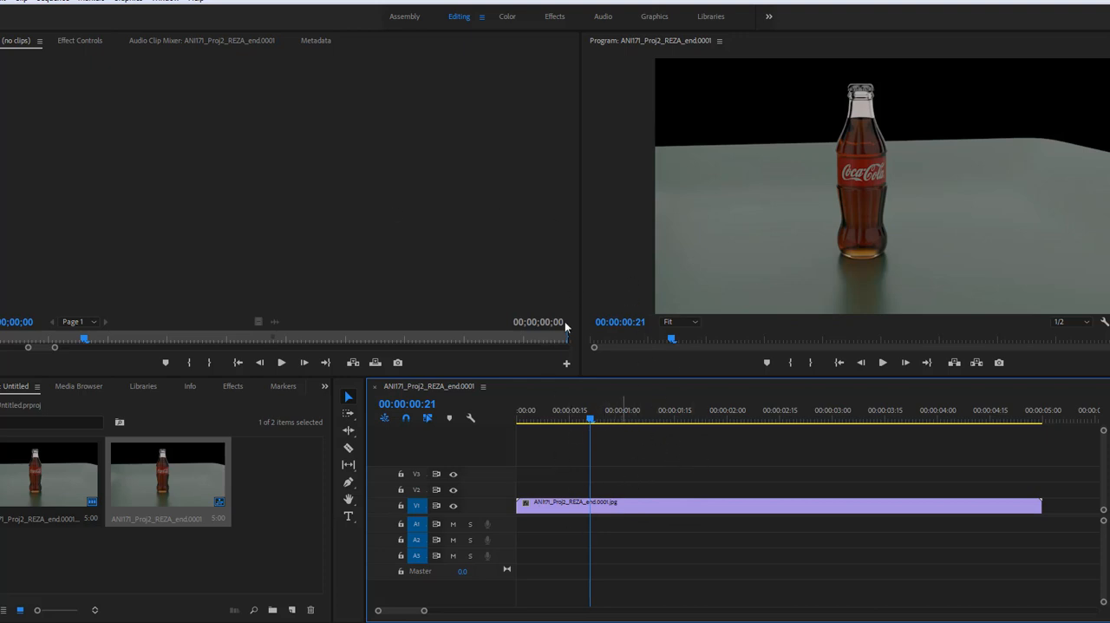
pyautogui.moveTo(593, 531)
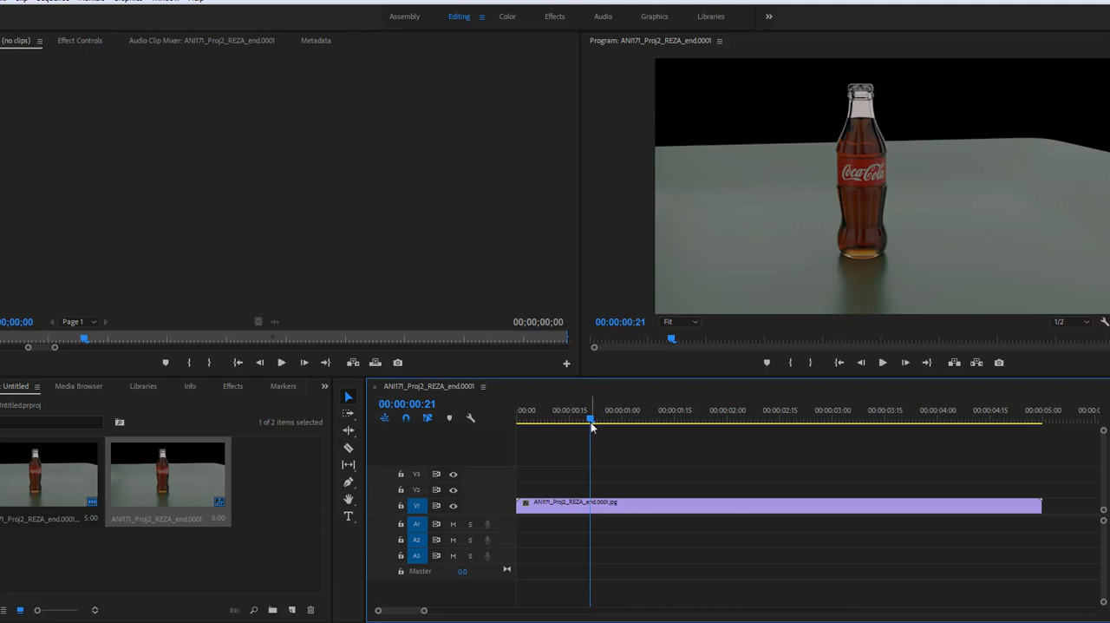
pyautogui.click(516, 420)
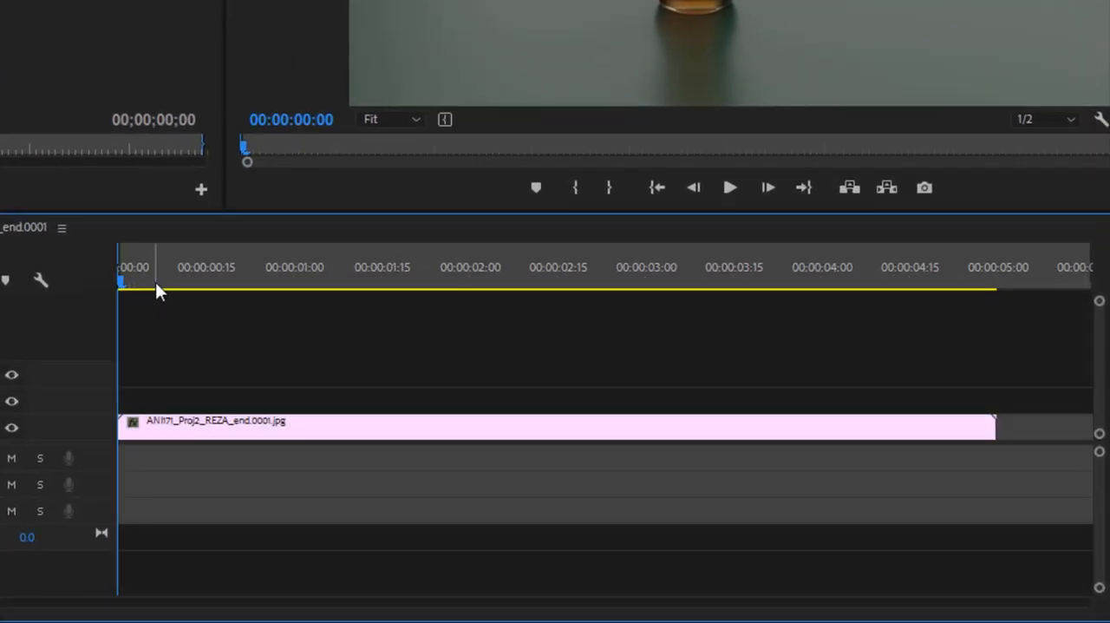
pyautogui.click(957, 276)
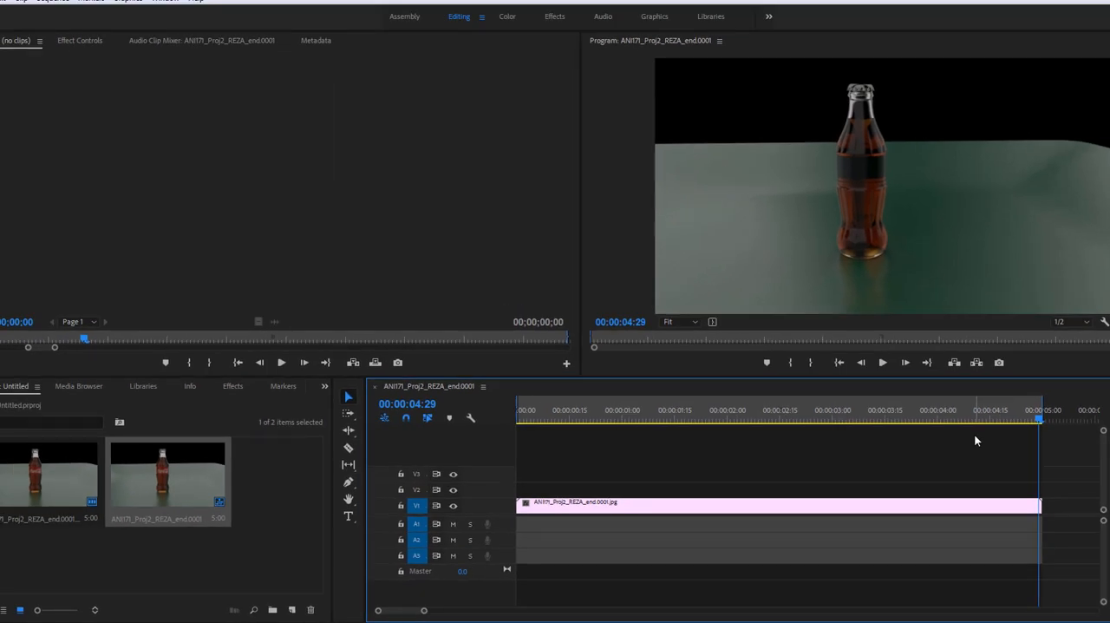
pyautogui.moveTo(693, 317)
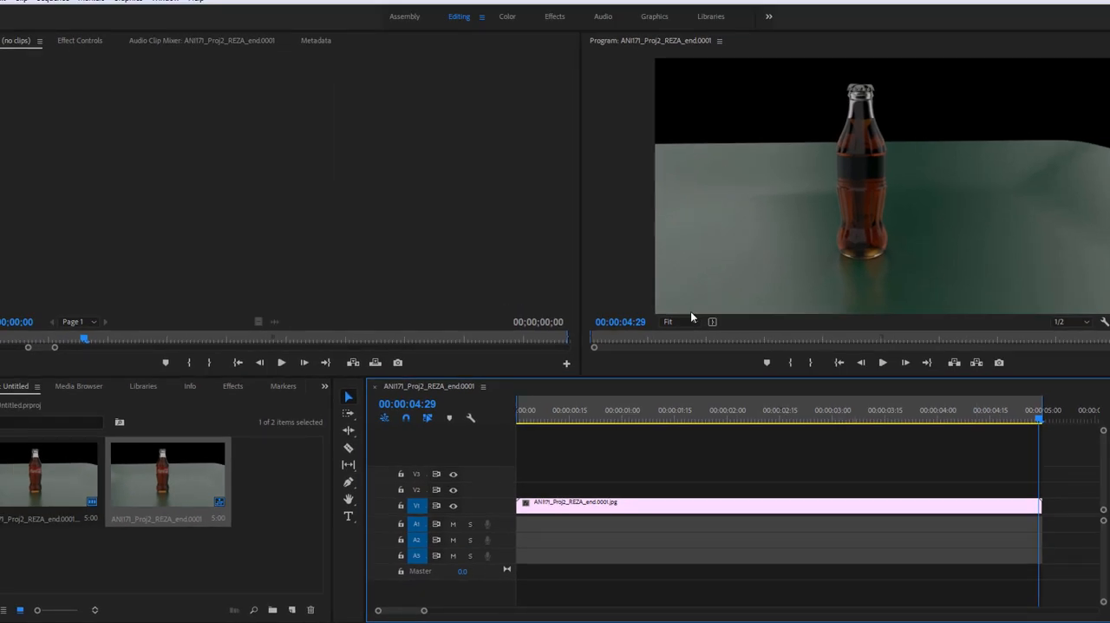
pyautogui.click(18, 3)
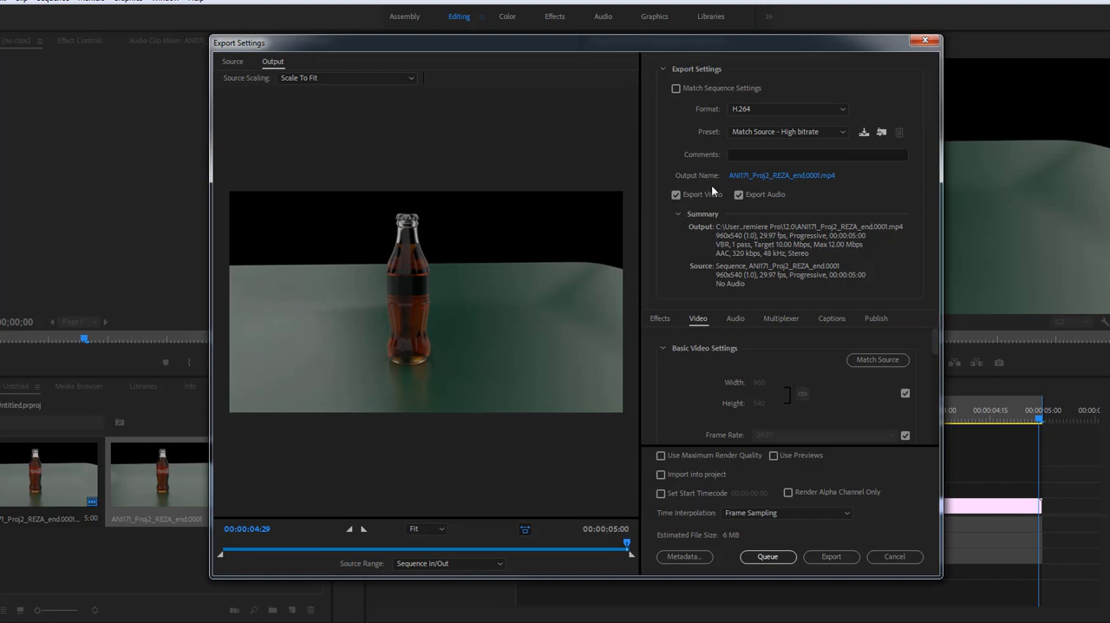
pyautogui.moveTo(767, 91)
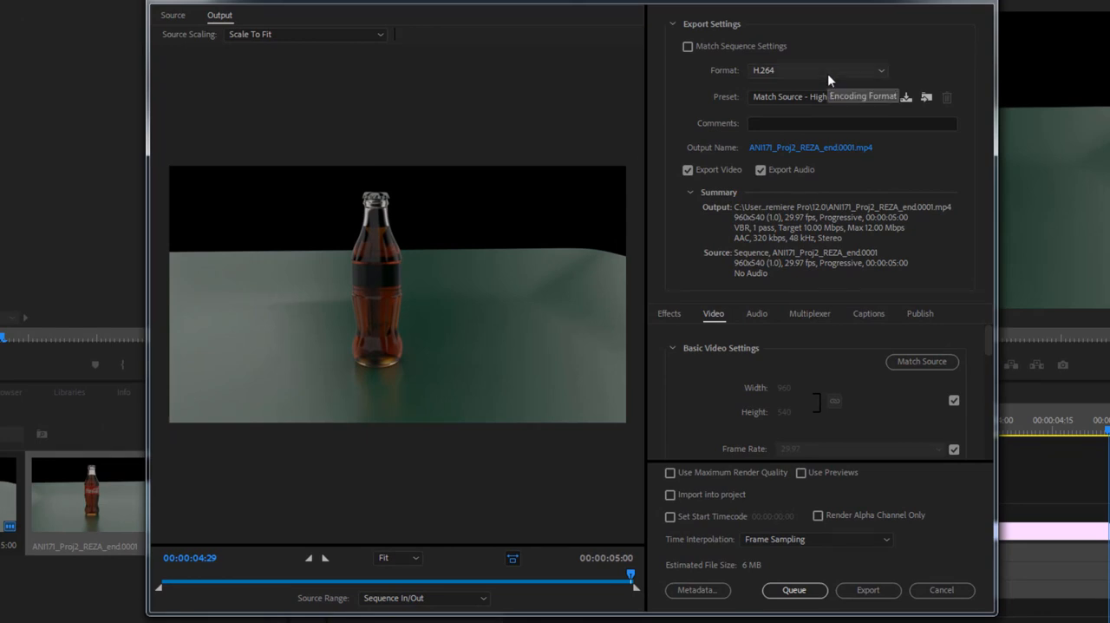
pyautogui.moveTo(847, 103)
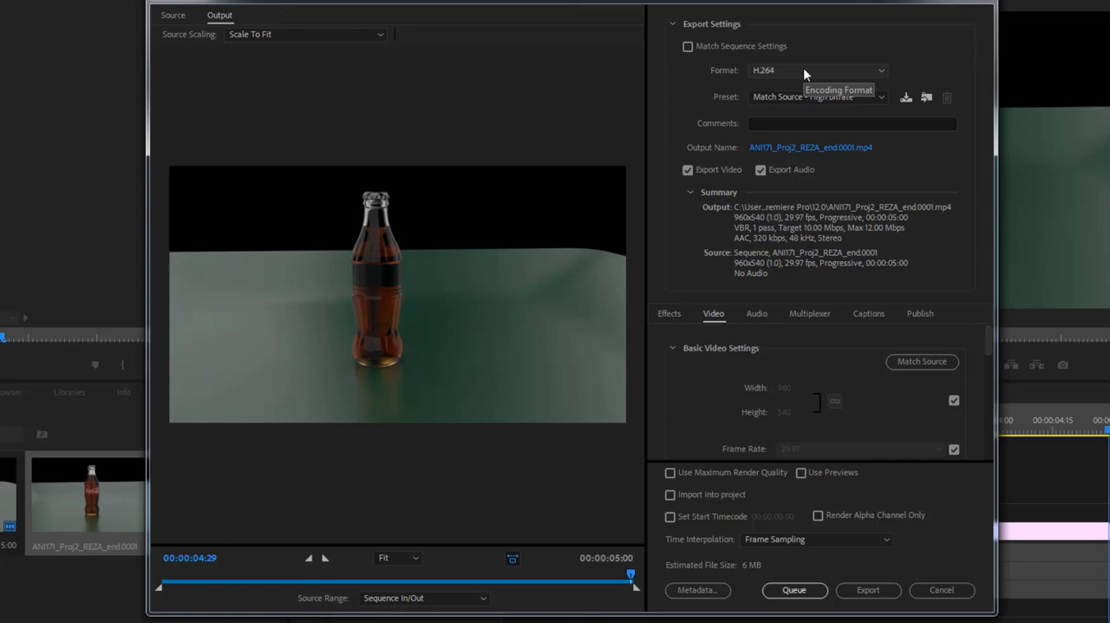
pyautogui.moveTo(824, 78)
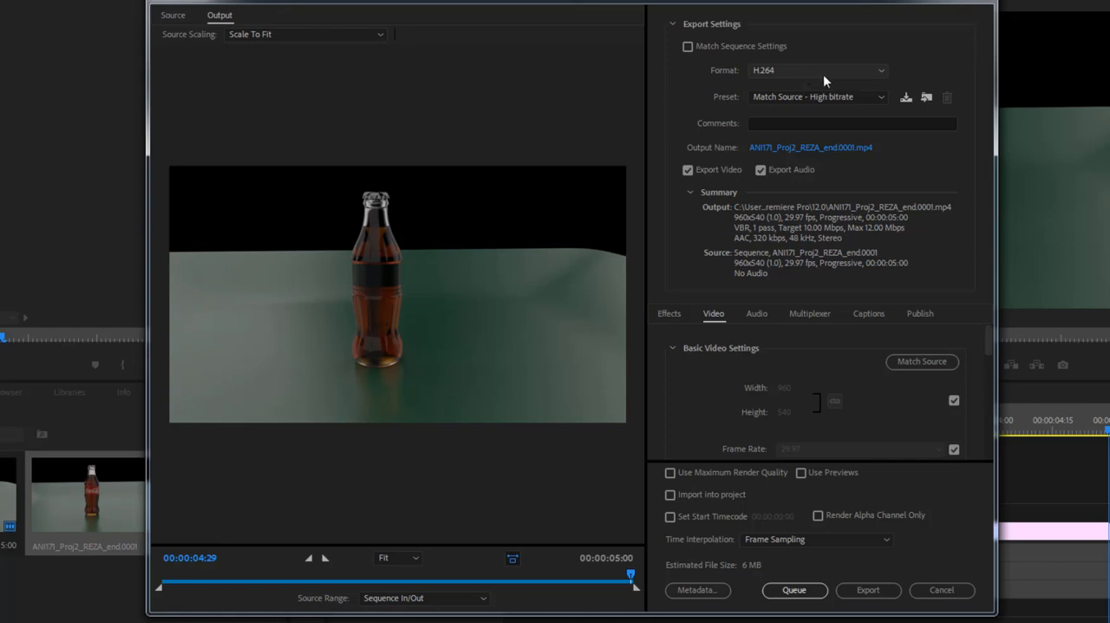
pyautogui.moveTo(838, 83)
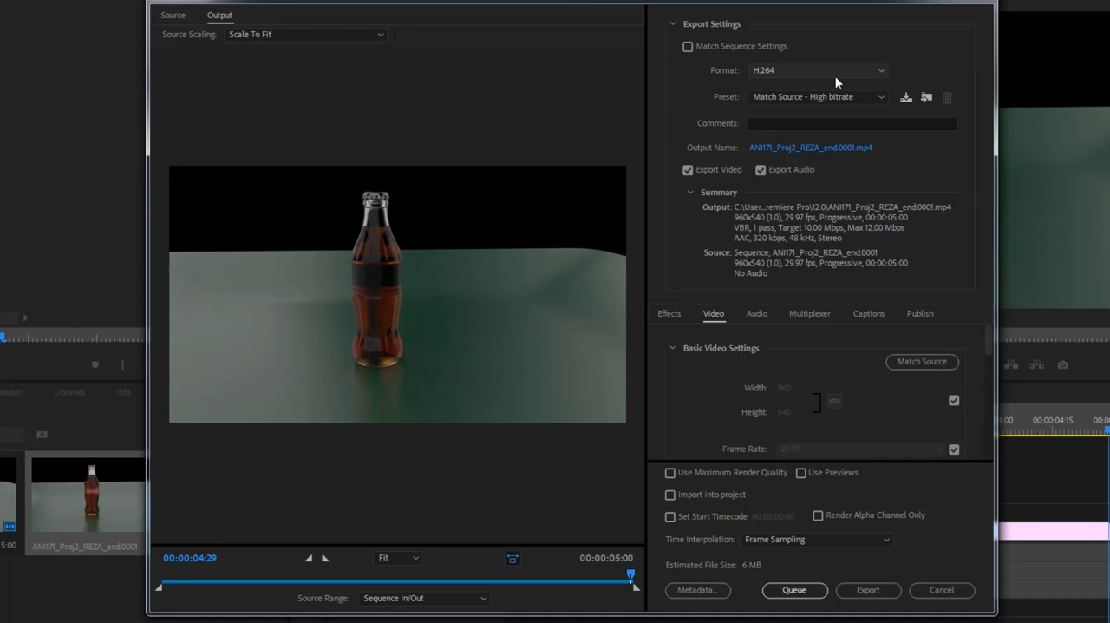
pyautogui.moveTo(818, 96)
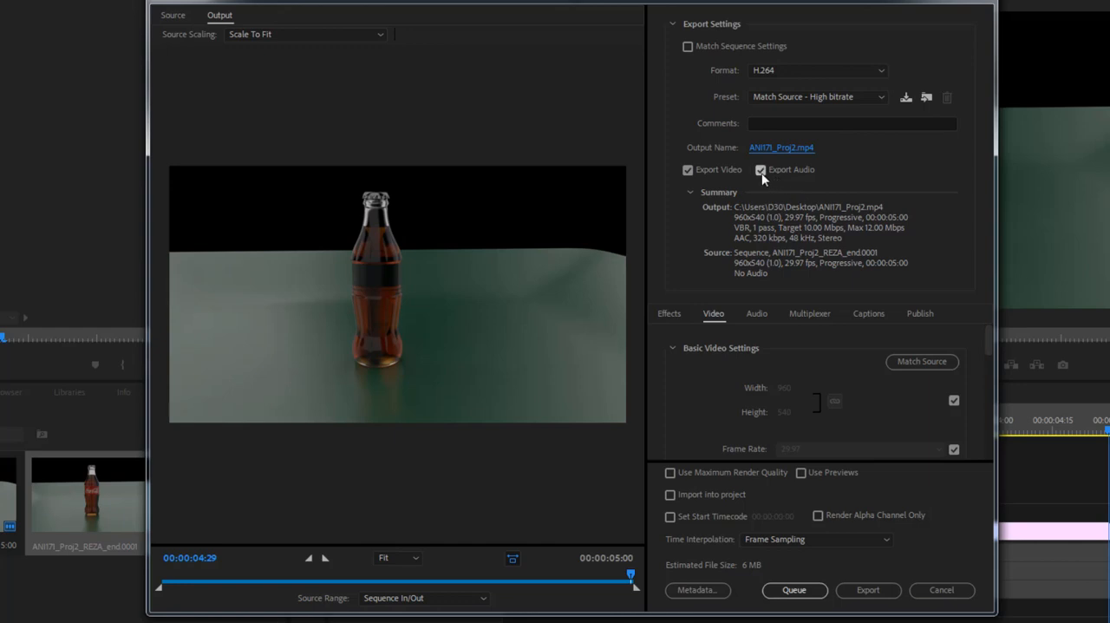
# Untick Export Audio and export the H.264 video ANI171_Proj2.mp4 to the Desktop.
pyautogui.click(761, 169)
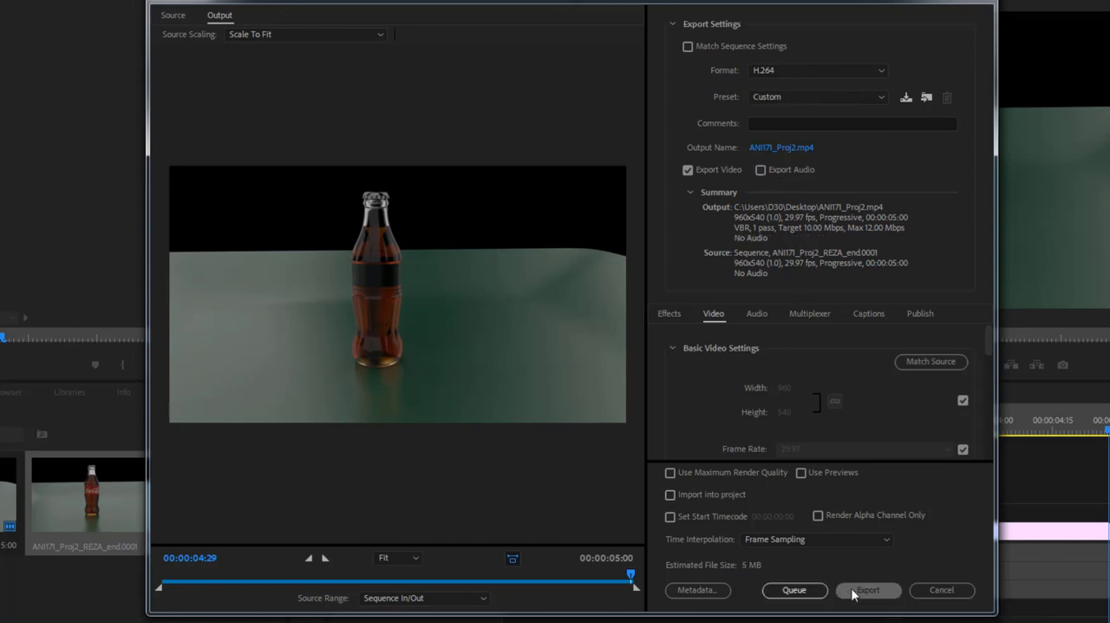
pyautogui.click(868, 590)
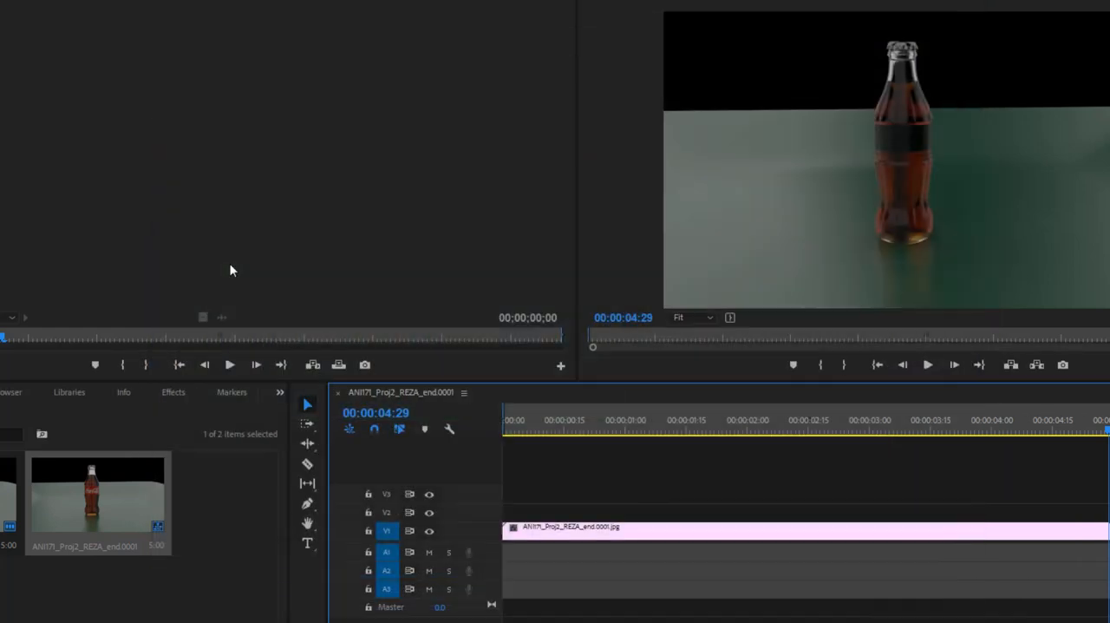